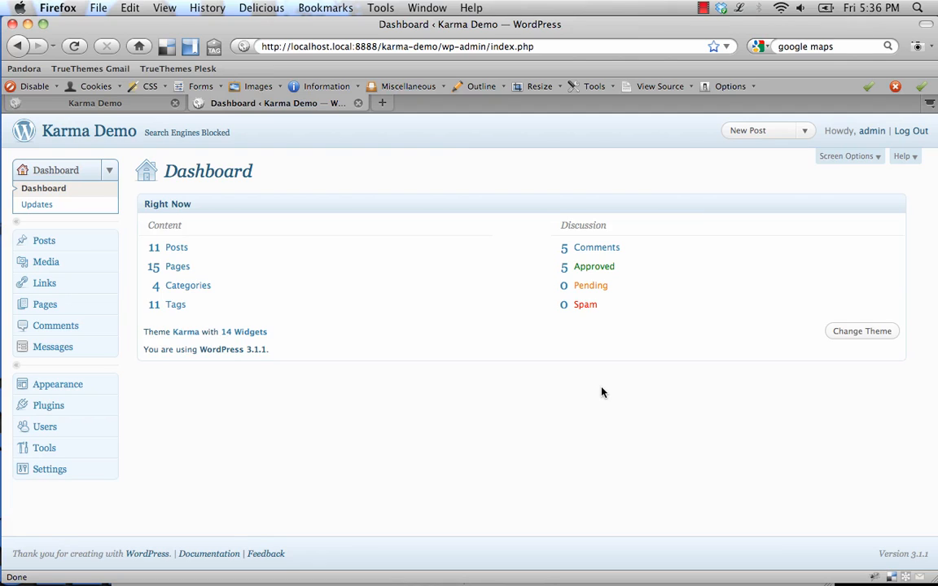
pyautogui.moveTo(591, 403)
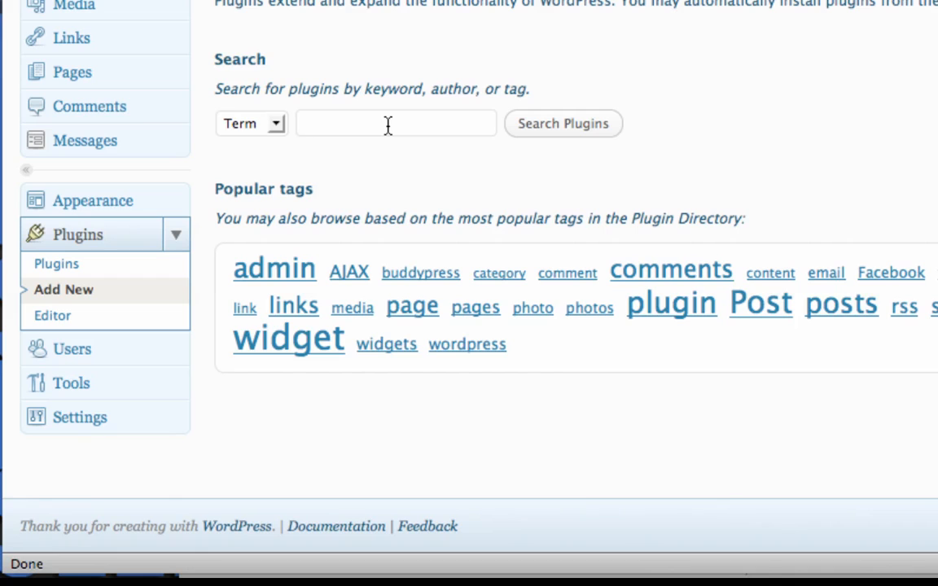
# Search the plugin directory for wpcu3er and install wpcu3er 0.27.
pyautogui.write('wpcu3er')
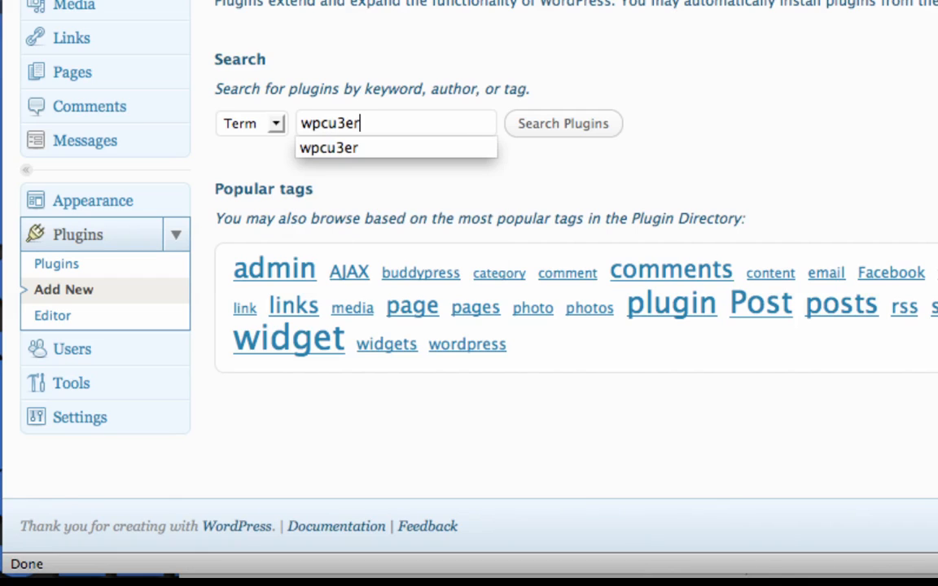
pyautogui.click(562, 123)
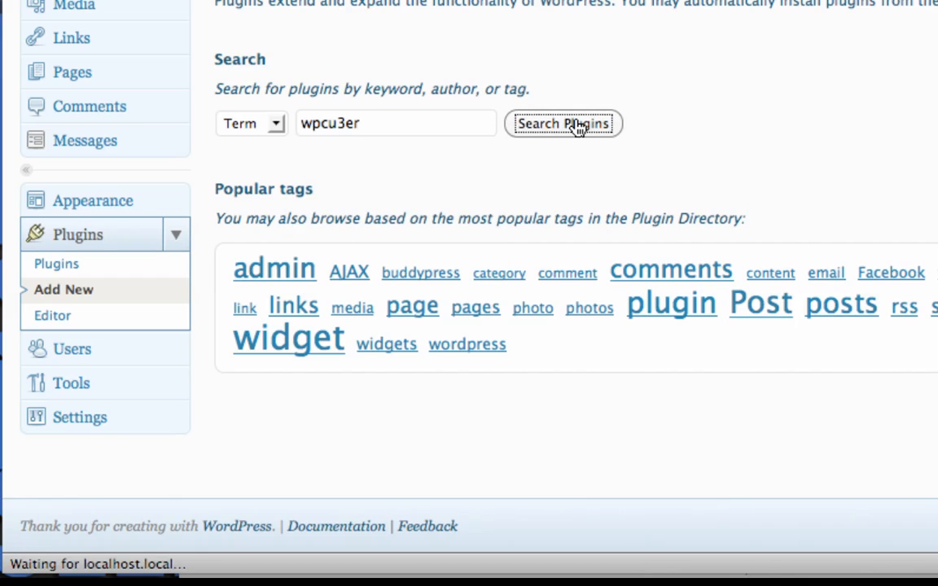
pyautogui.click(562, 123)
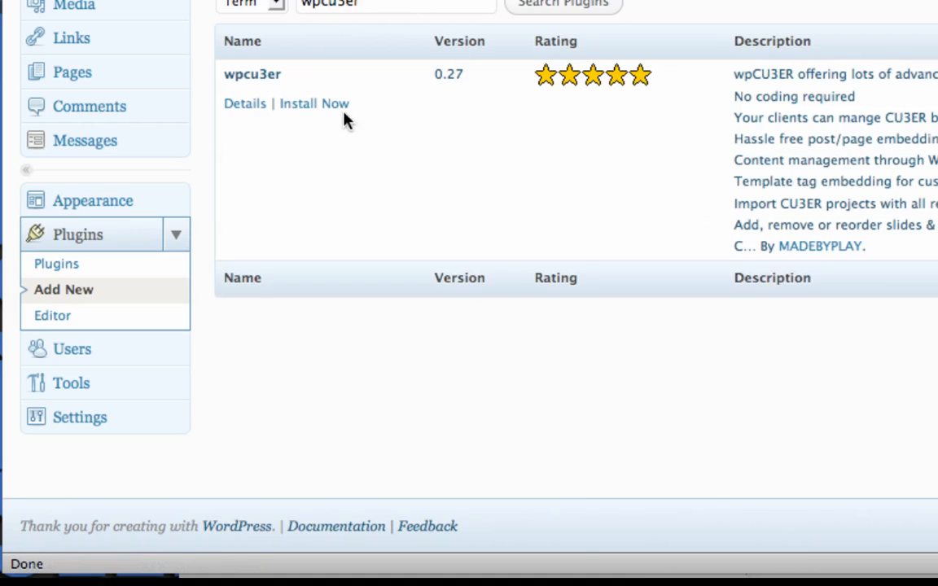
pyautogui.moveTo(315, 103)
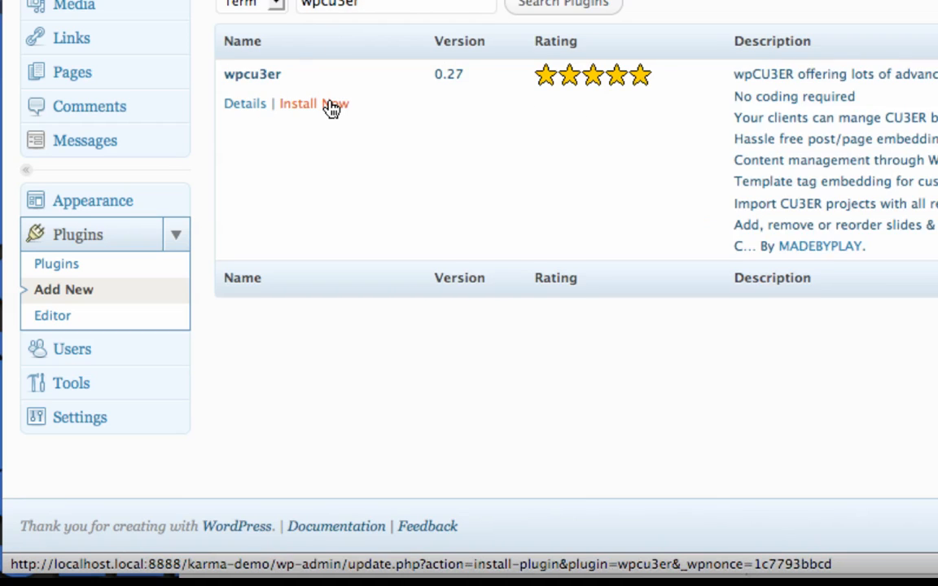
pyautogui.click(313, 104)
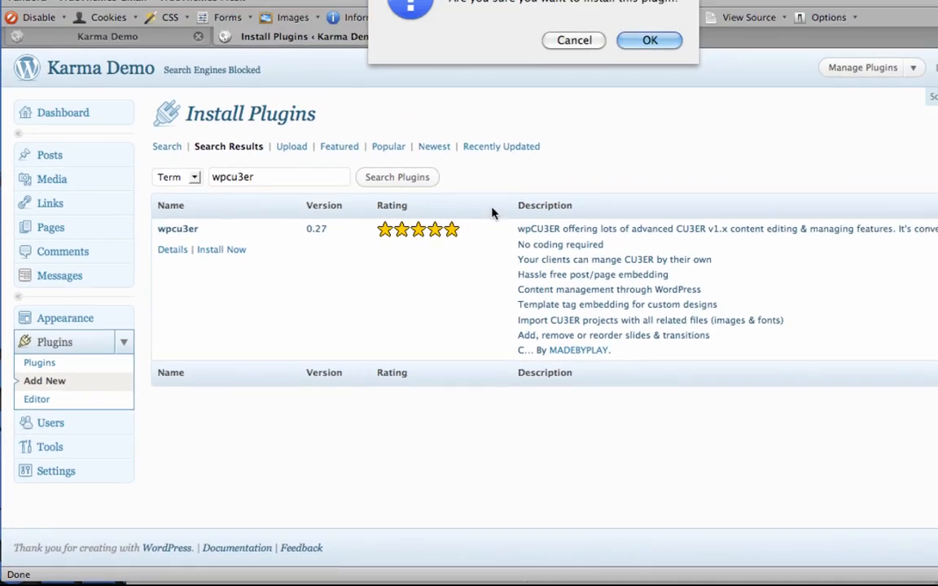
pyautogui.click(649, 39)
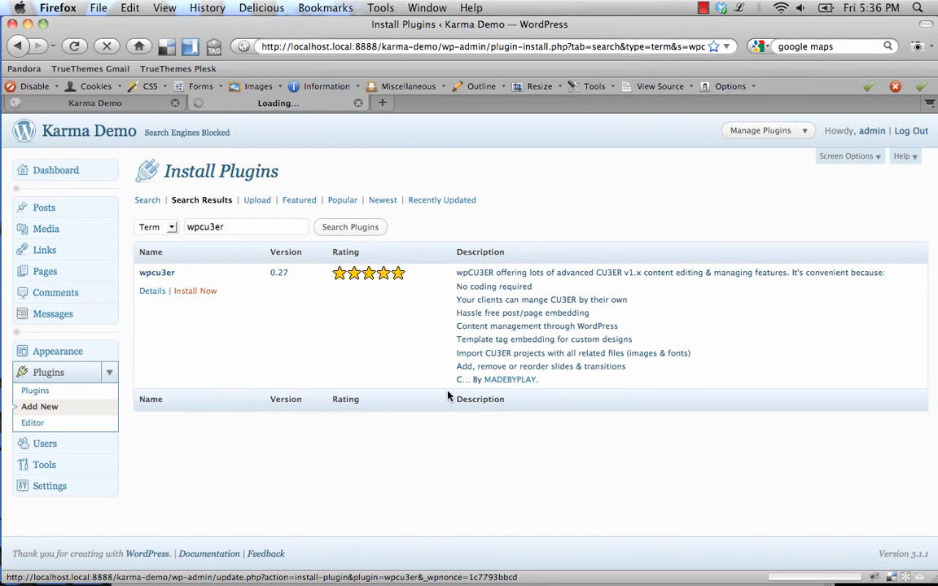
pyautogui.click(195, 290)
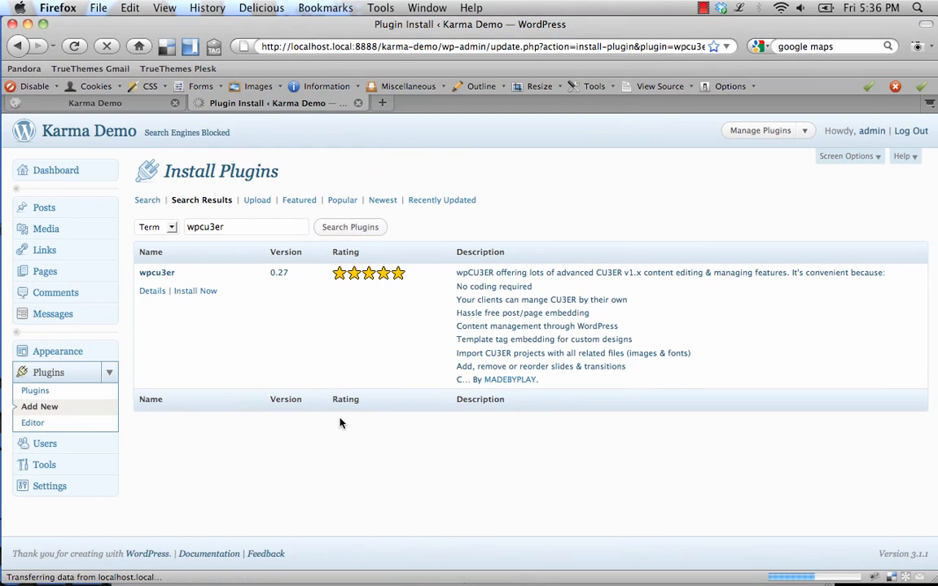
pyautogui.moveTo(309, 398)
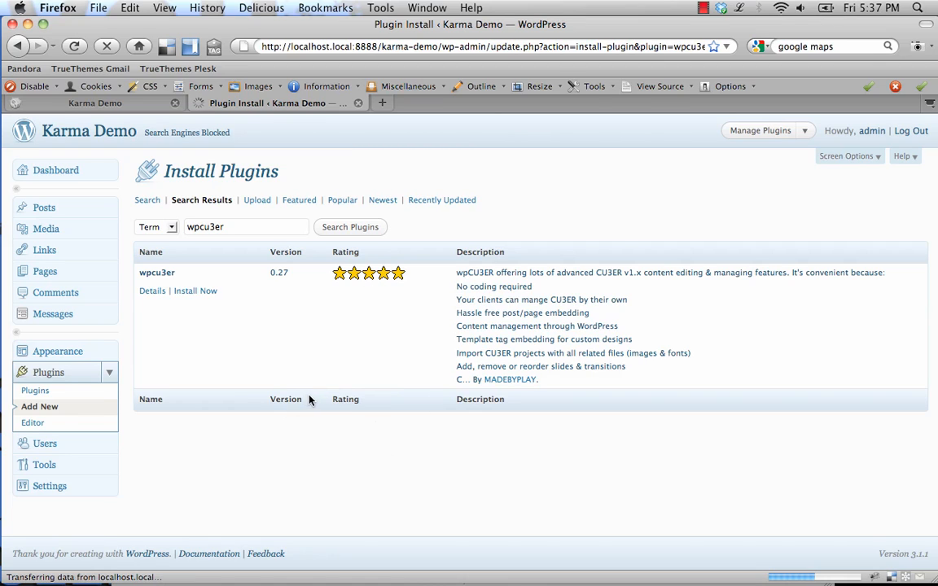
pyautogui.click(196, 291)
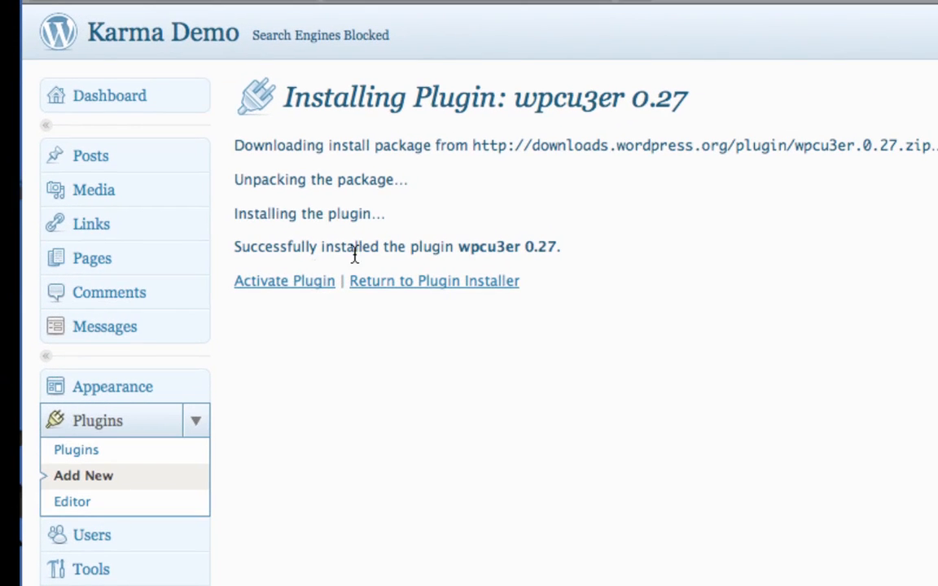
pyautogui.moveTo(285, 281)
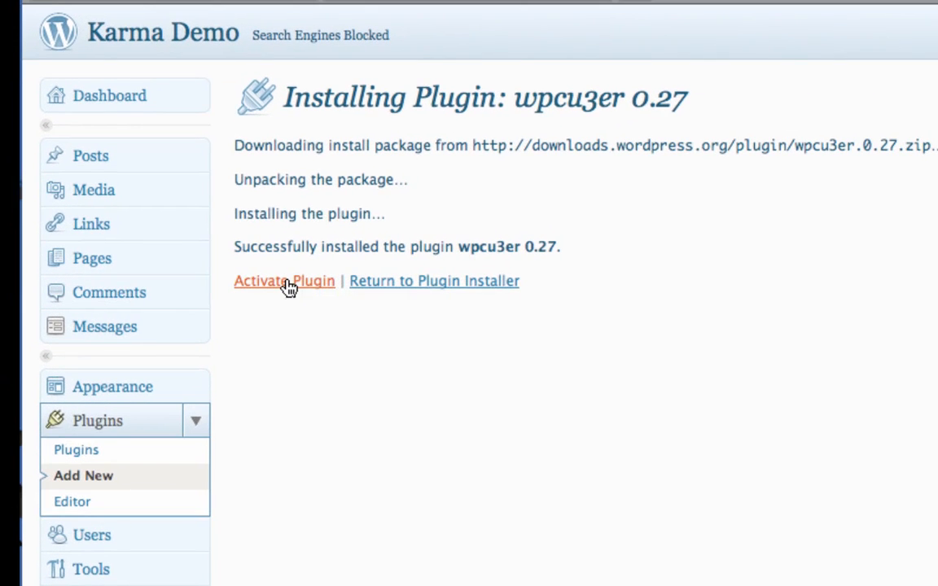
# Activate wpcu3er and open its CU3ER Setup page, which reports CU3ER.swf missing.
pyautogui.click(284, 280)
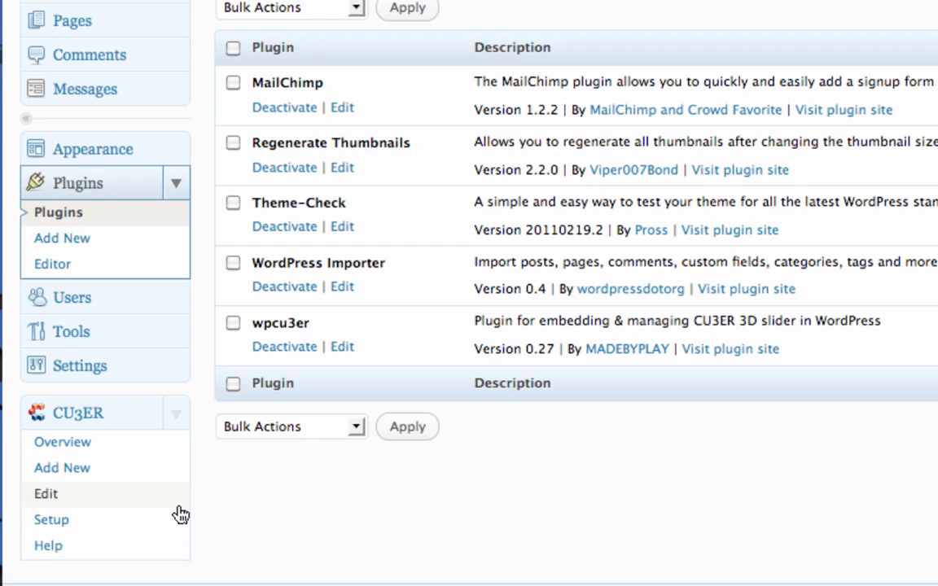
pyautogui.moveTo(82, 529)
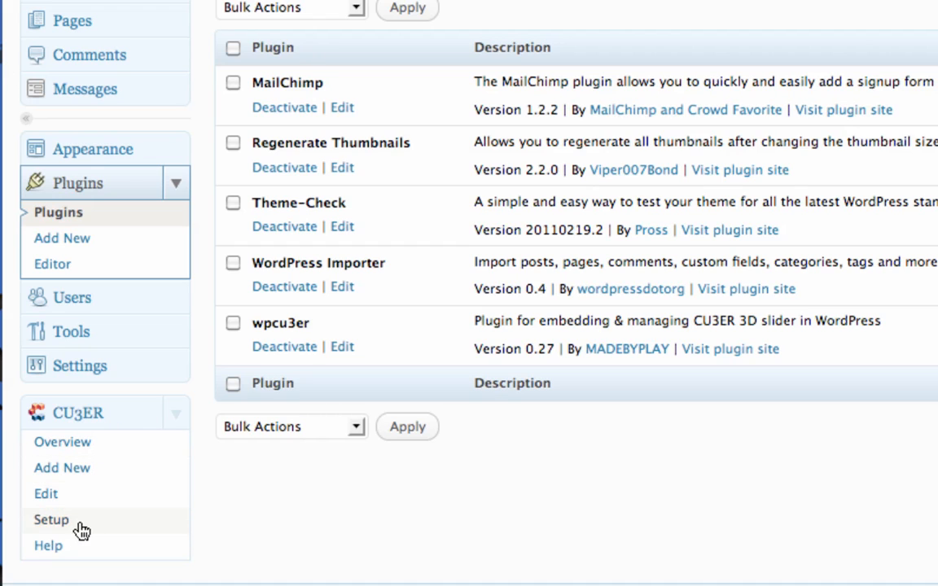
pyautogui.click(51, 519)
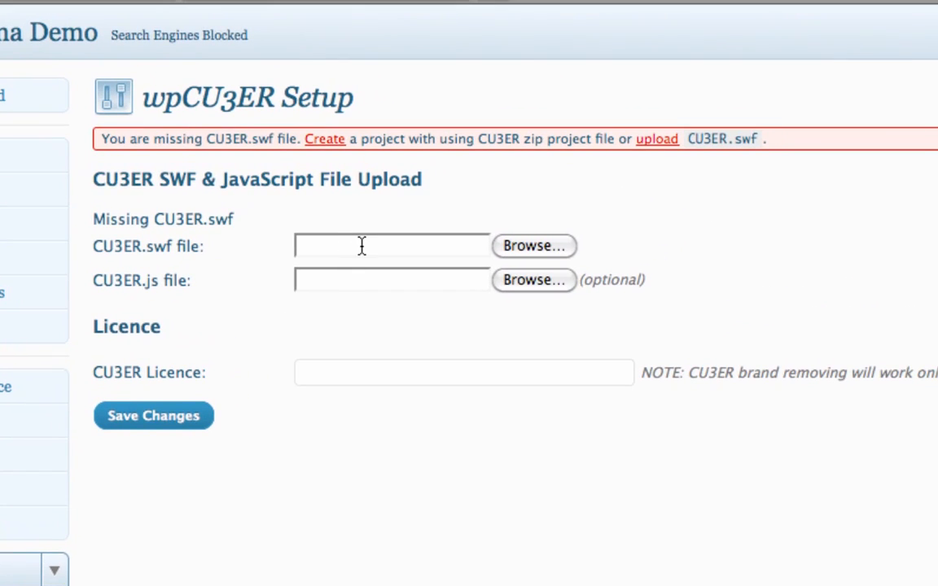
pyautogui.moveTo(110, 280)
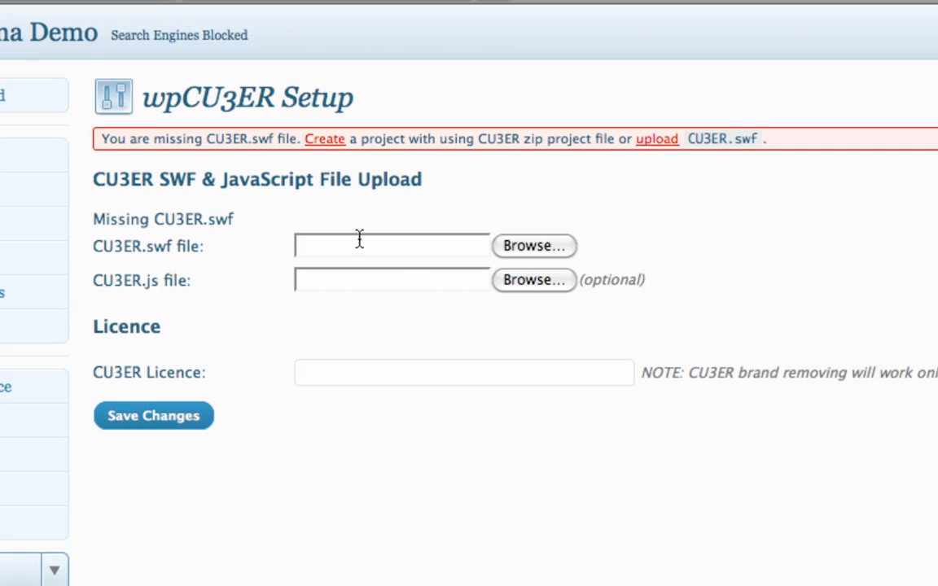
pyautogui.moveTo(468, 267)
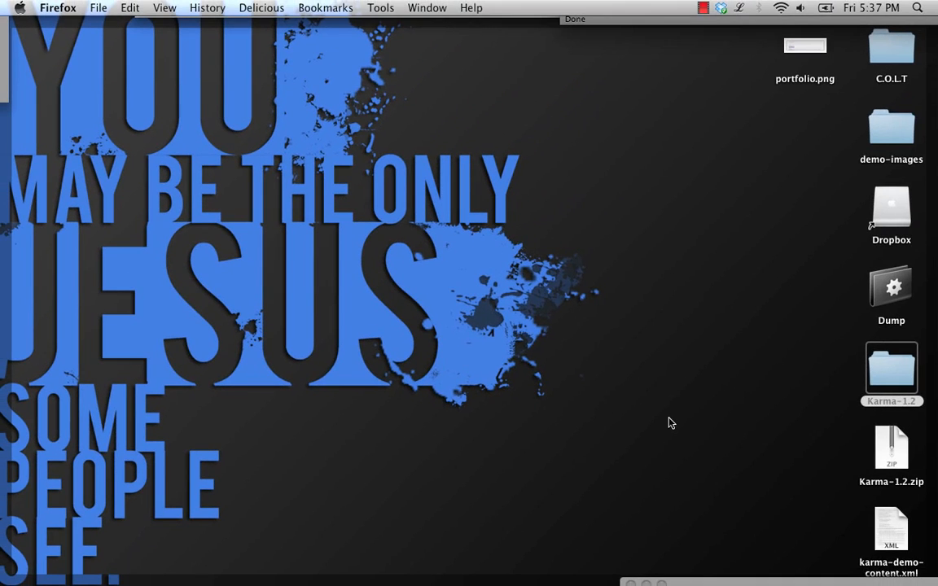
# In Finder, open Karma-1.2 > 3D Sliders and browse the slider zips, CU3ER.js and CU3ER.swf.
pyautogui.doubleClick(890, 370)
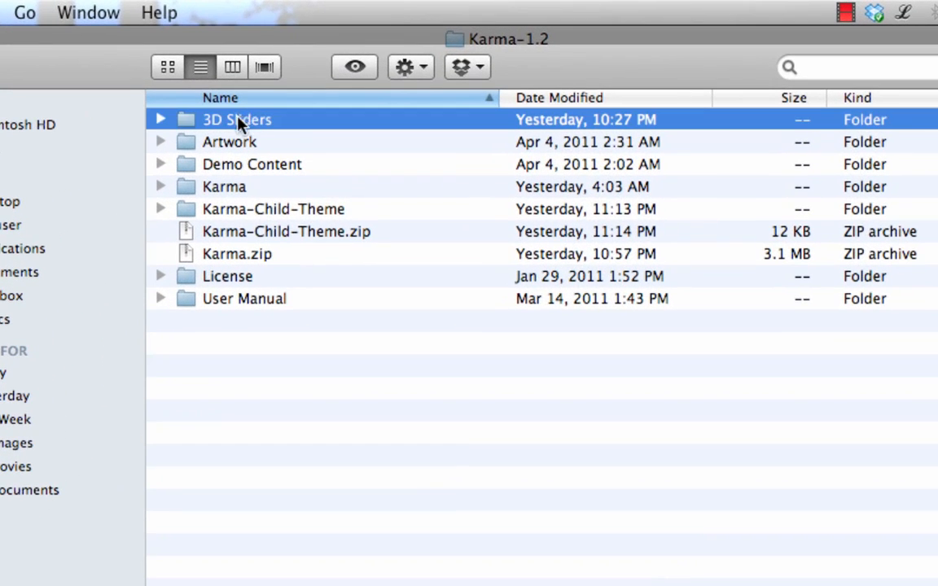
pyautogui.doubleClick(237, 118)
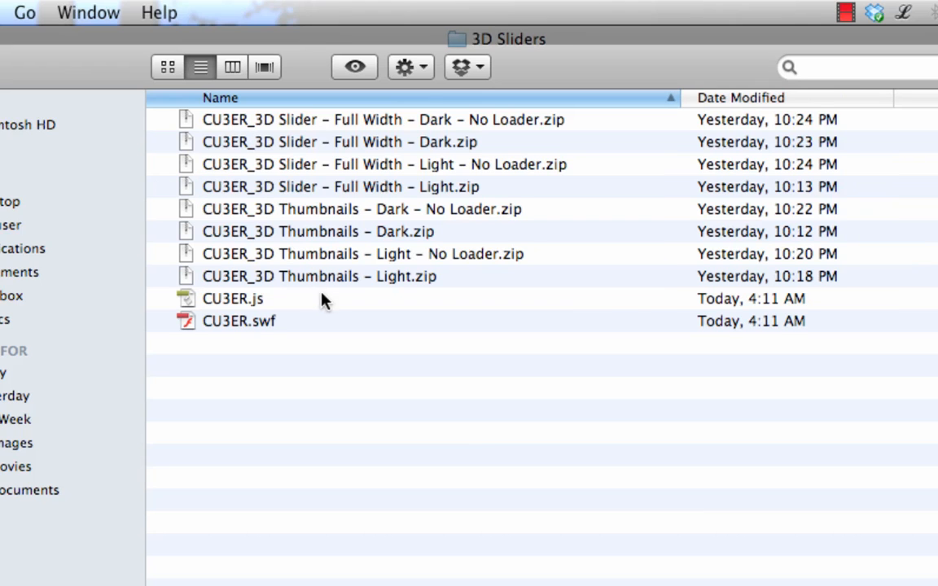
pyautogui.click(319, 276)
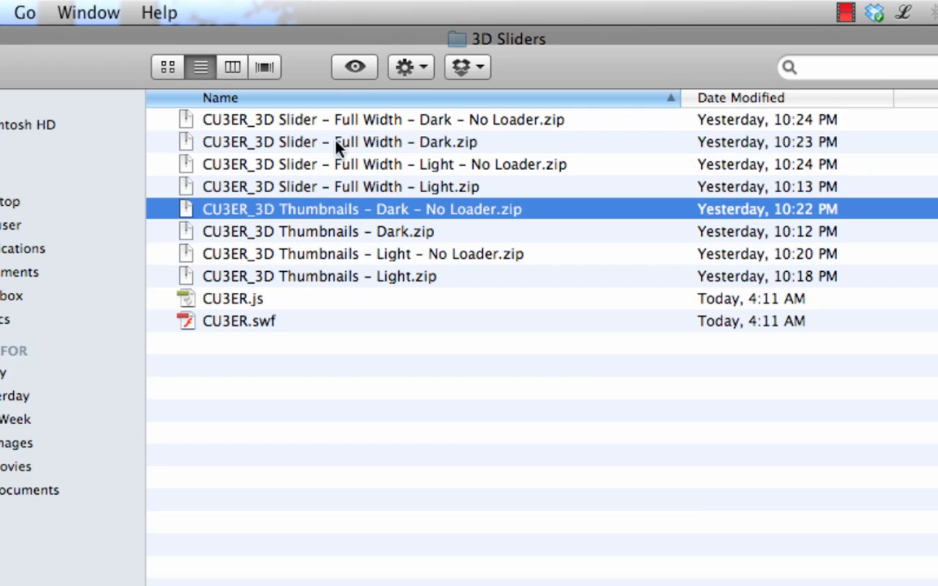
pyautogui.moveTo(297, 279)
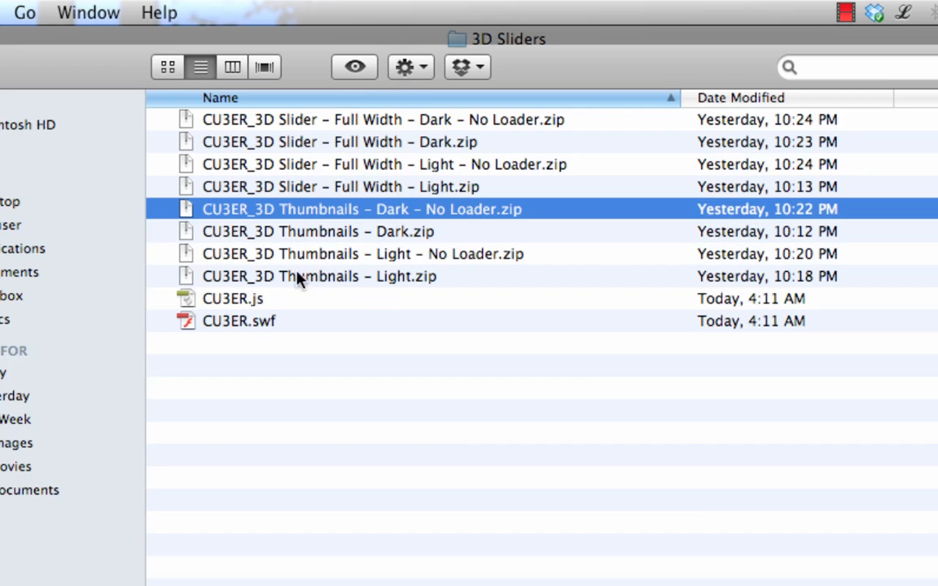
pyautogui.click(239, 320)
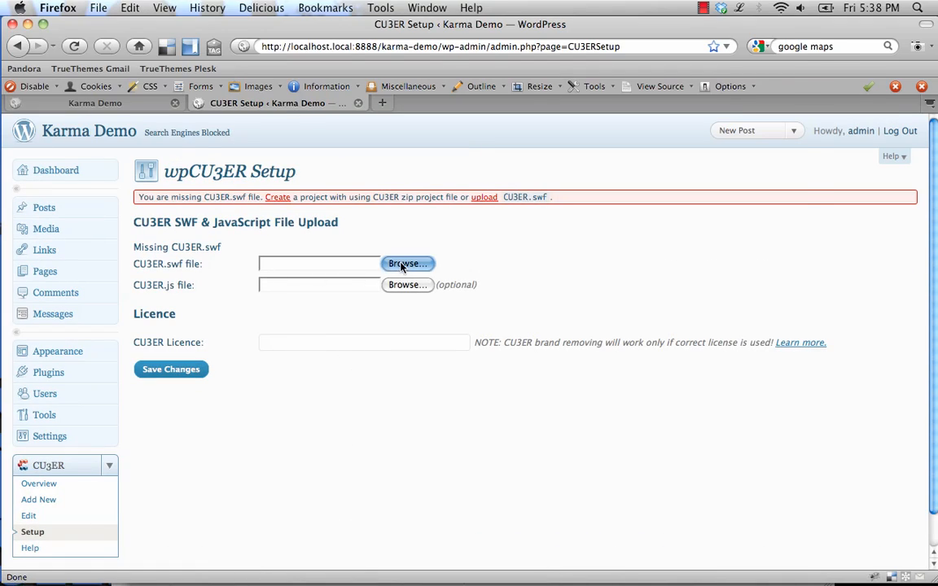
# Pick CU3ER.swf from the 3D Sliders folder for upload on wpCU3ER Setup.
pyautogui.click(407, 263)
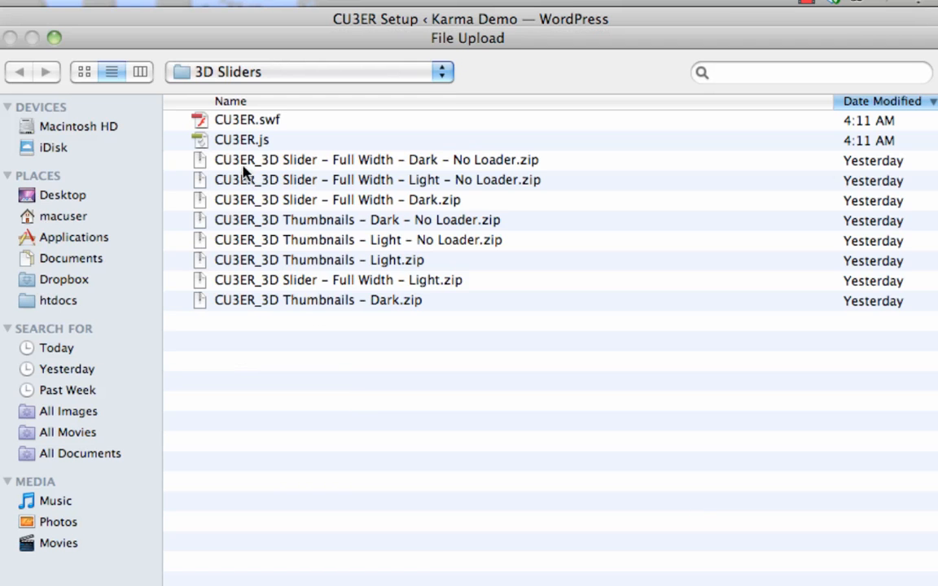
pyautogui.click(242, 140)
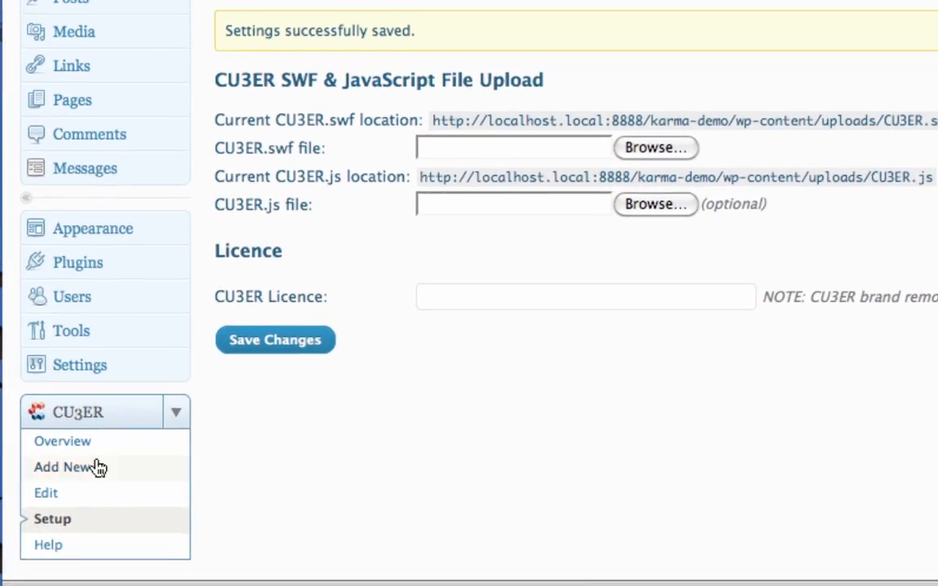
pyautogui.moveTo(73, 476)
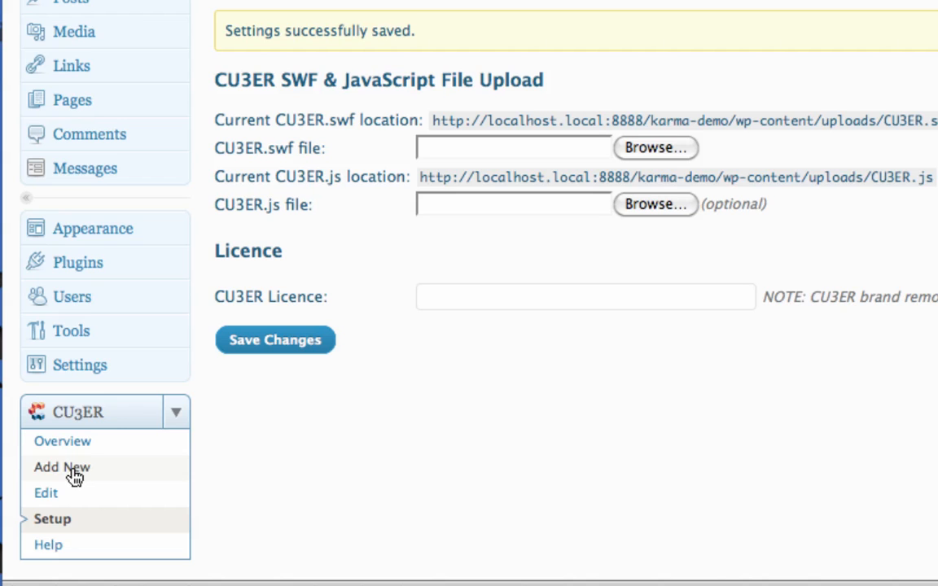
# Start a new slider named xgft and choose the 3D Slider Full Width Dark zip.
pyautogui.click(61, 466)
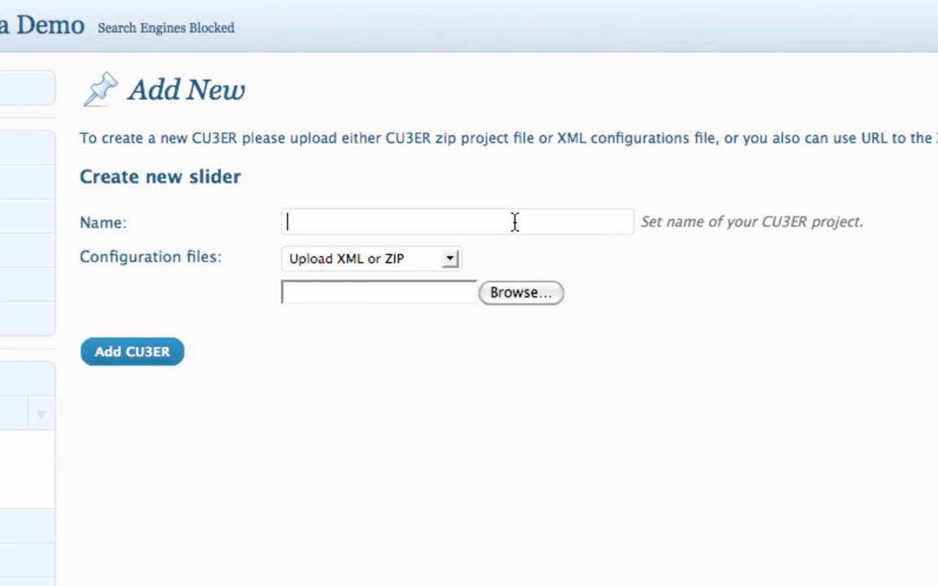
pyautogui.write('xgft')
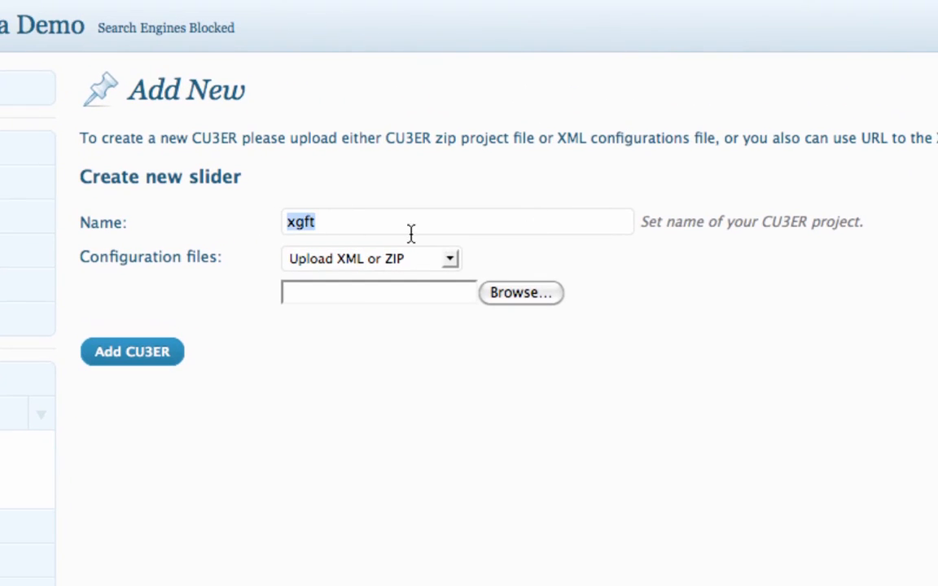
pyautogui.moveTo(672, 302)
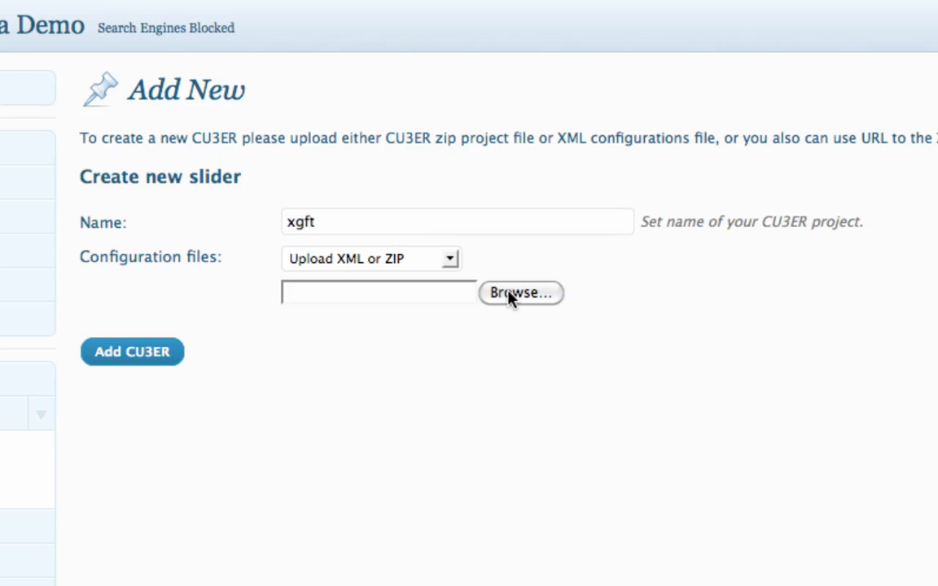
pyautogui.click(520, 292)
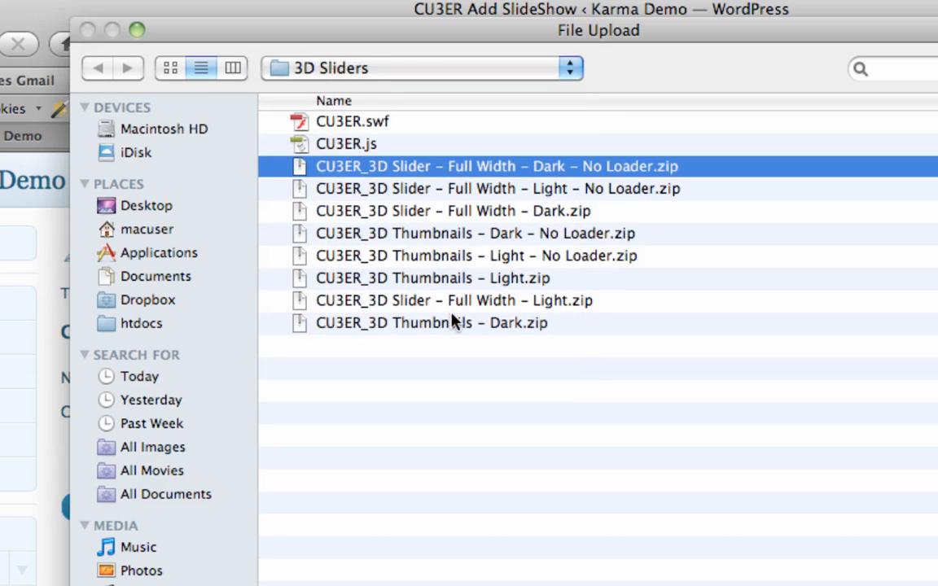
pyautogui.moveTo(480, 171)
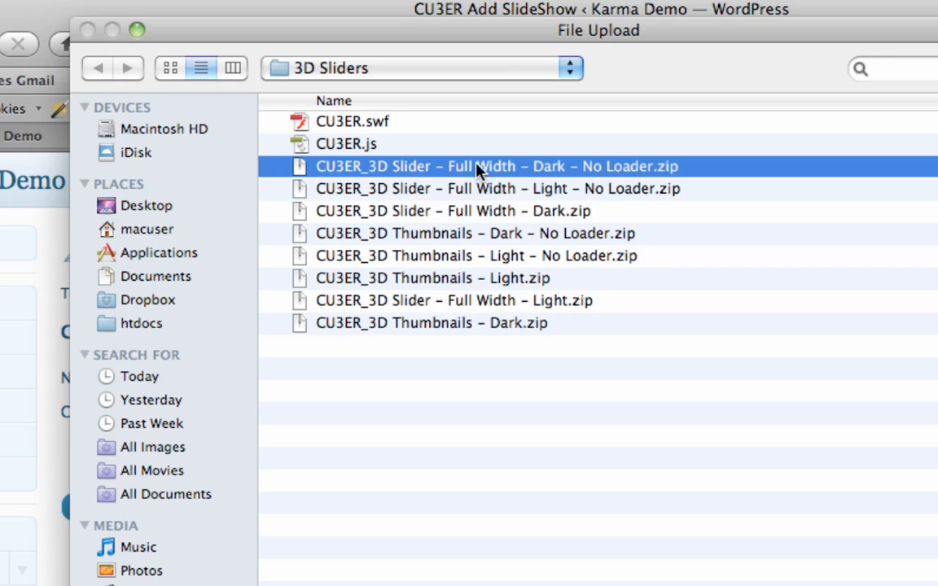
pyautogui.moveTo(471, 183)
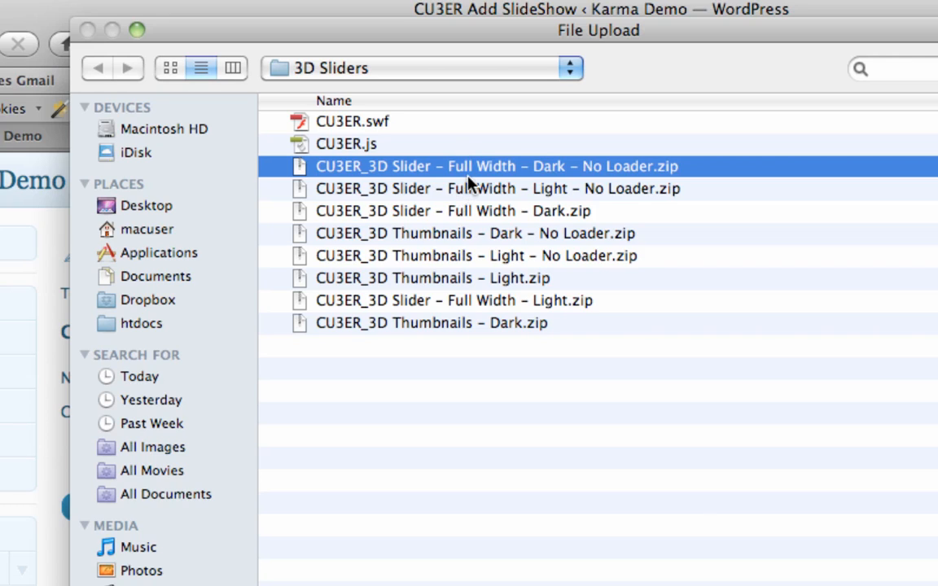
pyautogui.click(476, 234)
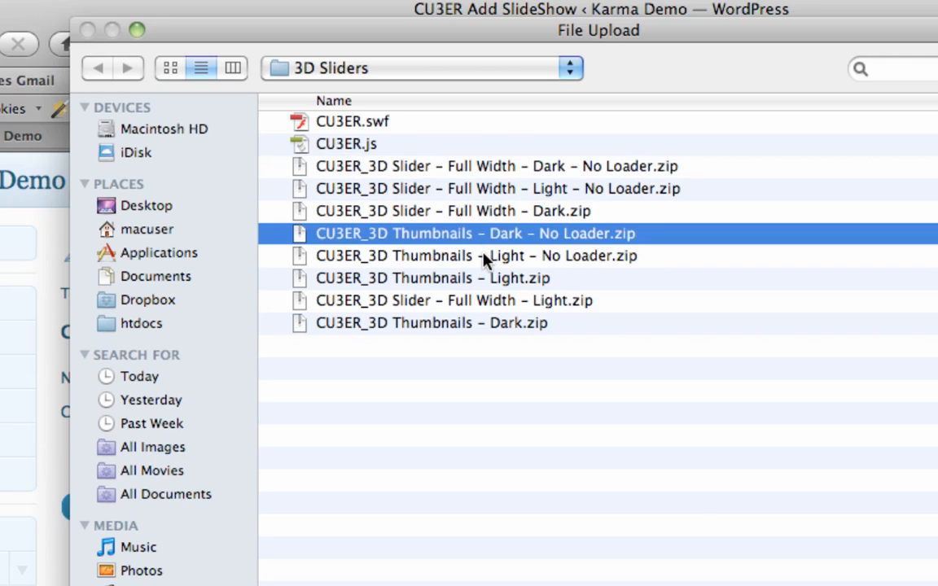
pyautogui.moveTo(499, 357)
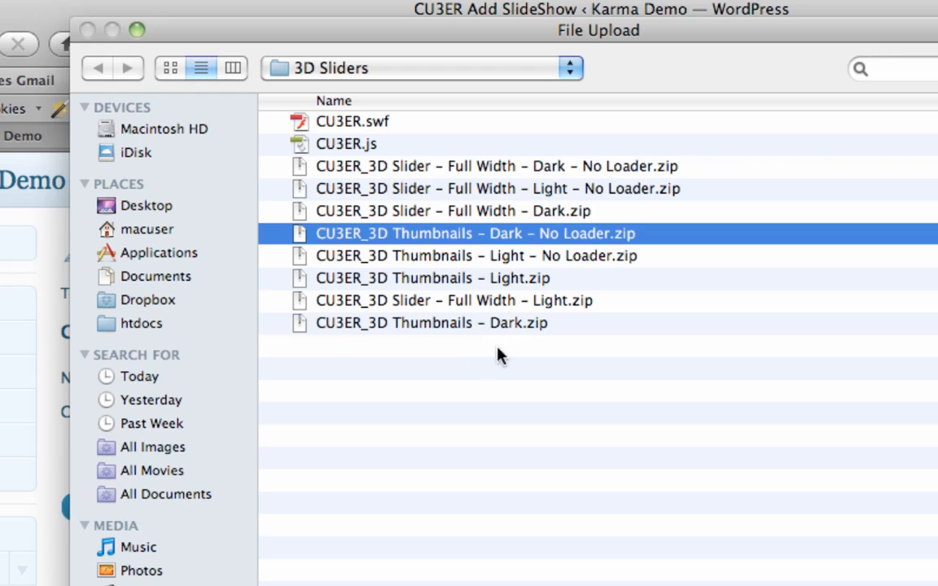
pyautogui.moveTo(545, 172)
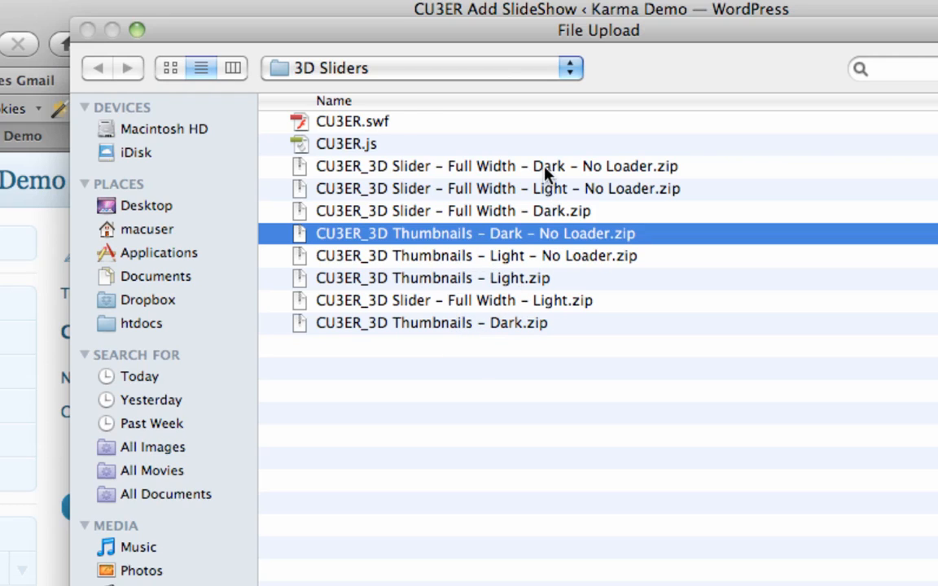
pyautogui.click(496, 166)
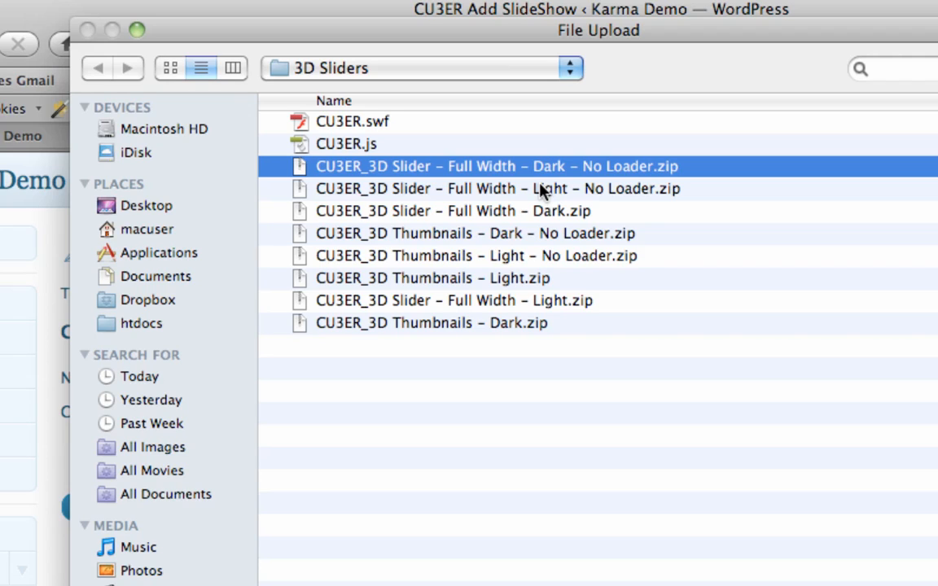
pyautogui.moveTo(568, 167)
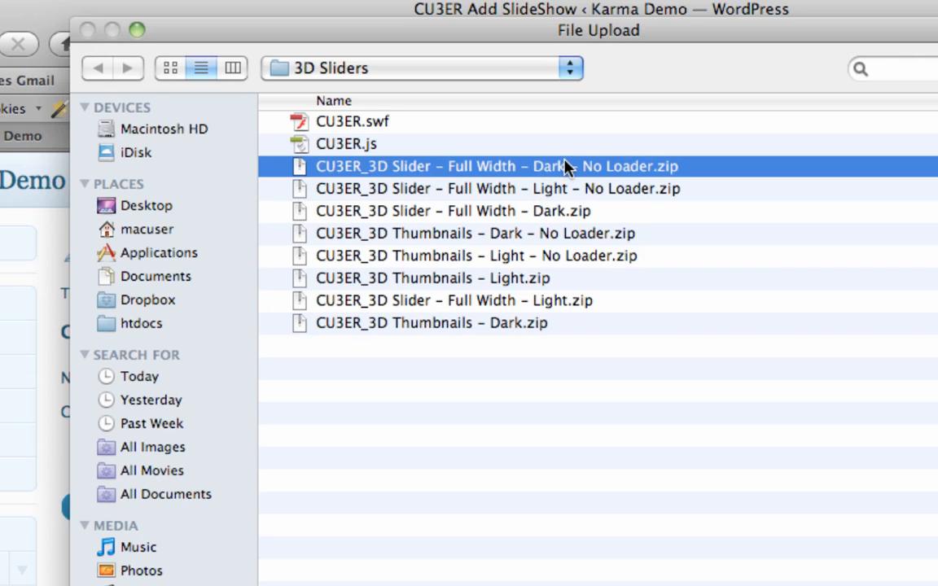
pyautogui.click(497, 188)
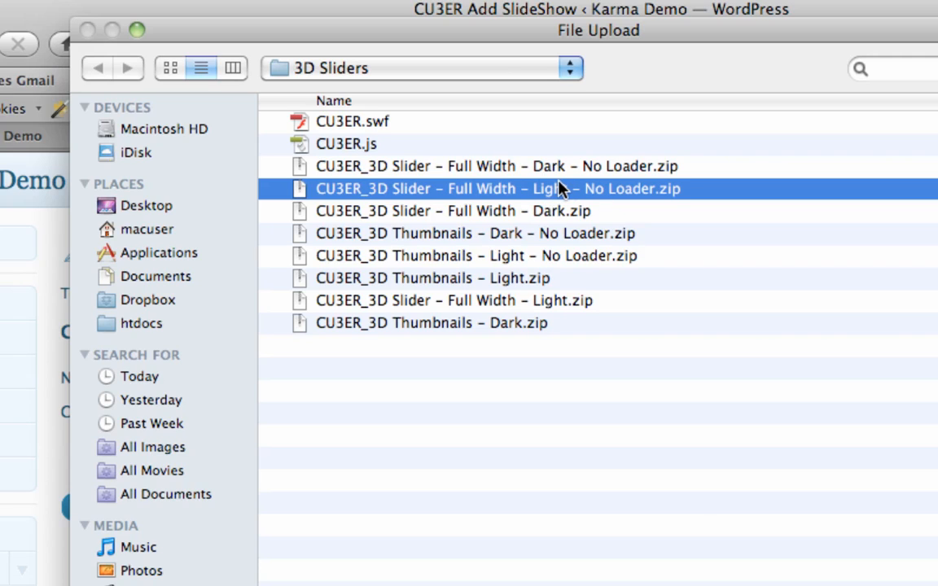
pyautogui.moveTo(610, 234)
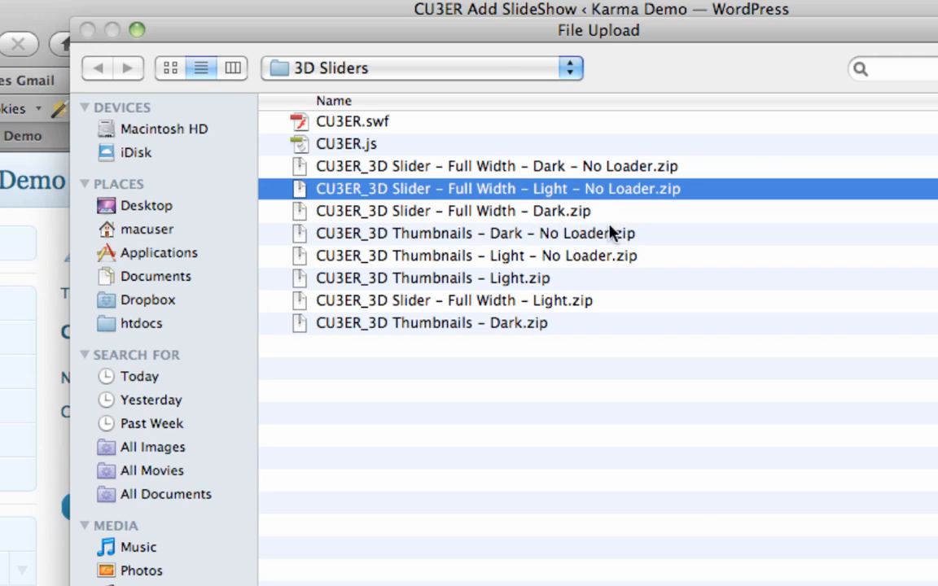
pyautogui.moveTo(521, 215)
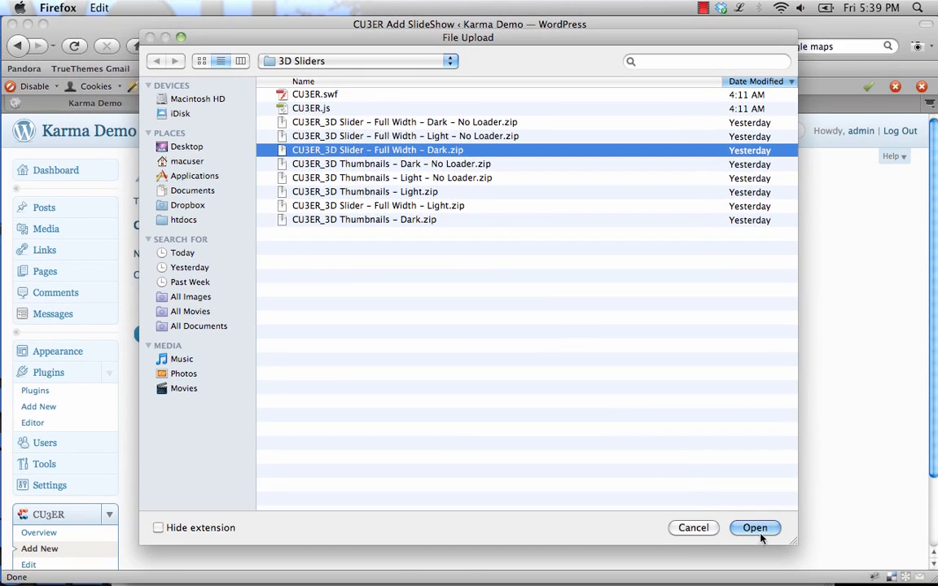
pyautogui.click(755, 527)
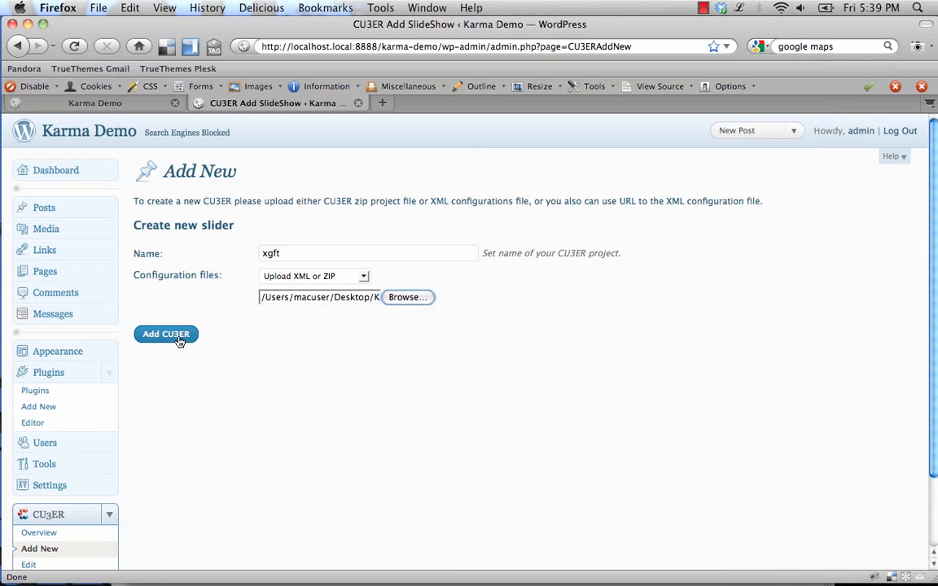
# Add the xgft CU3ER slider and find it listed with ID 1.
pyautogui.click(166, 334)
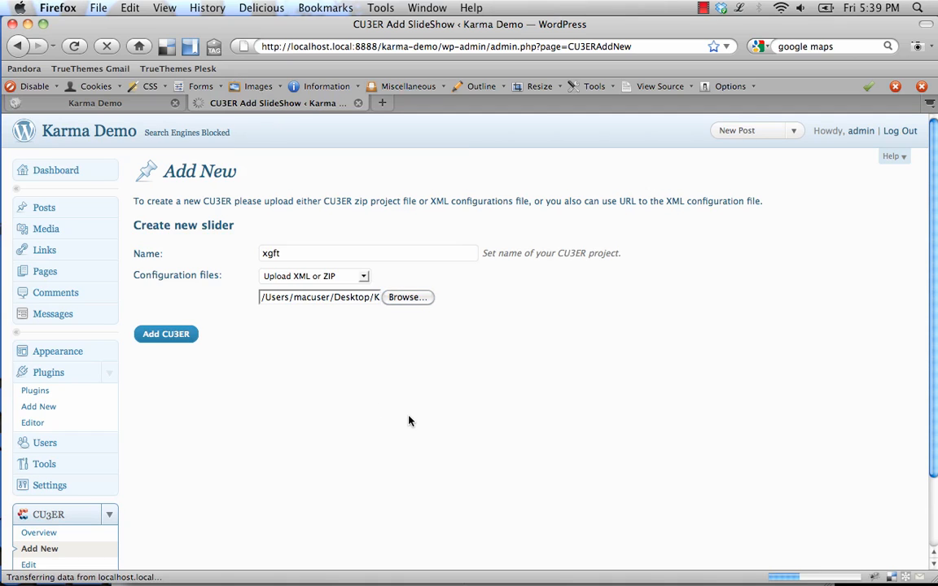
pyautogui.click(166, 334)
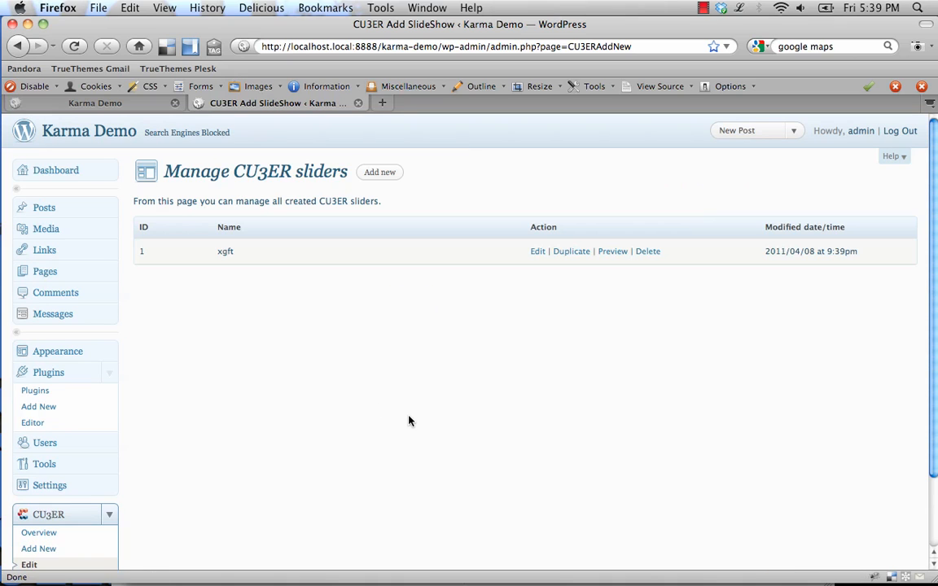
pyautogui.moveTo(404, 298)
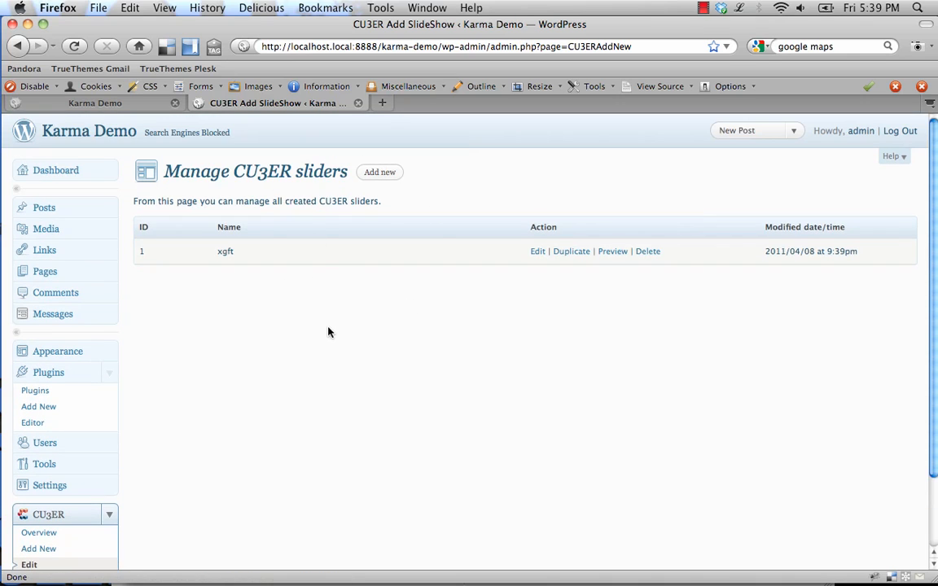
pyautogui.scroll(-3)
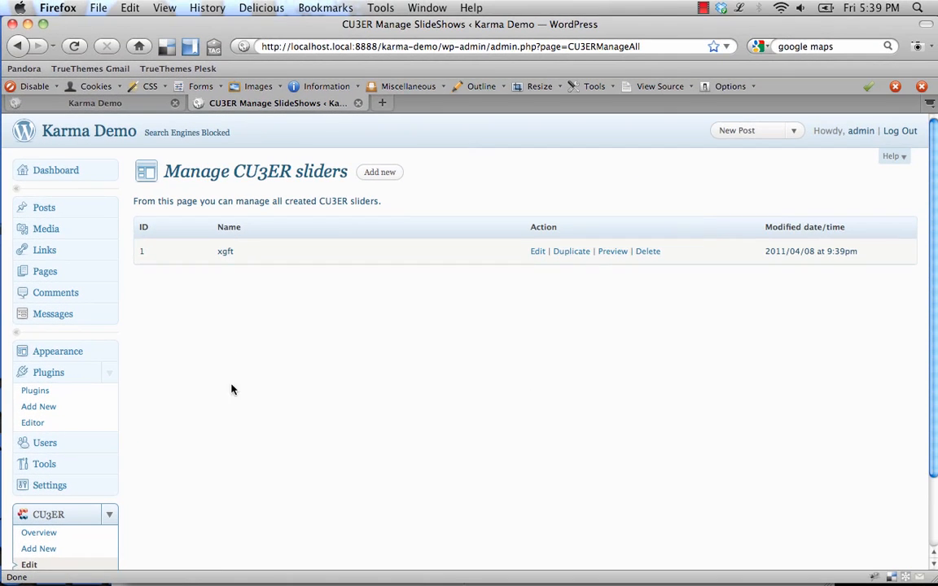
pyautogui.moveTo(535, 271)
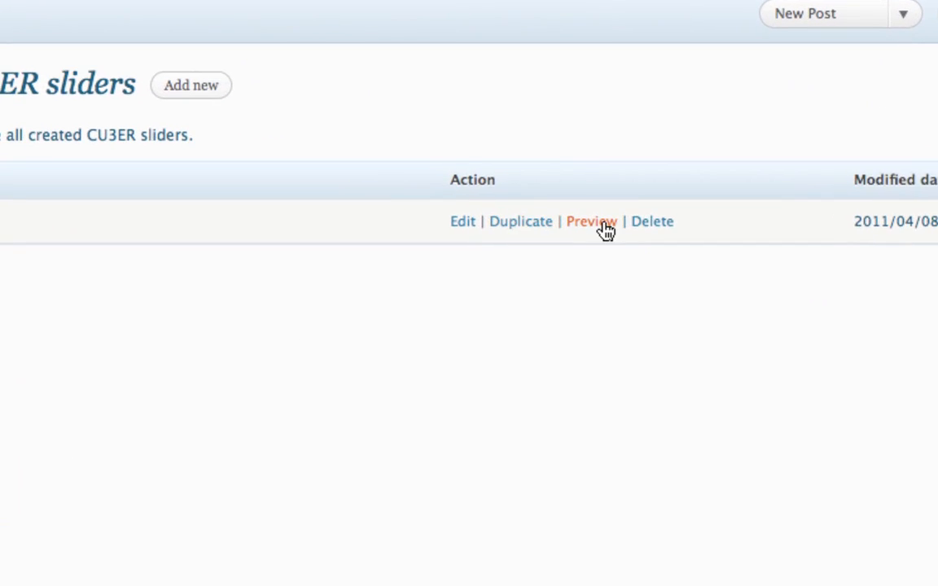
pyautogui.moveTo(463, 220)
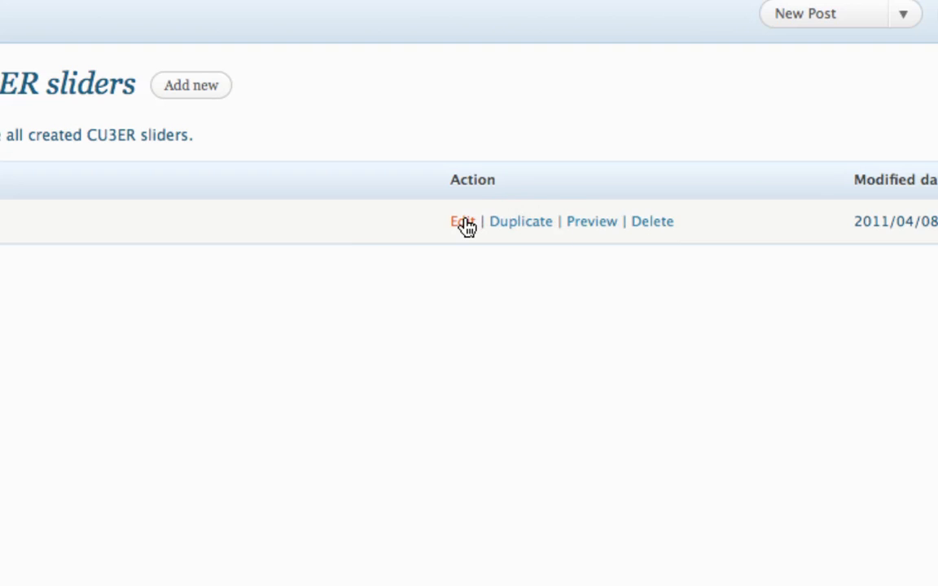
# Edit xgft and review its 940×400 size, transparent background and alternative content.
pyautogui.click(462, 220)
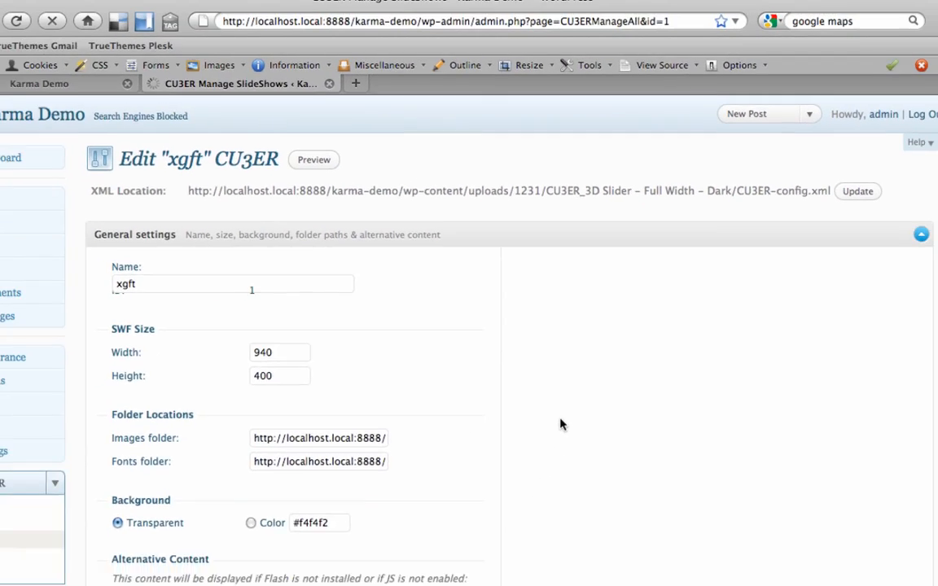
pyautogui.scroll(-3)
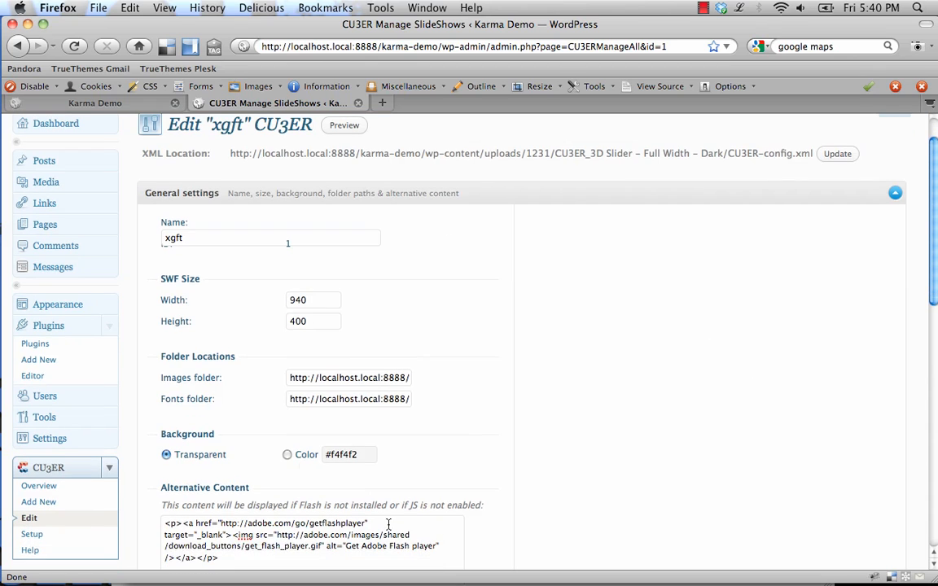
pyautogui.scroll(-3)
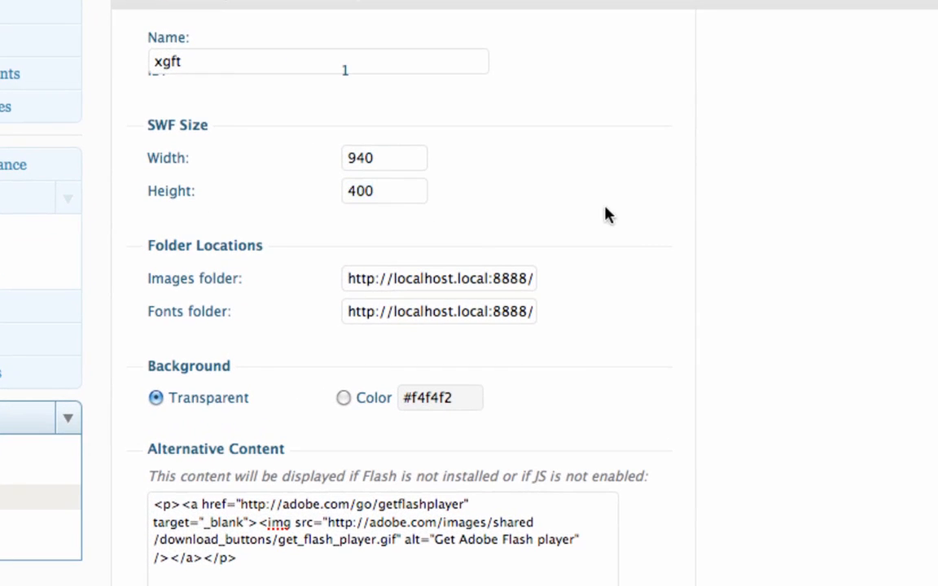
pyautogui.scroll(-3)
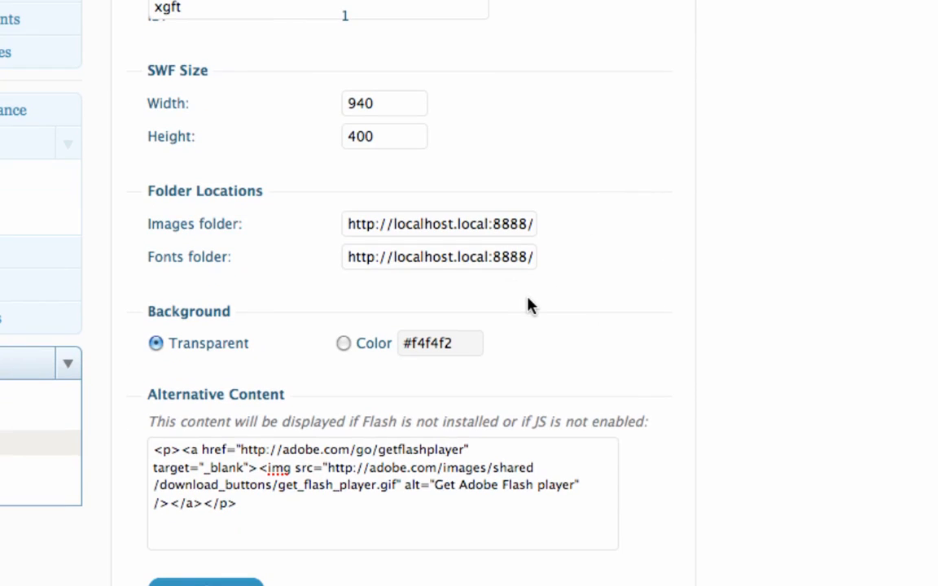
pyautogui.scroll(-3)
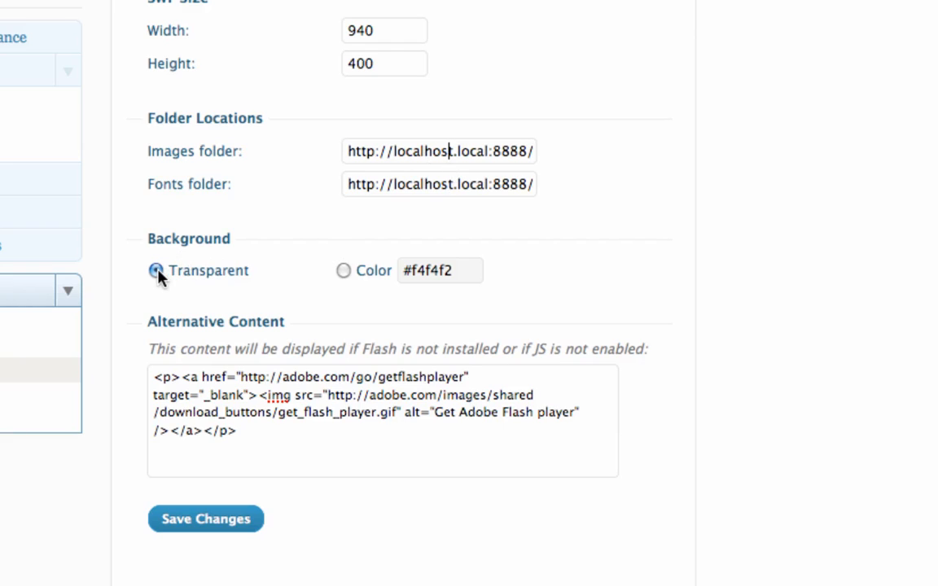
pyautogui.moveTo(343, 275)
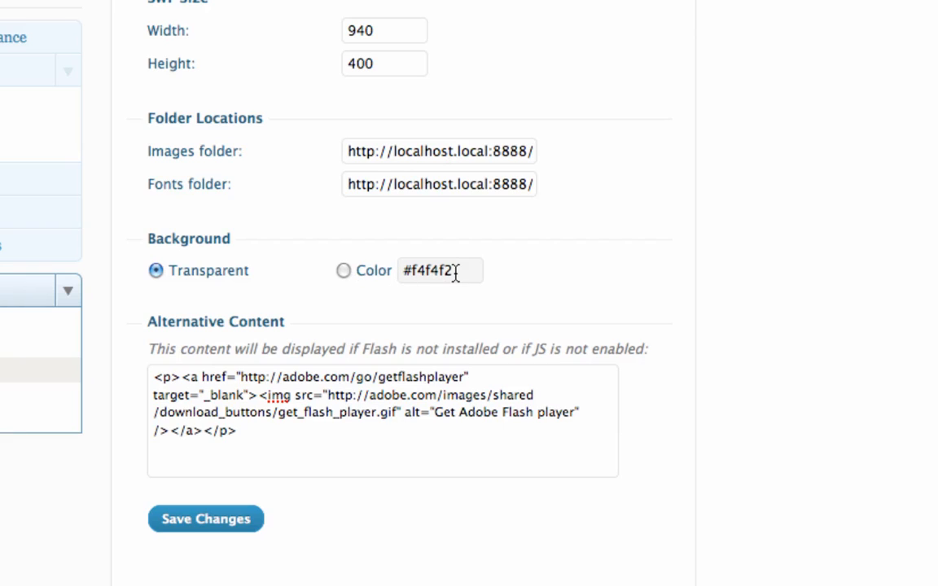
pyautogui.moveTo(249, 275)
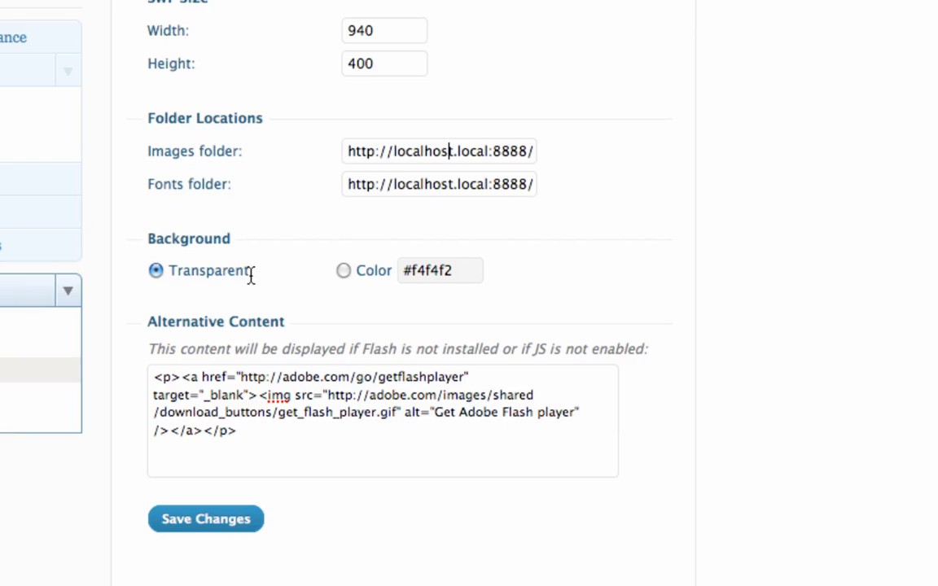
pyautogui.moveTo(230, 269)
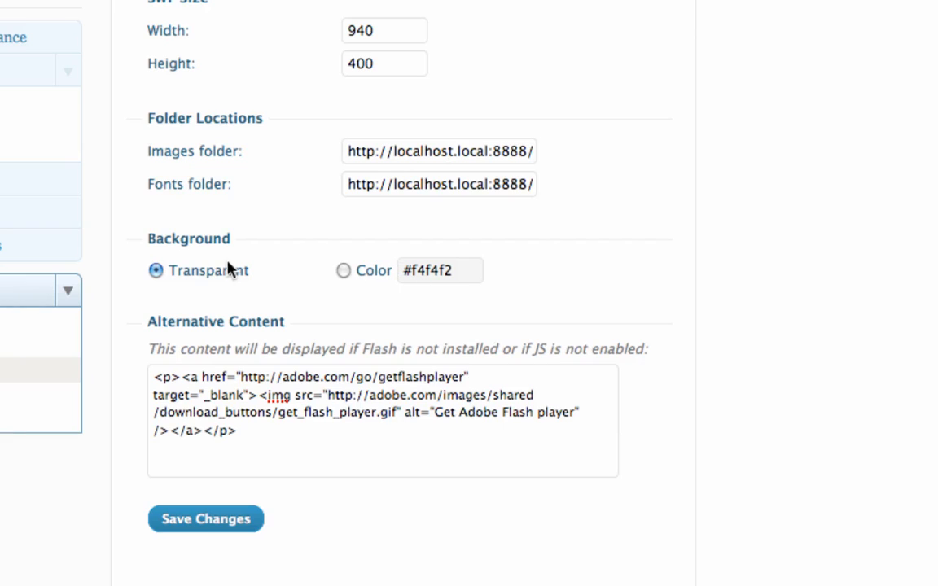
pyautogui.moveTo(171, 274)
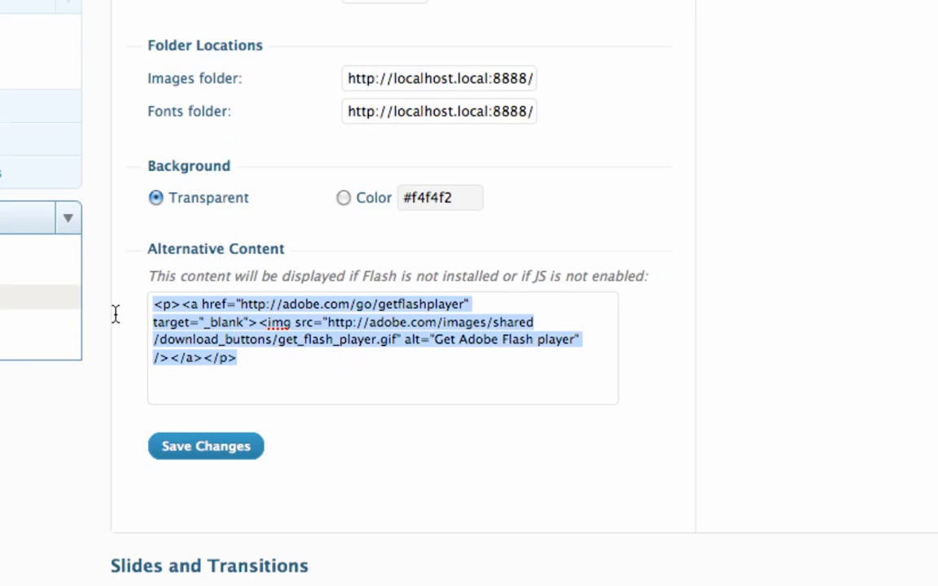
pyautogui.click(254, 359)
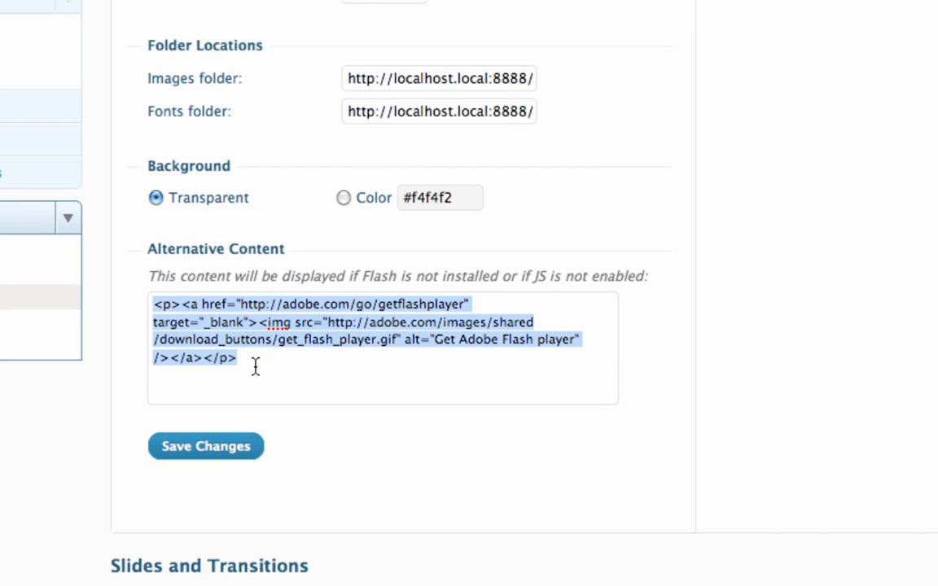
pyautogui.moveTo(419, 395)
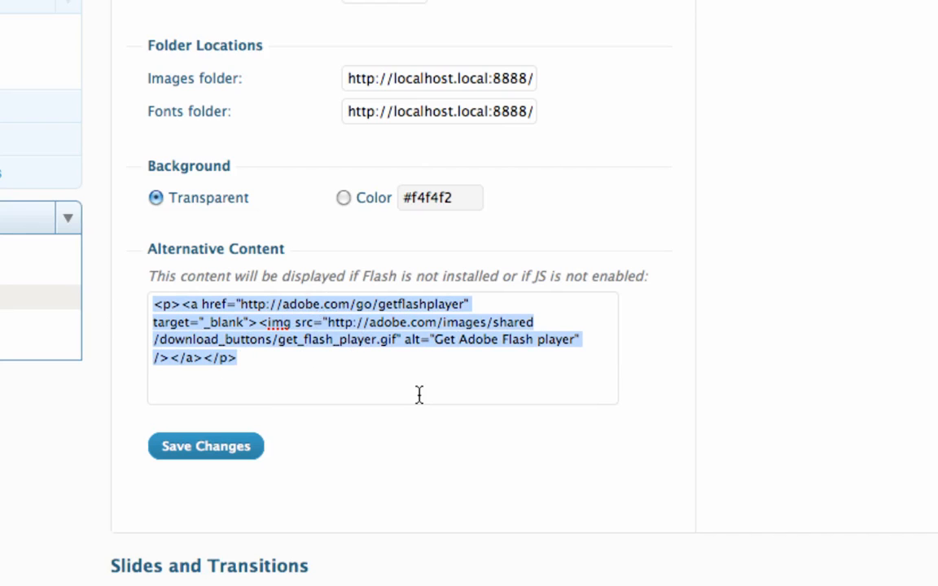
pyautogui.moveTo(377, 355)
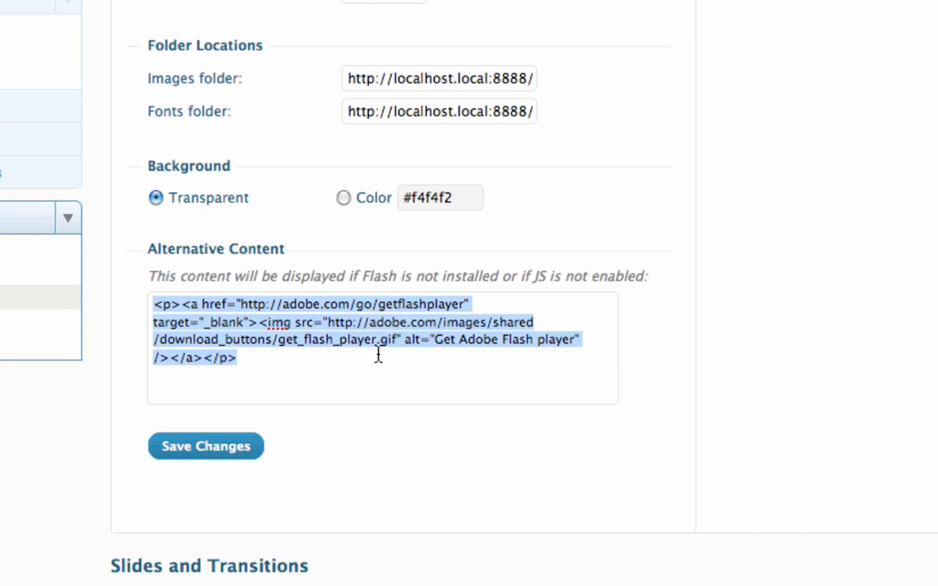
pyautogui.scroll(-3)
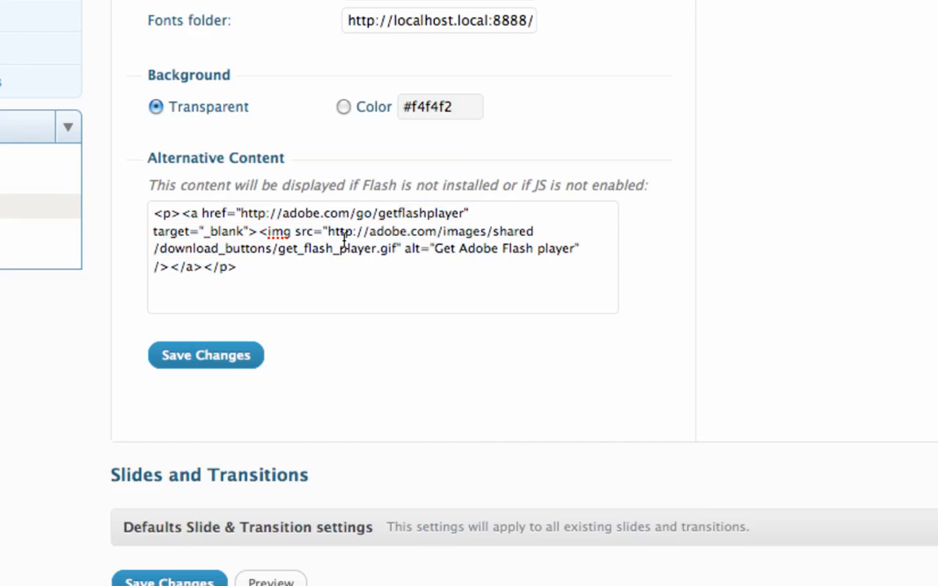
pyautogui.scroll(3)
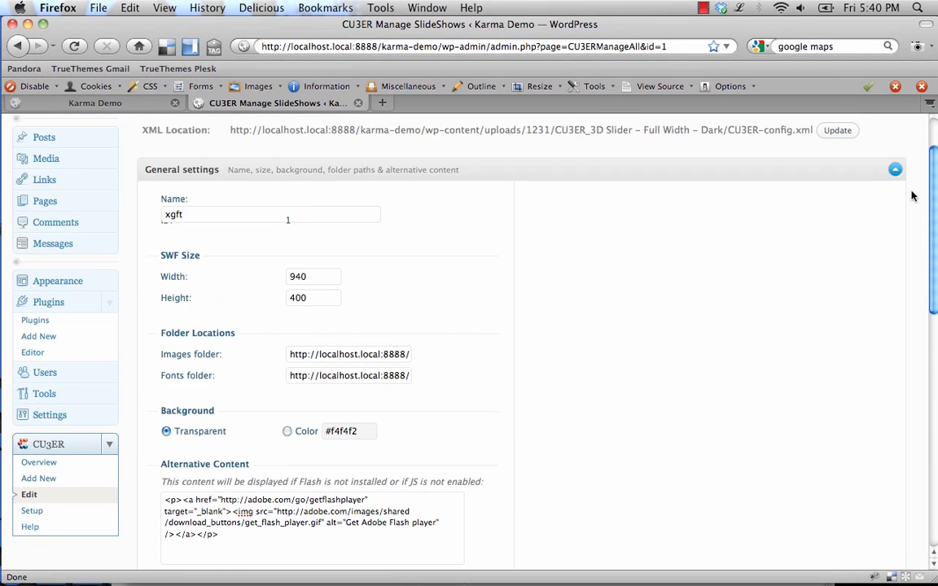
pyautogui.click(894, 169)
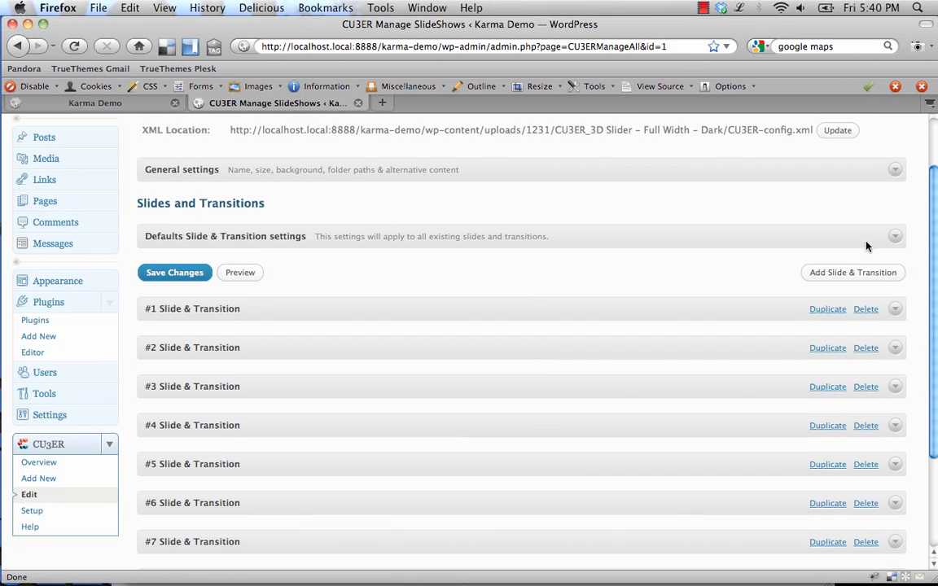
pyautogui.click(893, 236)
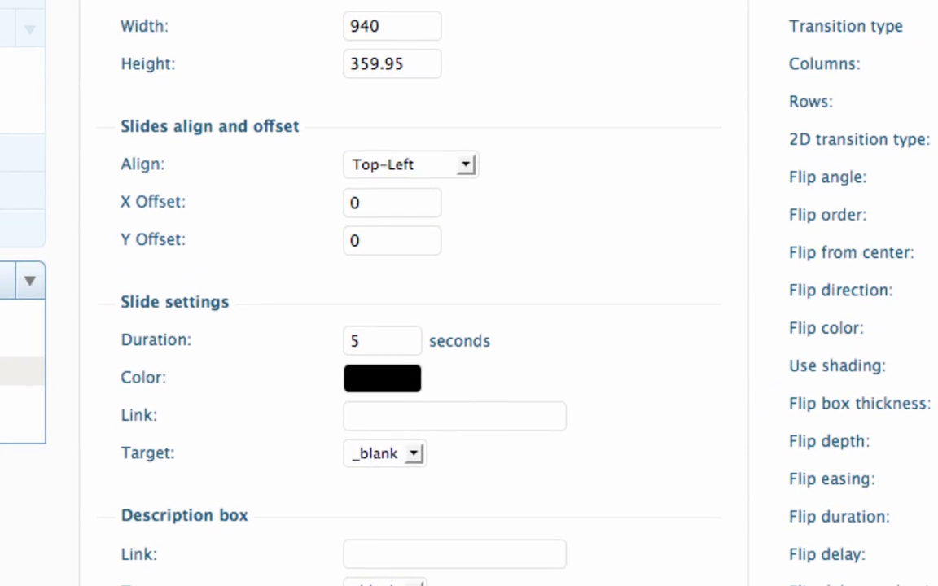
pyautogui.moveTo(406, 130)
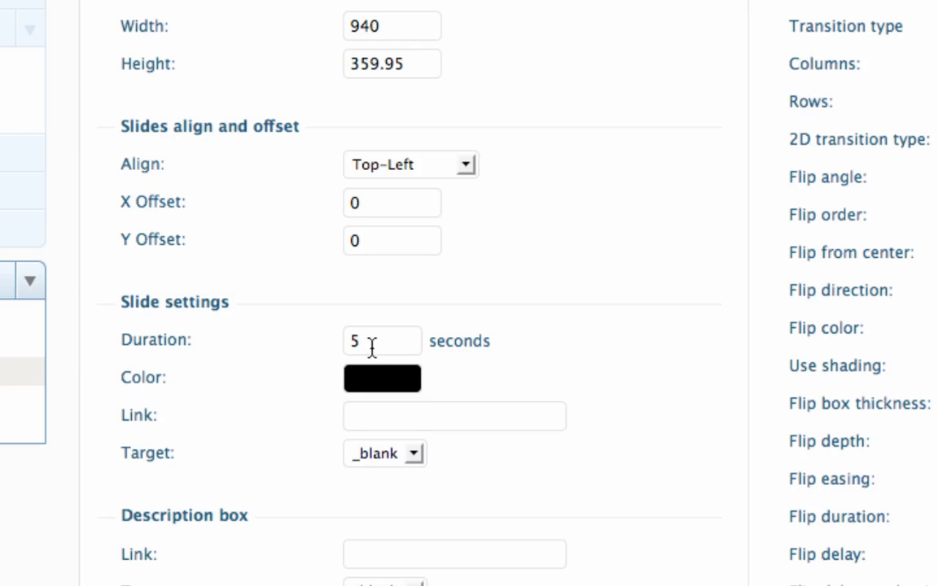
pyautogui.scroll(-3)
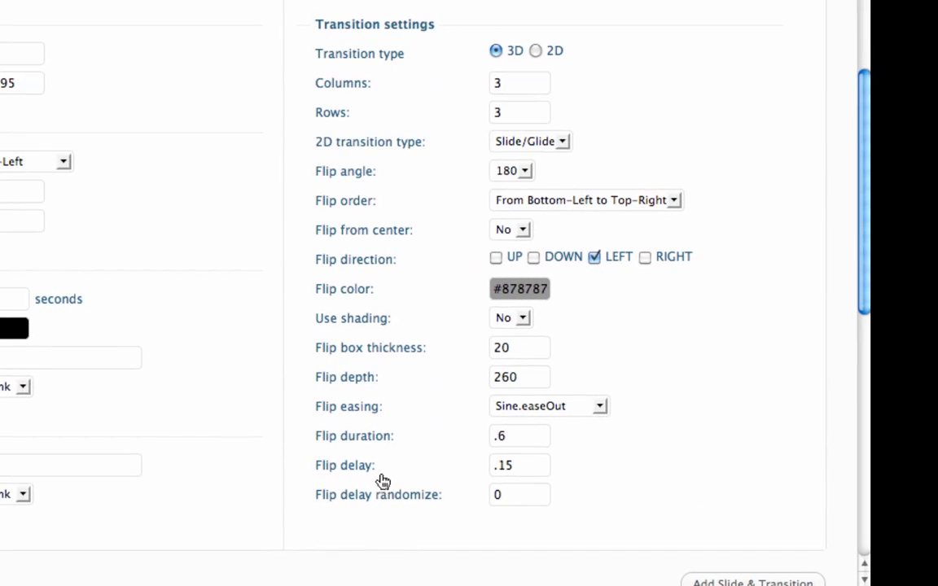
pyautogui.scroll(3)
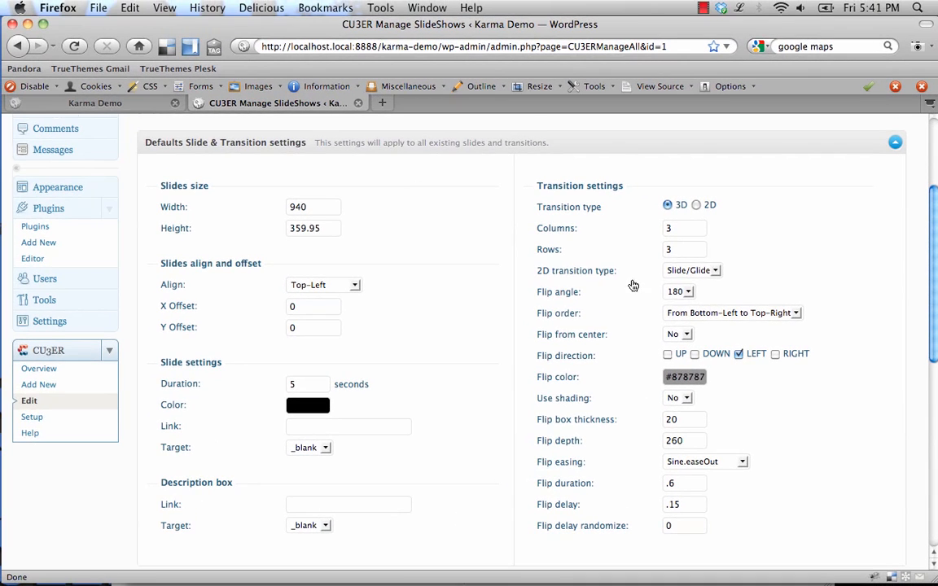
pyautogui.scroll(-3)
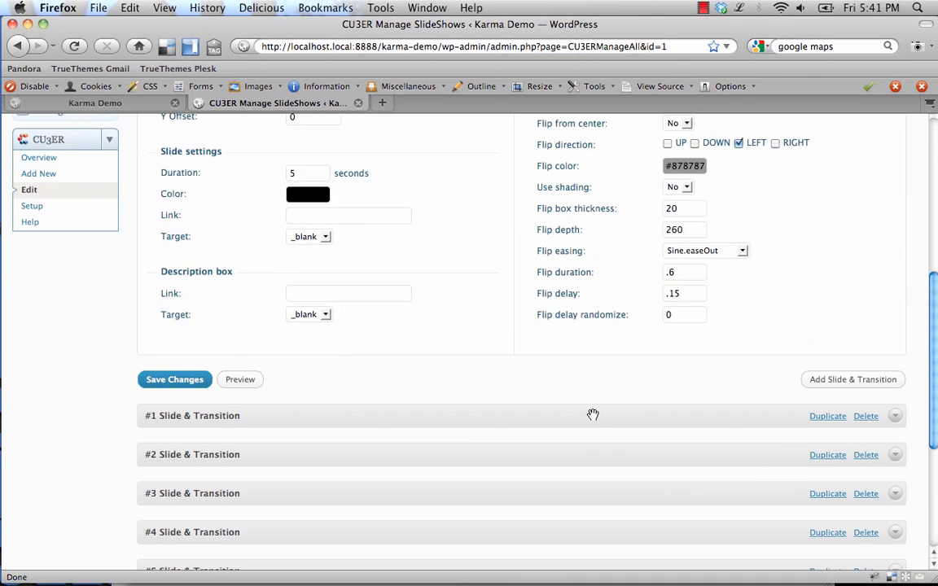
pyautogui.scroll(3)
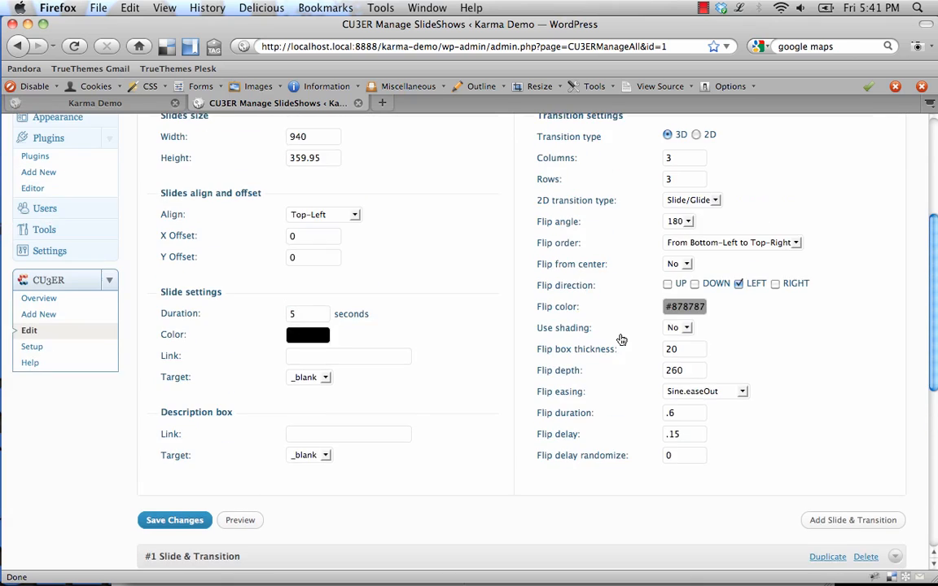
pyautogui.scroll(3)
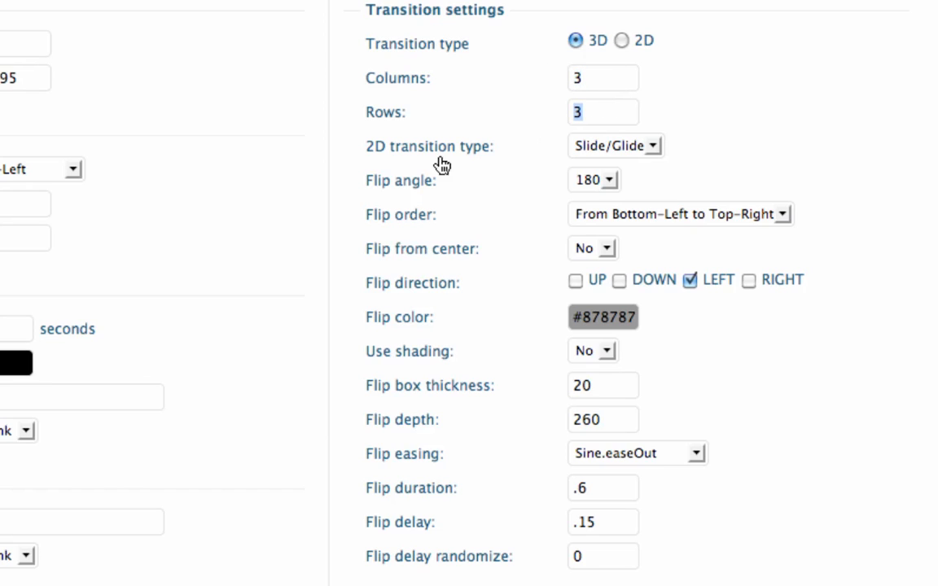
# Keep the flip angle at 180 and limit flip directions to left and right.
pyautogui.click(593, 179)
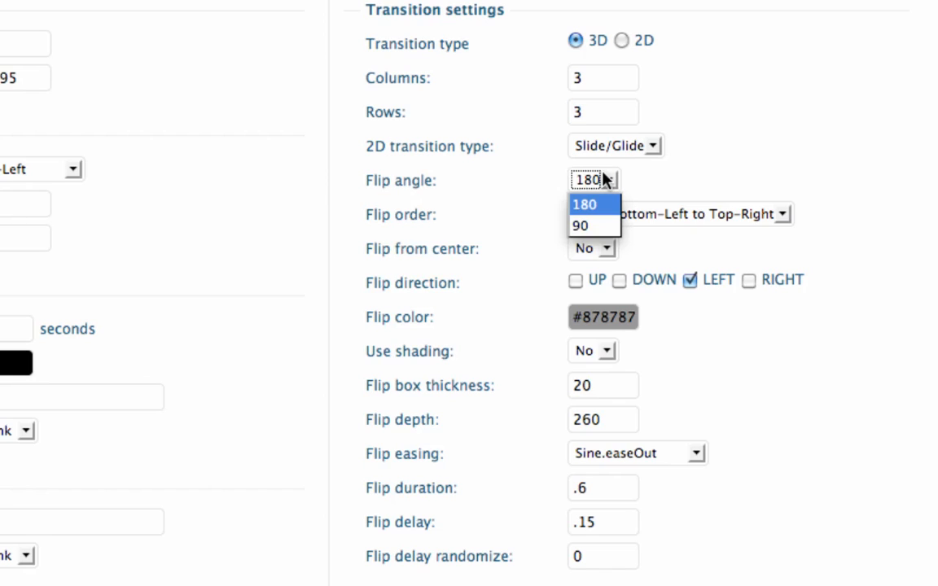
pyautogui.click(592, 204)
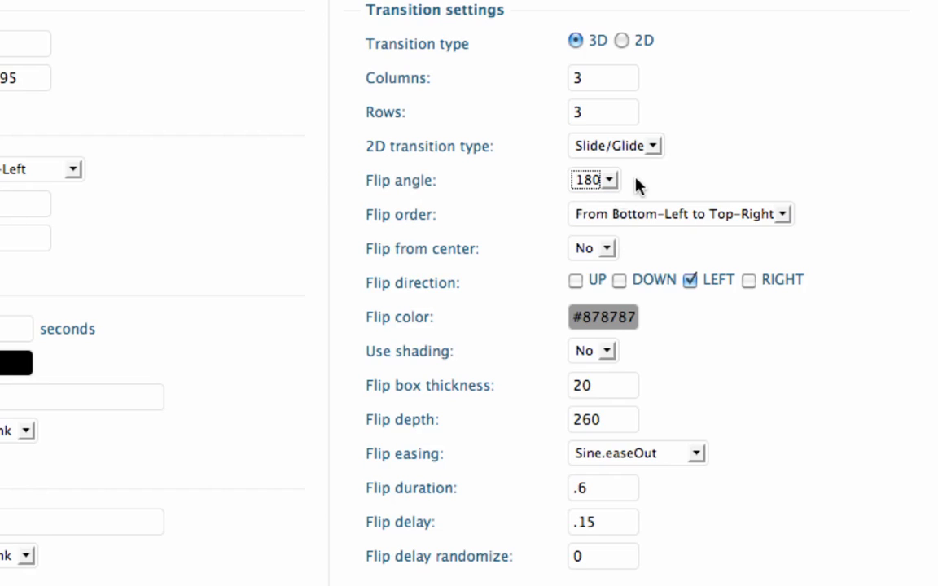
pyautogui.moveTo(667, 222)
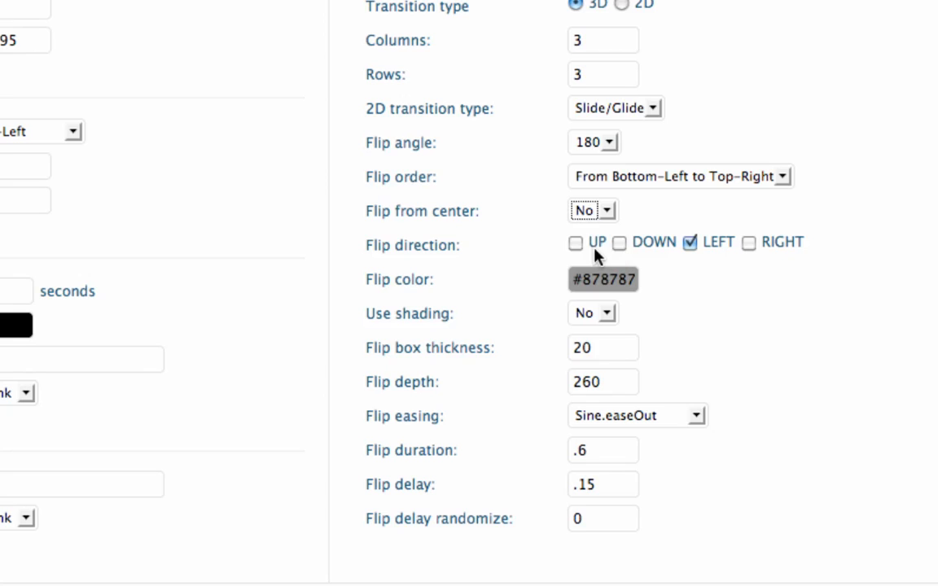
pyautogui.moveTo(595, 251)
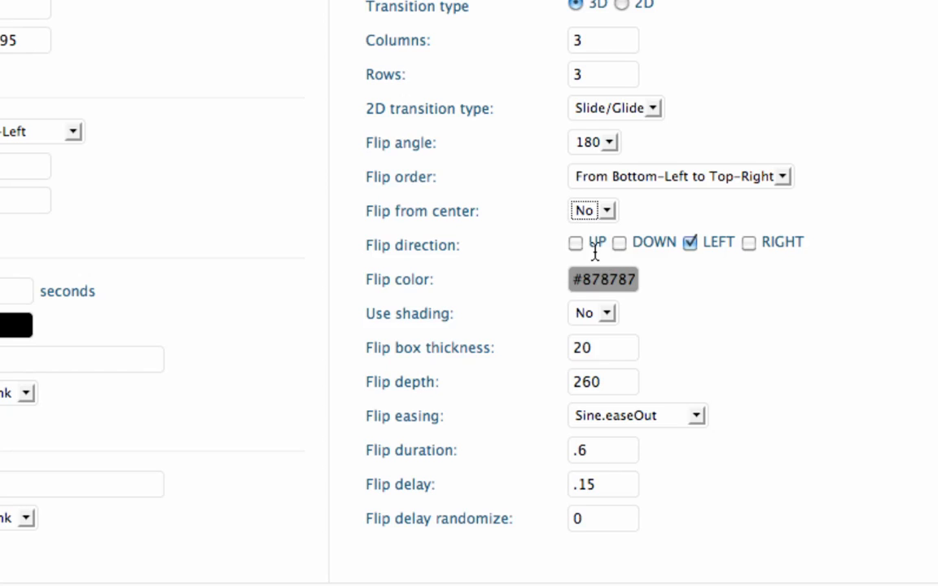
pyautogui.scroll(-3)
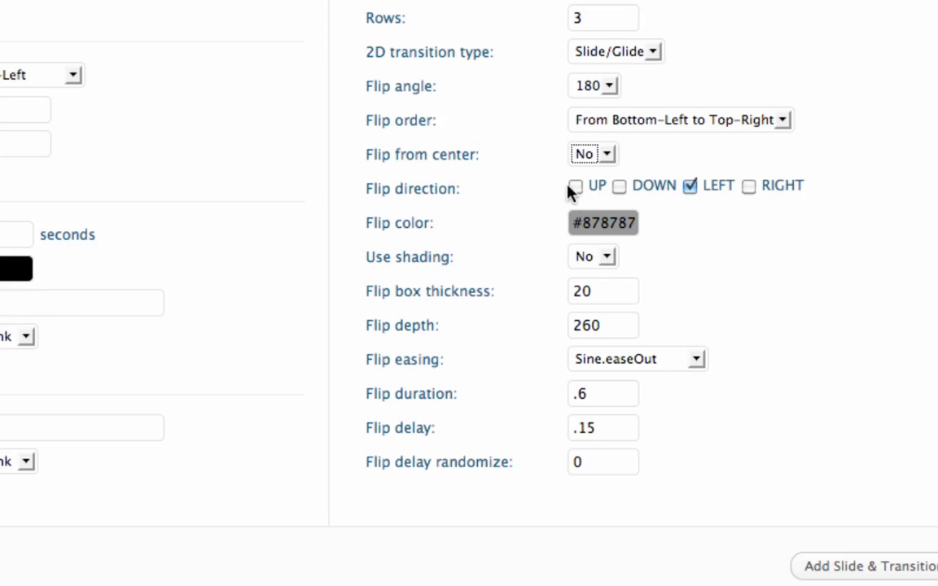
pyautogui.moveTo(610, 186)
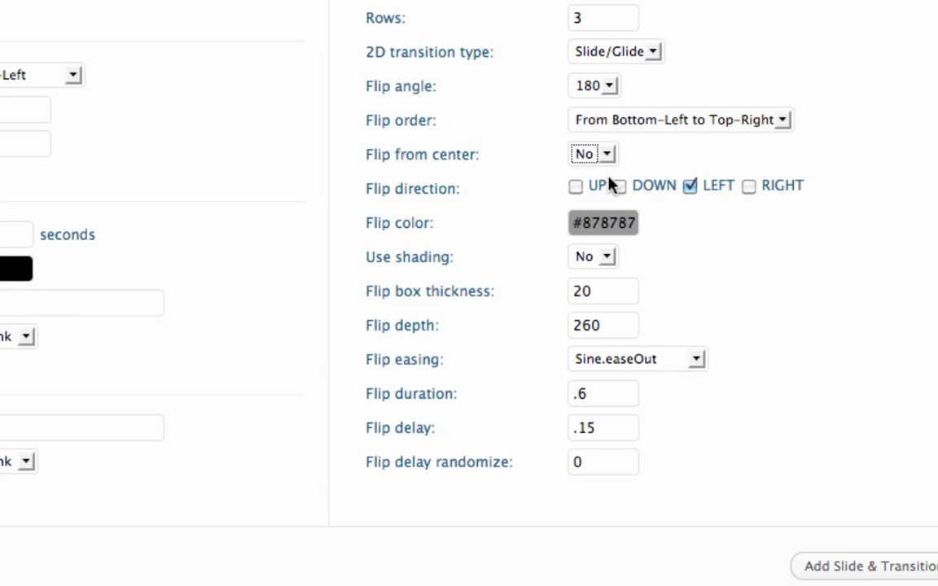
pyautogui.click(575, 185)
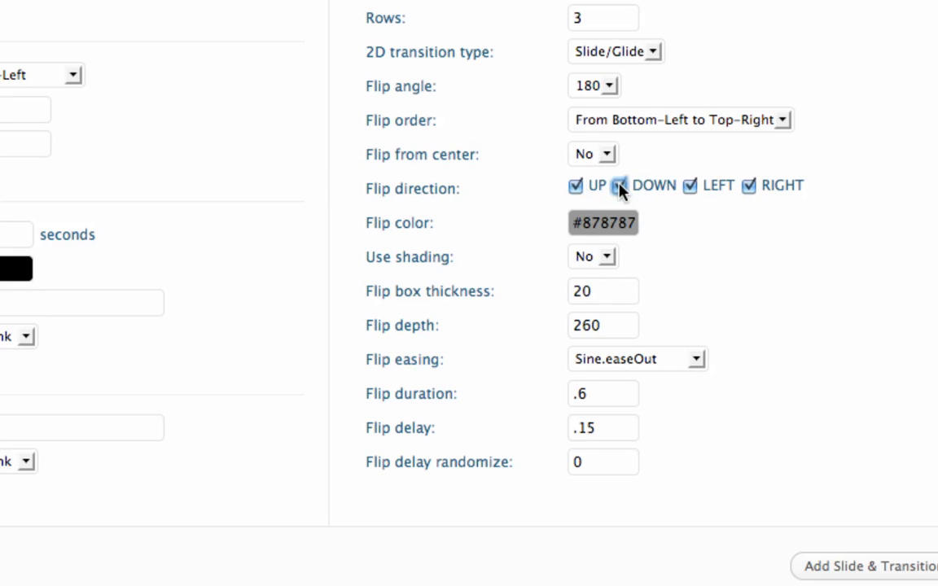
pyautogui.click(619, 185)
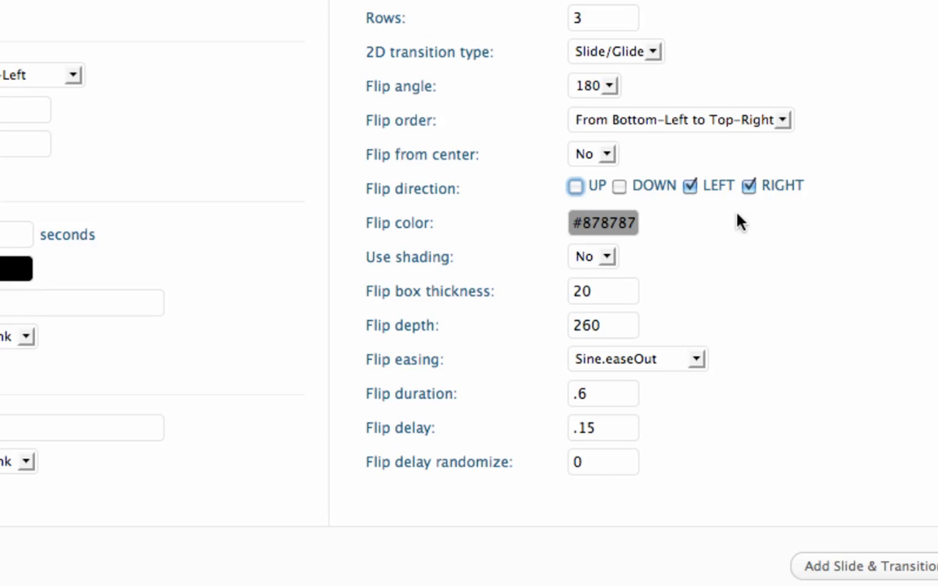
pyautogui.moveTo(427, 228)
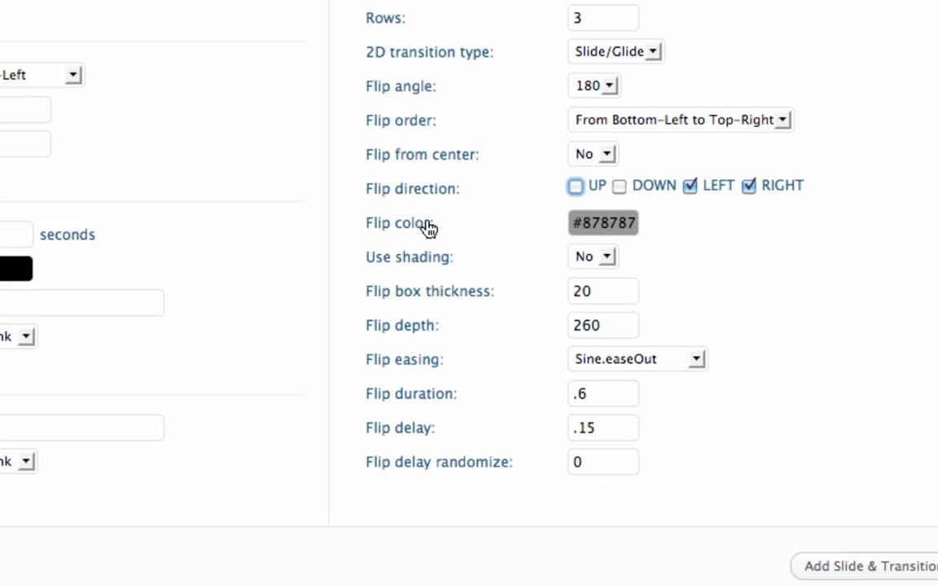
# Inspect the flip colour, Sine.easeOut easing and 0.6 flip duration.
pyautogui.click(602, 222)
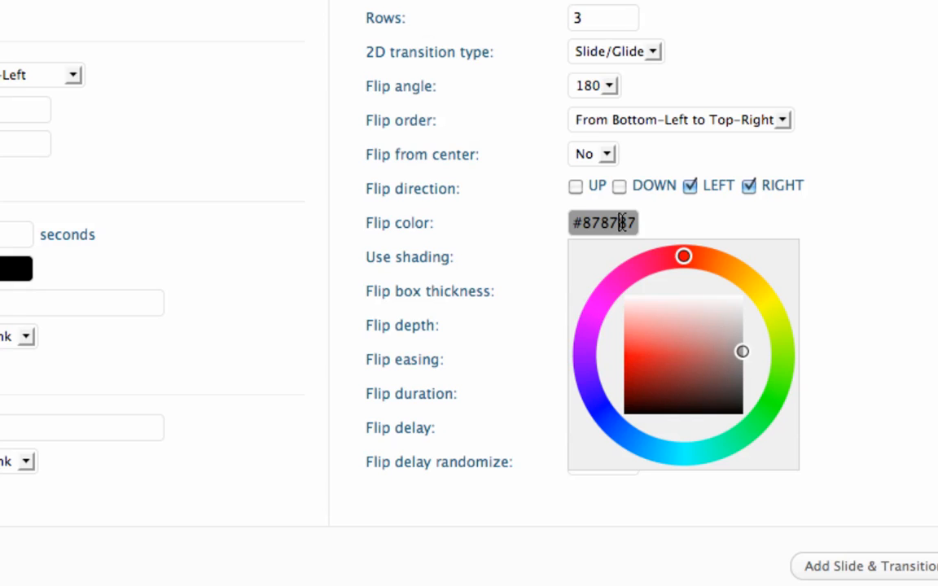
pyautogui.moveTo(893, 329)
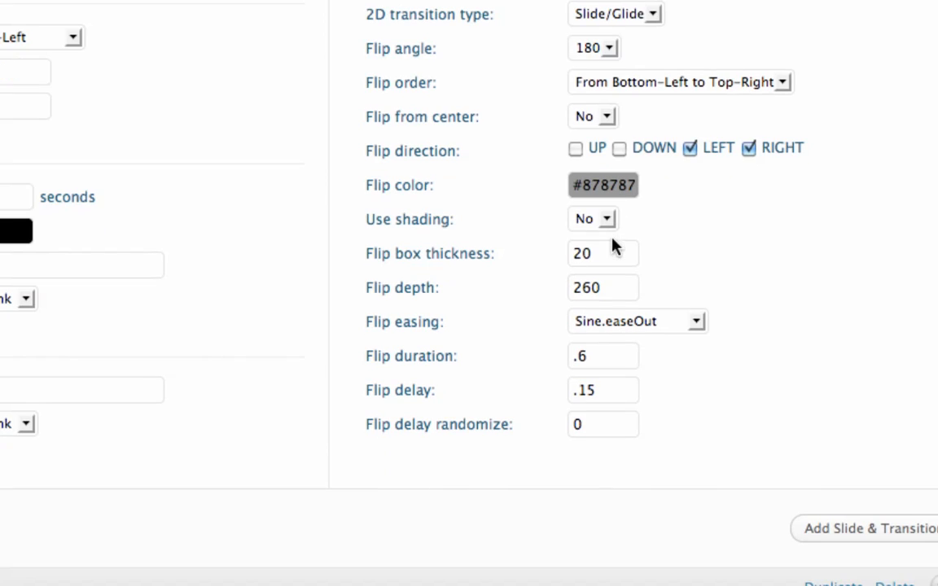
pyautogui.moveTo(618, 257)
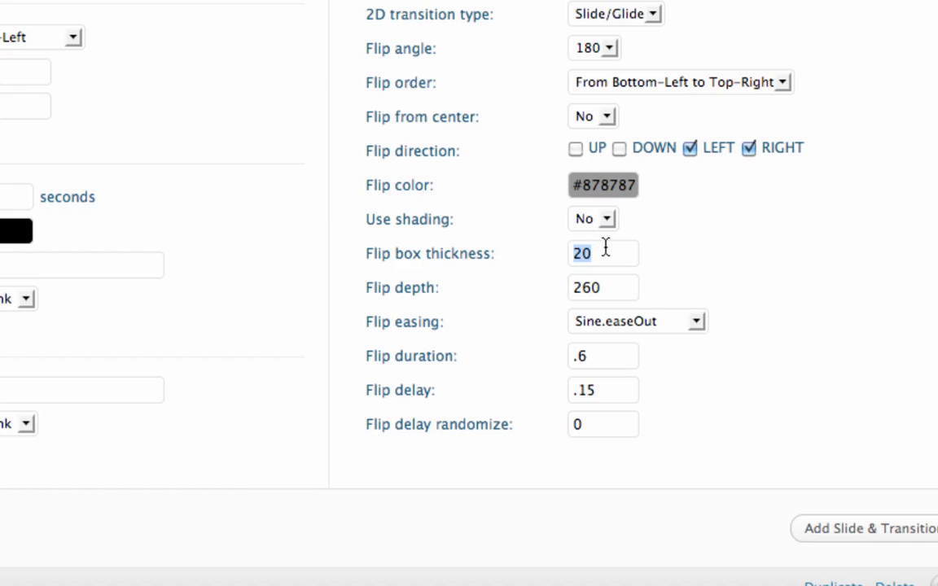
pyautogui.moveTo(749, 285)
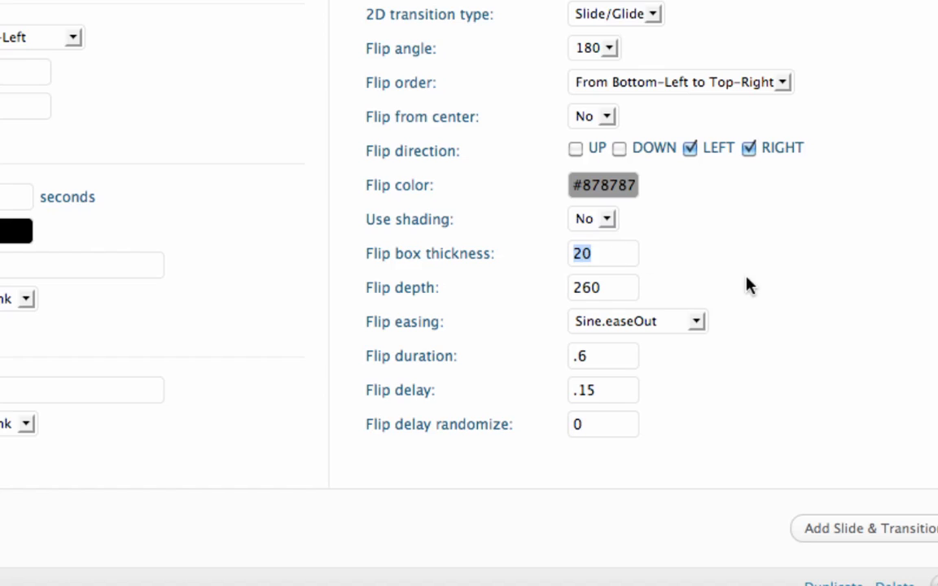
pyautogui.scroll(-3)
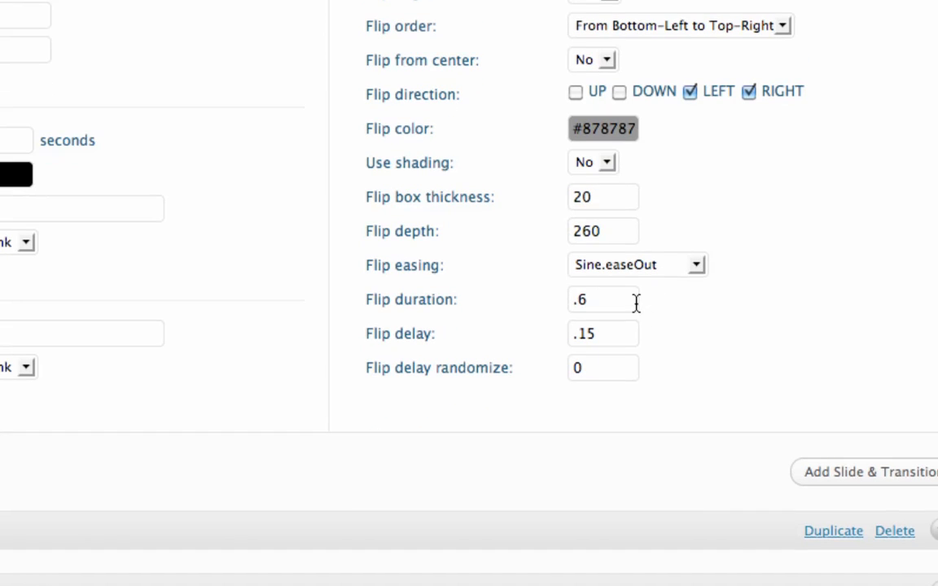
pyautogui.click(602, 231)
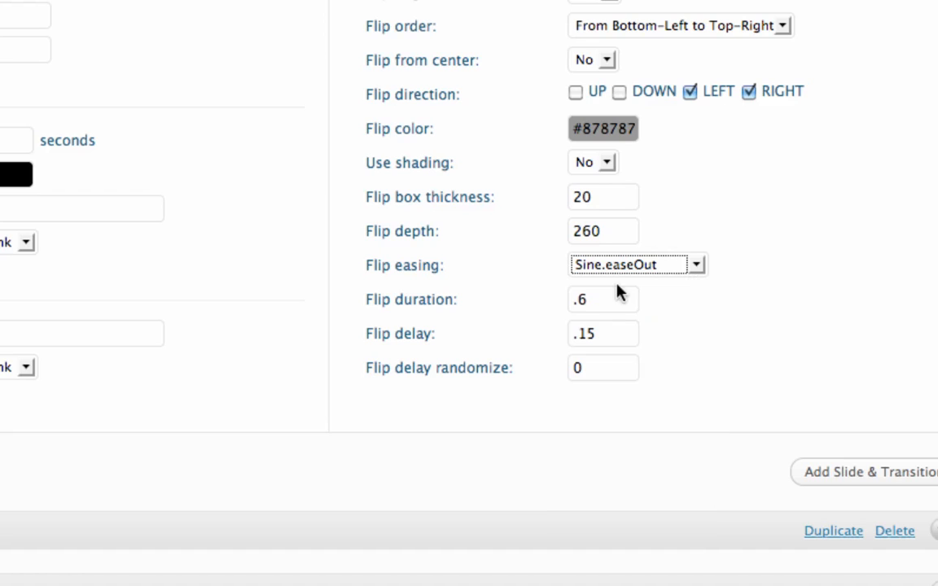
pyautogui.scroll(-3)
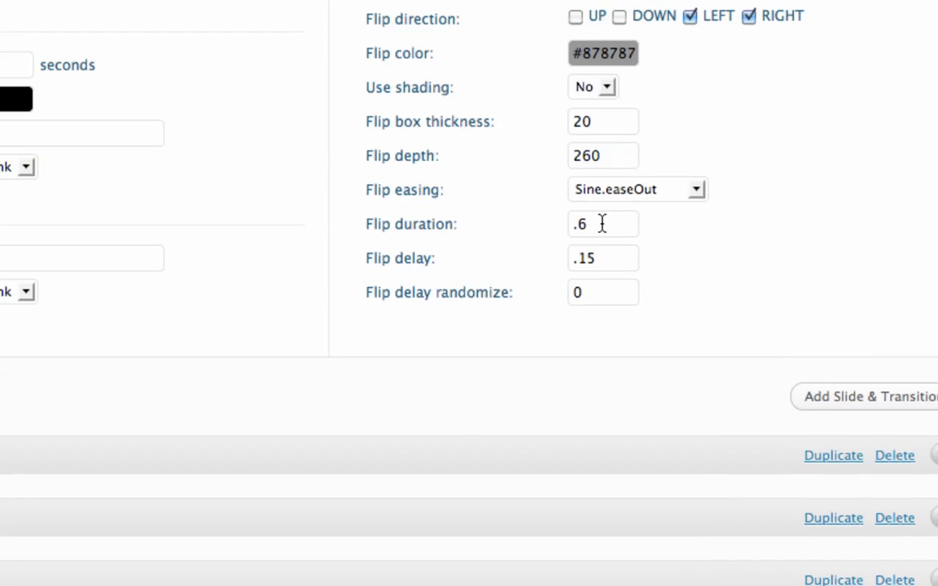
pyautogui.click(602, 292)
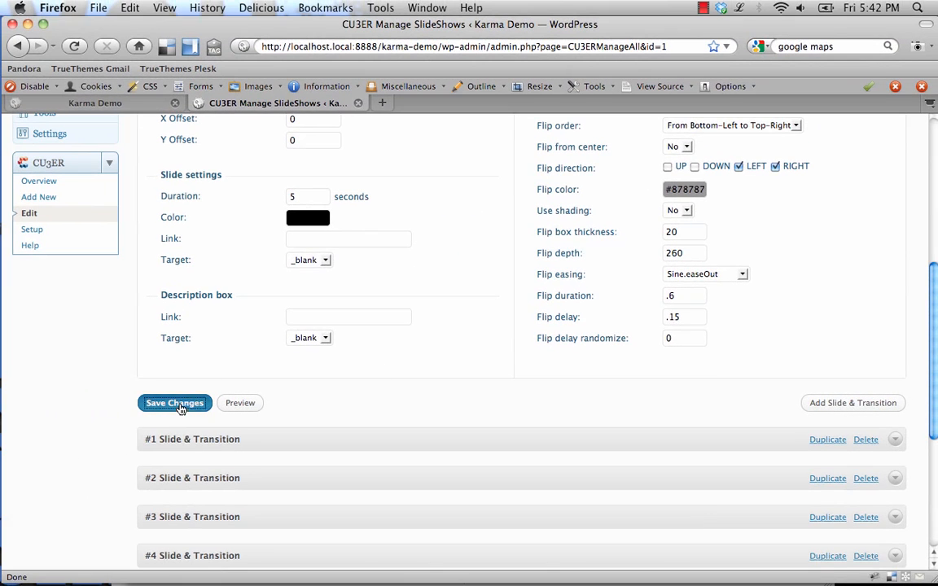
# Scroll the slide list to collapse the defaults and reach slide #2's settings.
pyautogui.scroll(3)
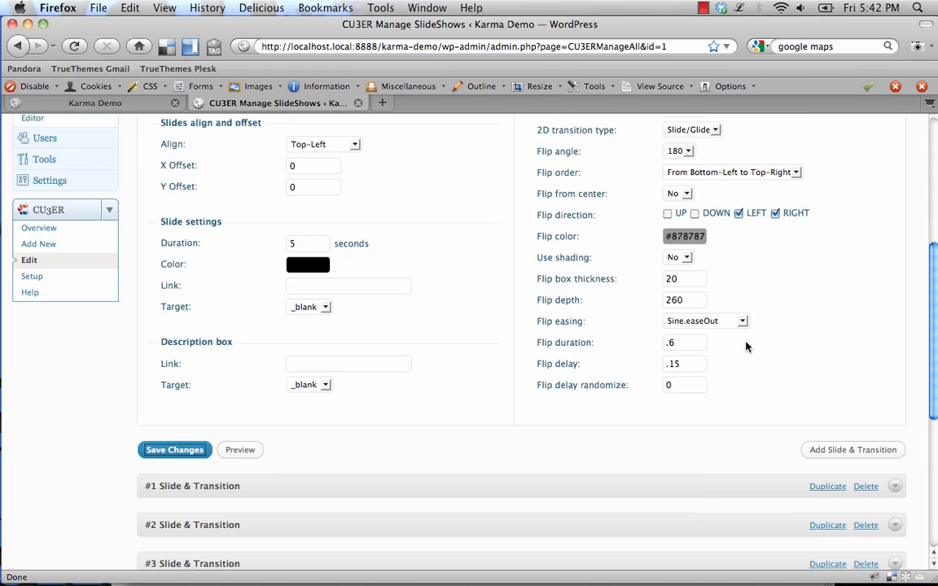
pyautogui.scroll(3)
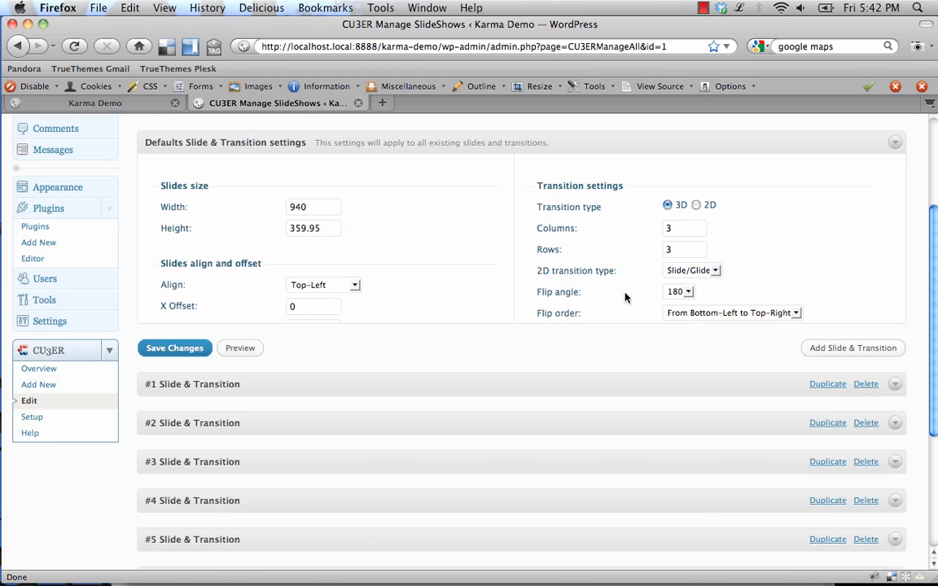
pyautogui.scroll(-3)
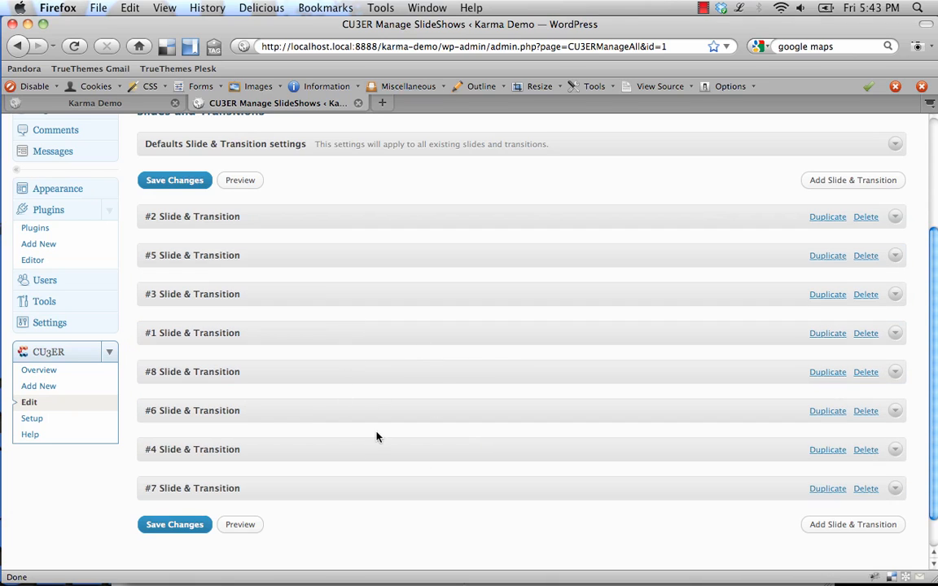
pyautogui.moveTo(529, 380)
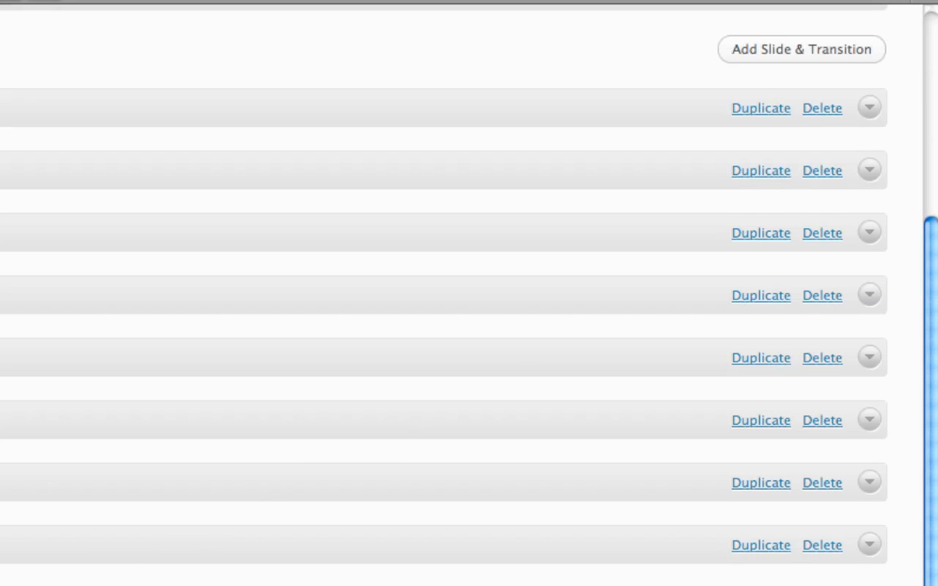
pyautogui.scroll(3)
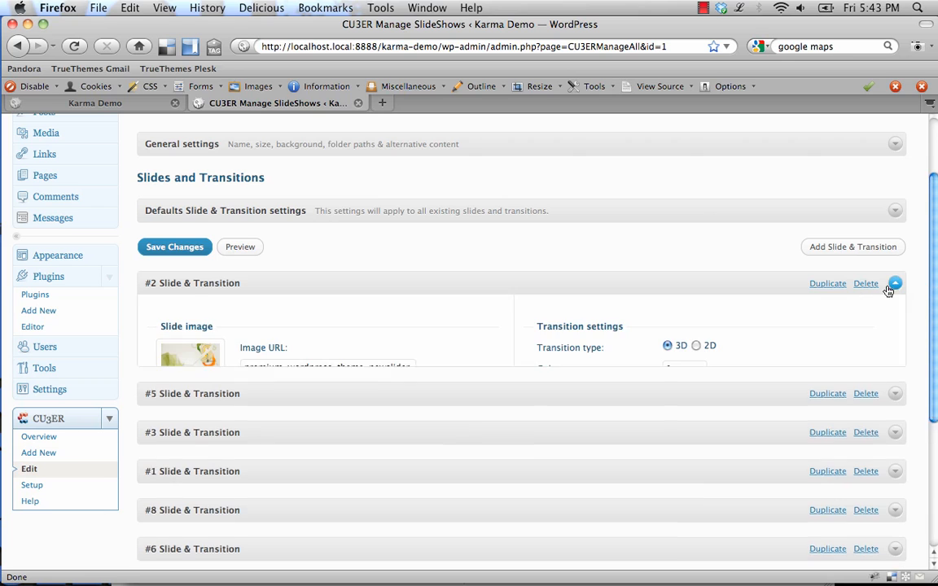
pyautogui.click(894, 282)
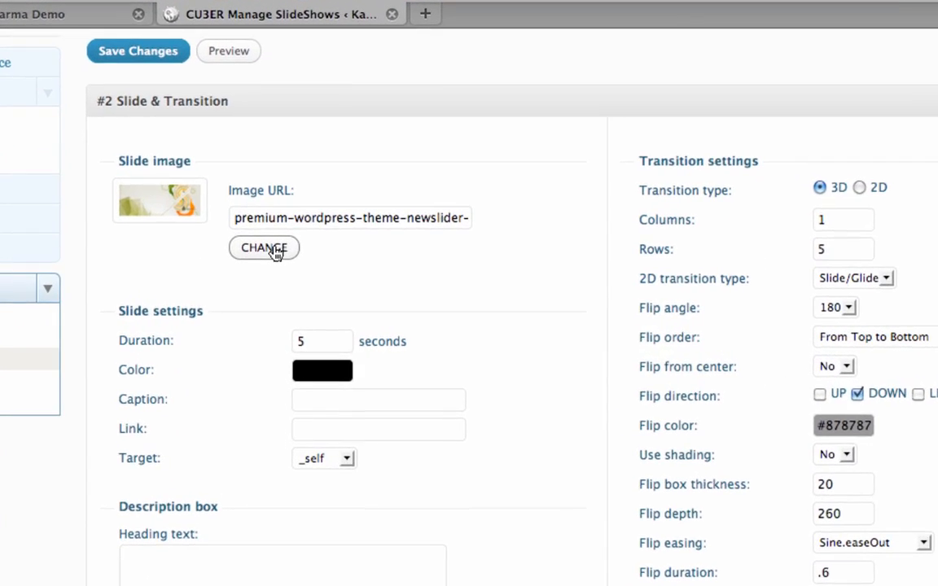
pyautogui.click(263, 247)
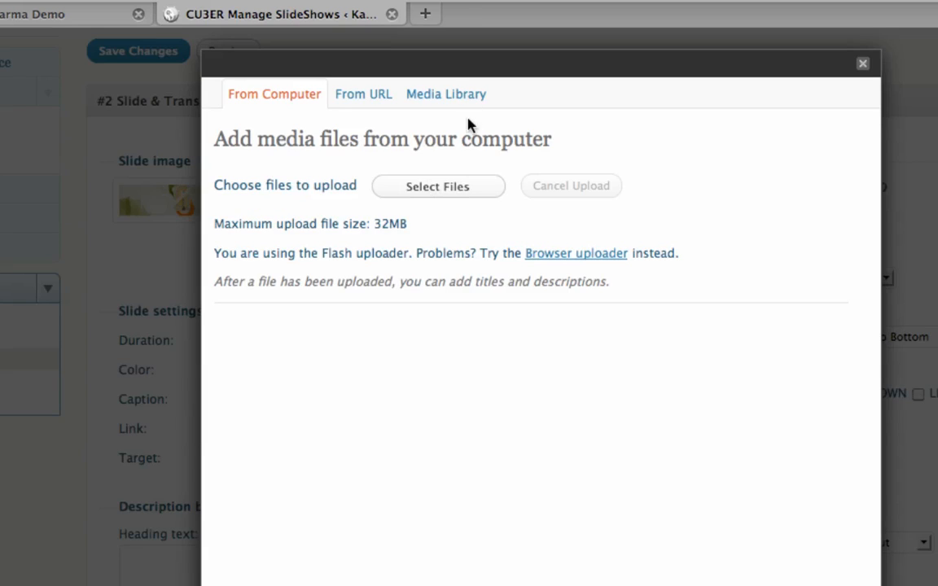
pyautogui.click(446, 93)
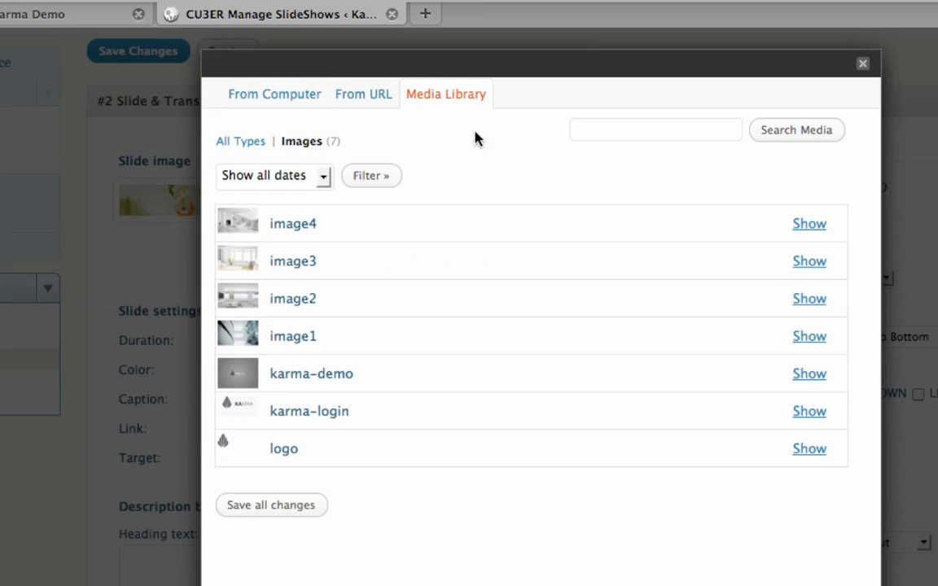
pyautogui.click(807, 223)
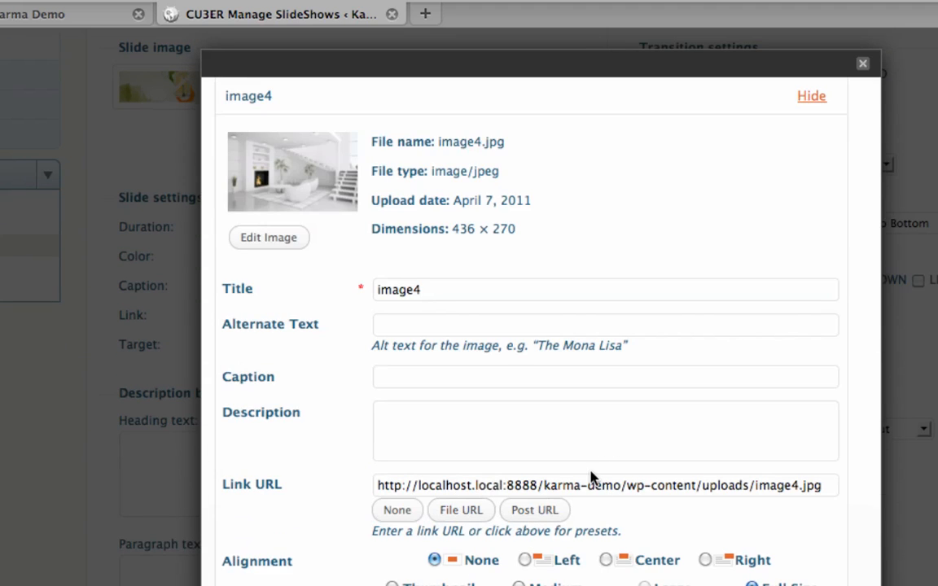
pyautogui.moveTo(592, 478)
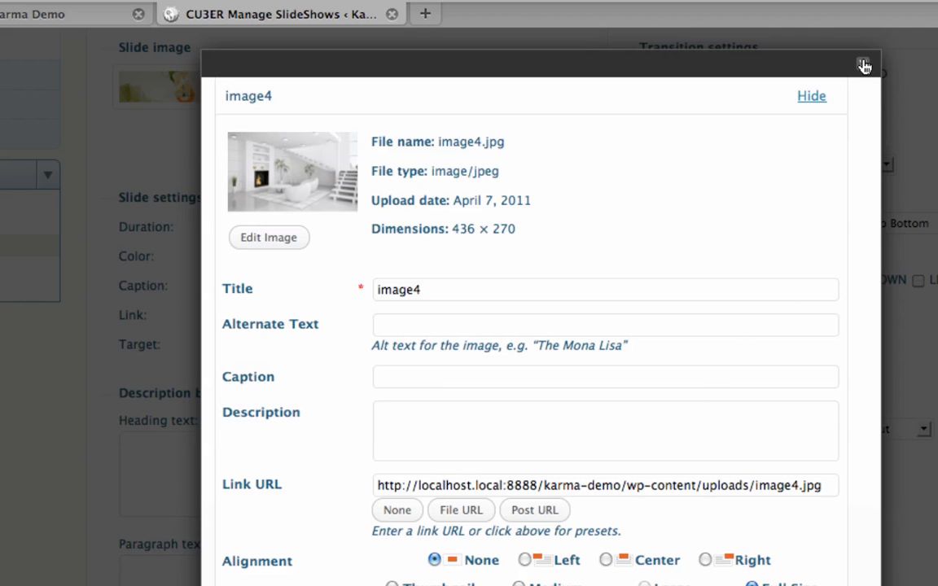
pyautogui.click(863, 65)
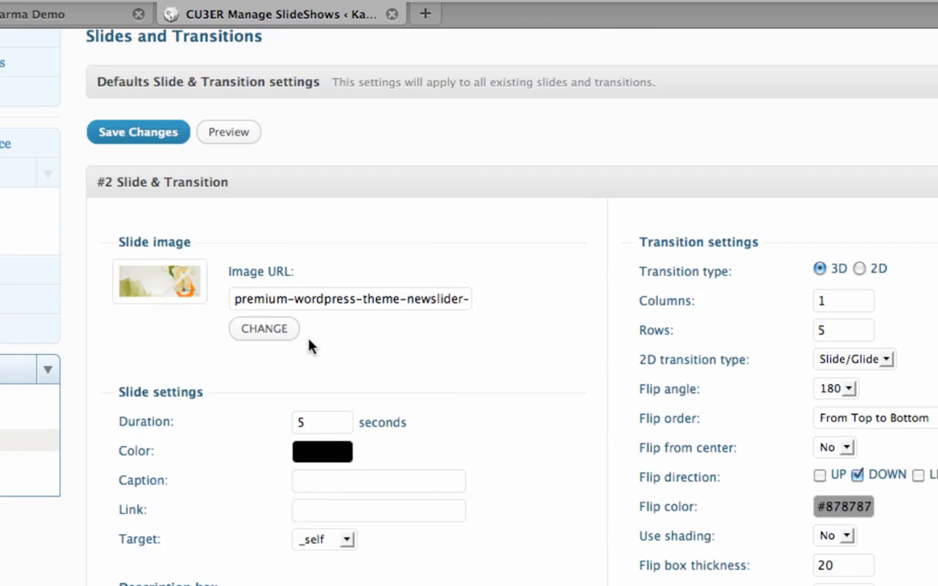
# Scroll through slide #2's image and transition settings, then collapse its panel.
pyautogui.scroll(-3)
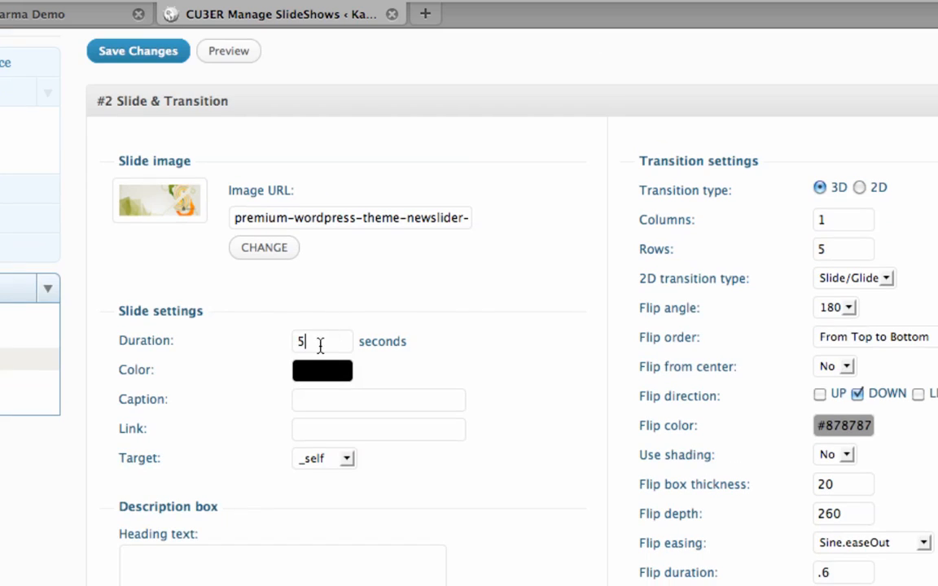
pyautogui.moveTo(383, 317)
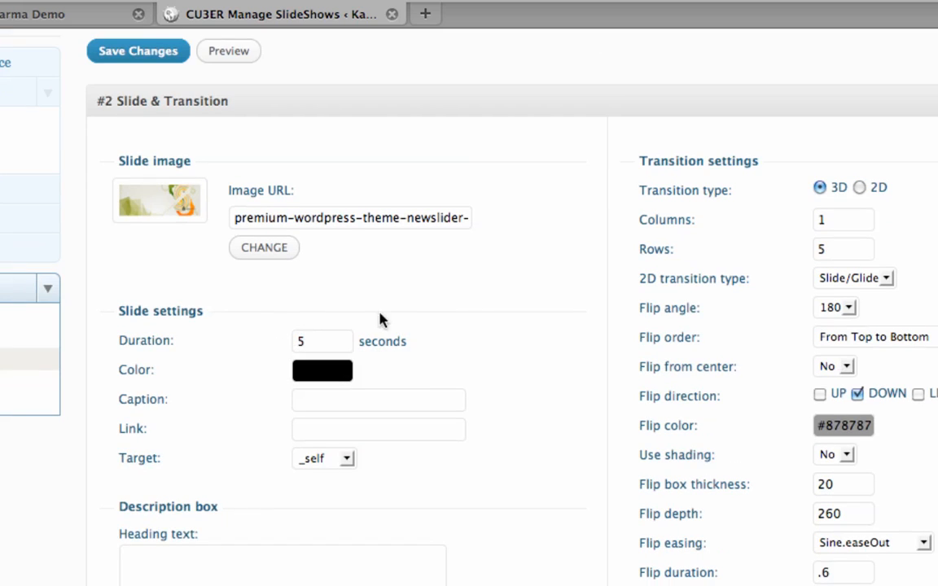
pyautogui.scroll(-3)
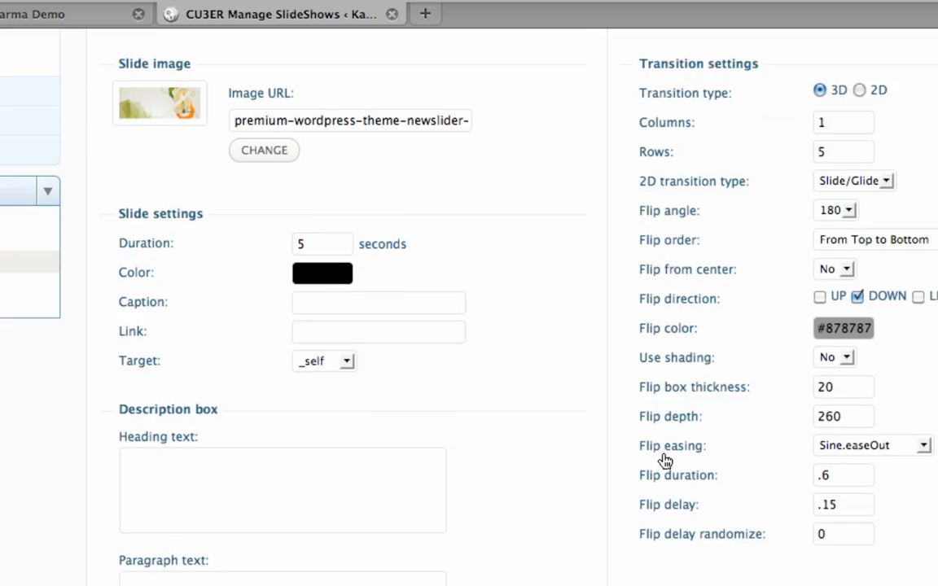
pyautogui.moveTo(690, 546)
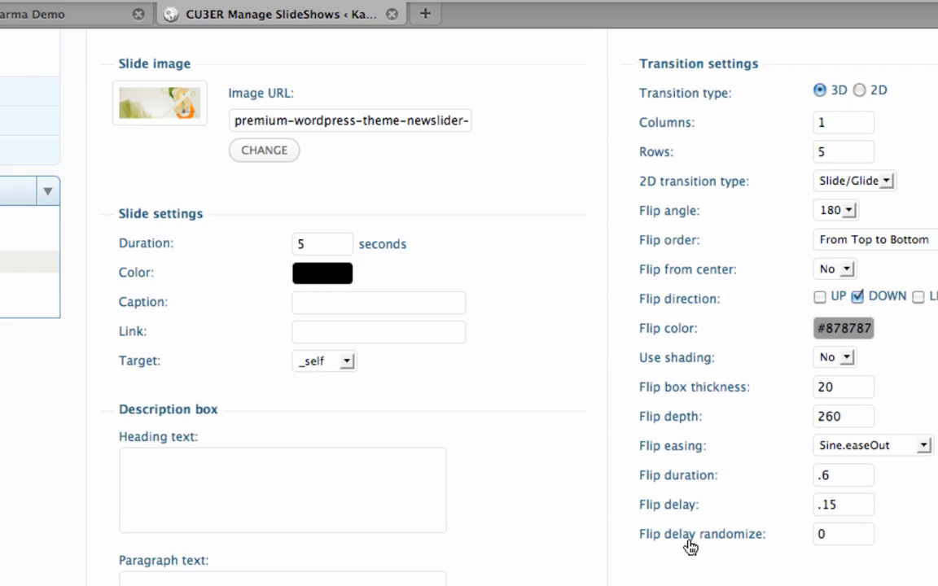
pyautogui.moveTo(682, 511)
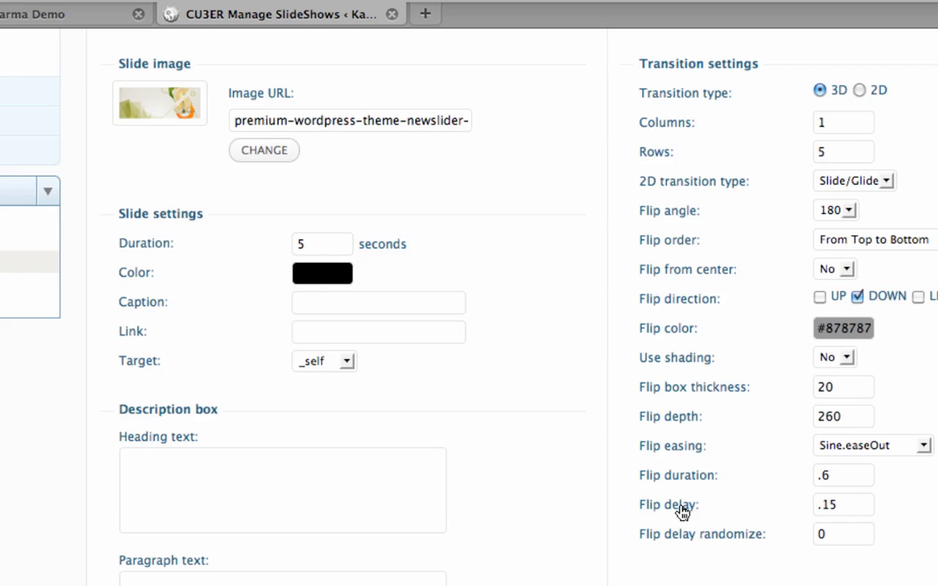
pyautogui.moveTo(840, 495)
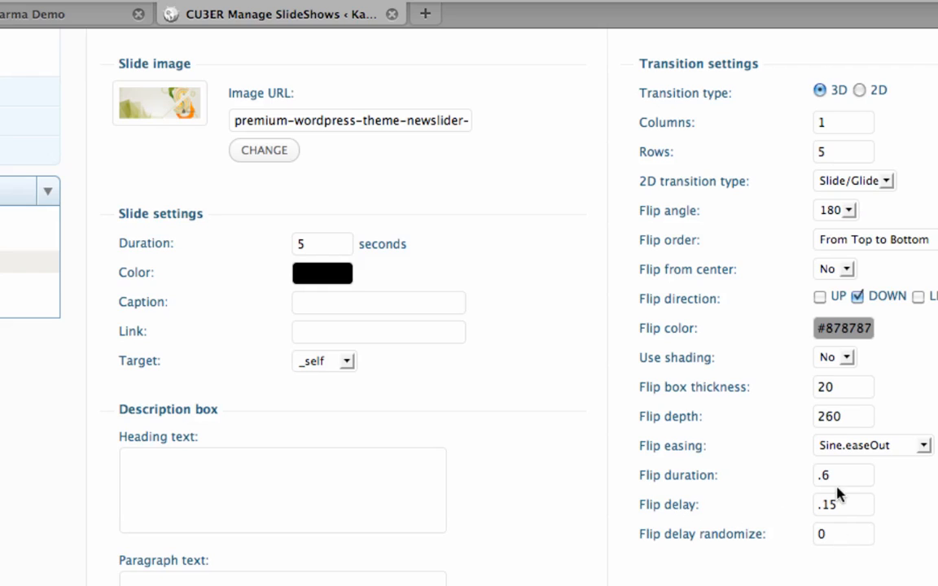
pyautogui.moveTo(574, 274)
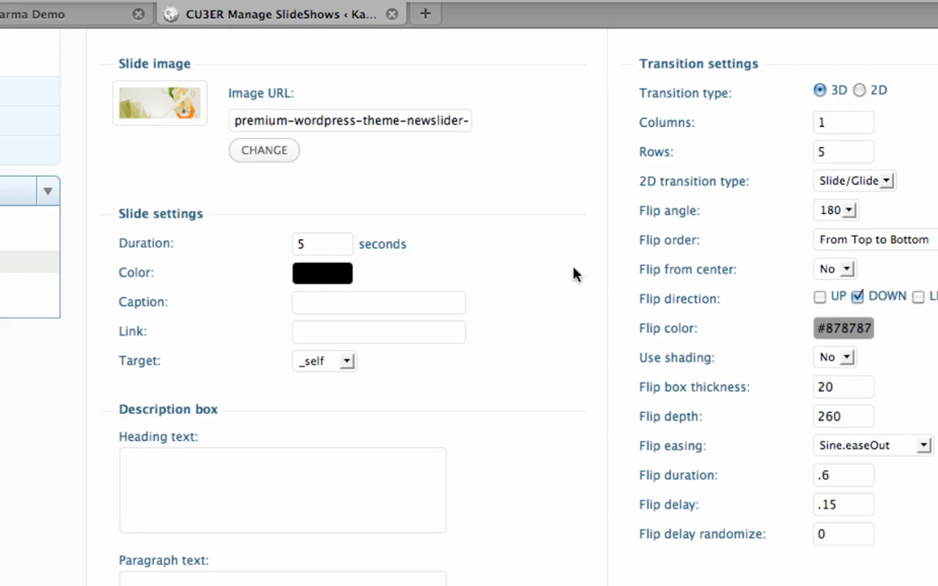
pyautogui.scroll(-3)
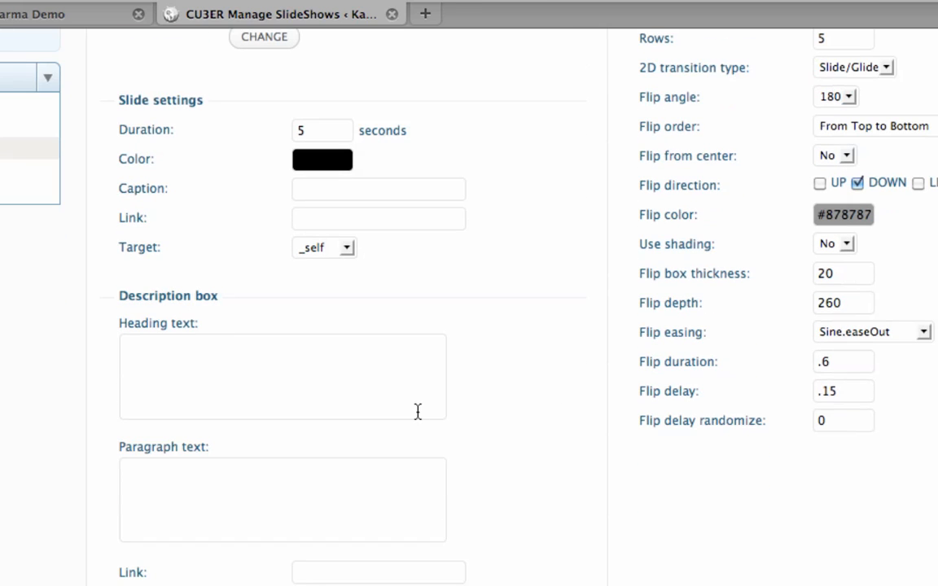
pyautogui.click(283, 376)
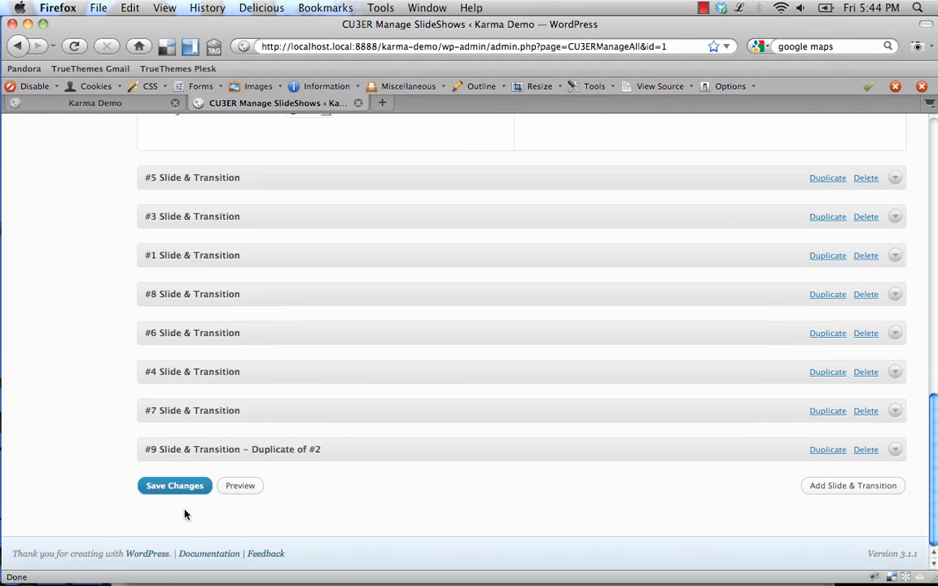
pyautogui.moveTo(619, 339)
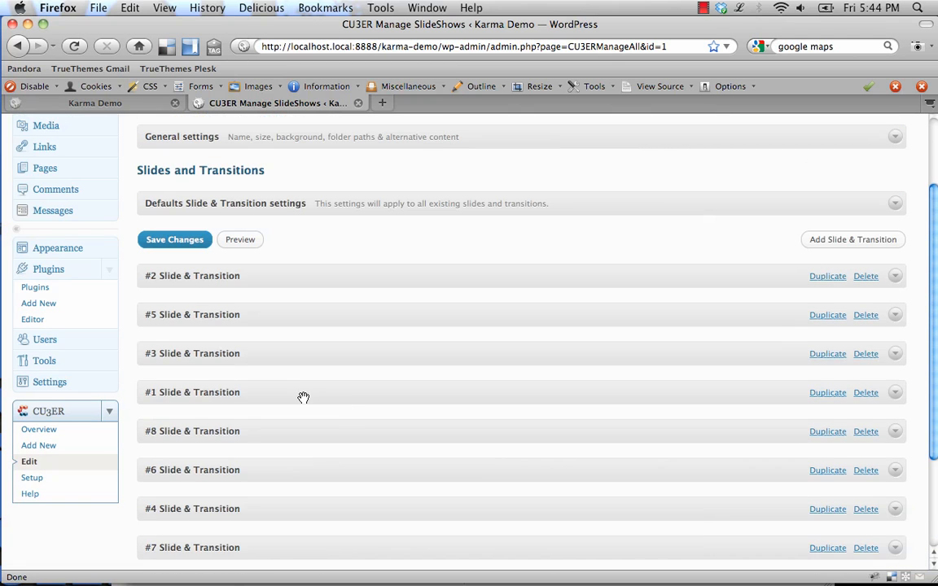
# Open the Home page, empty and using Homepage :: jQuery 2, in the editor.
pyautogui.scroll(3)
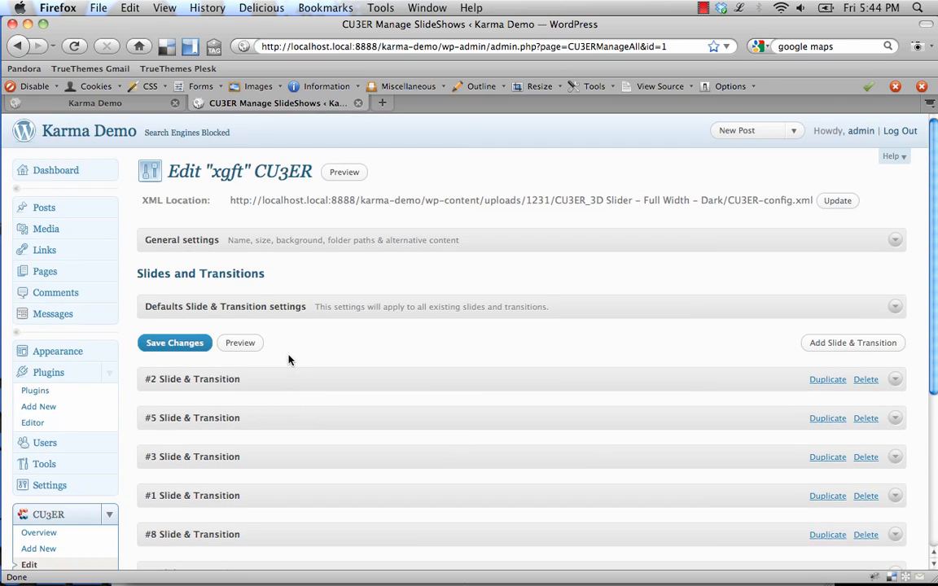
pyautogui.moveTo(216, 305)
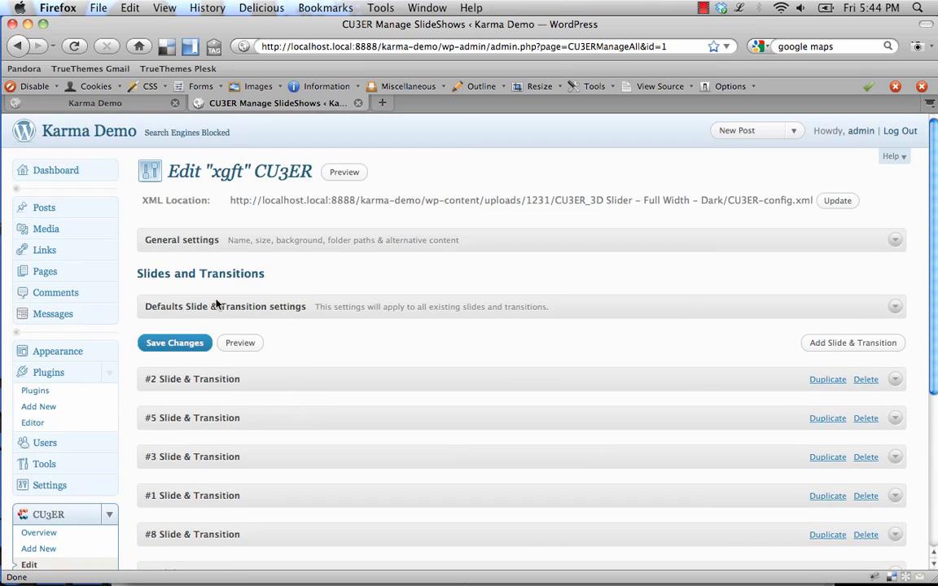
pyautogui.moveTo(44, 271)
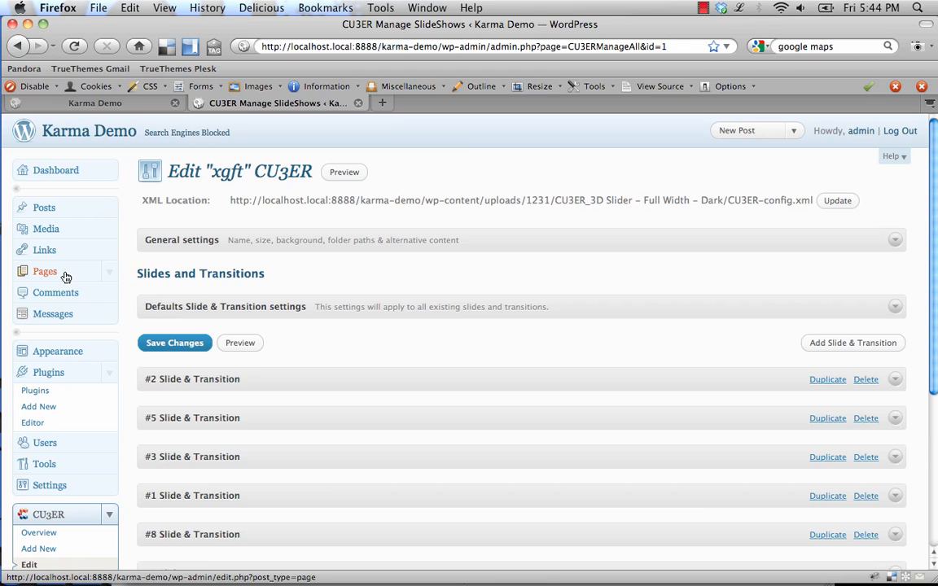
pyautogui.click(44, 271)
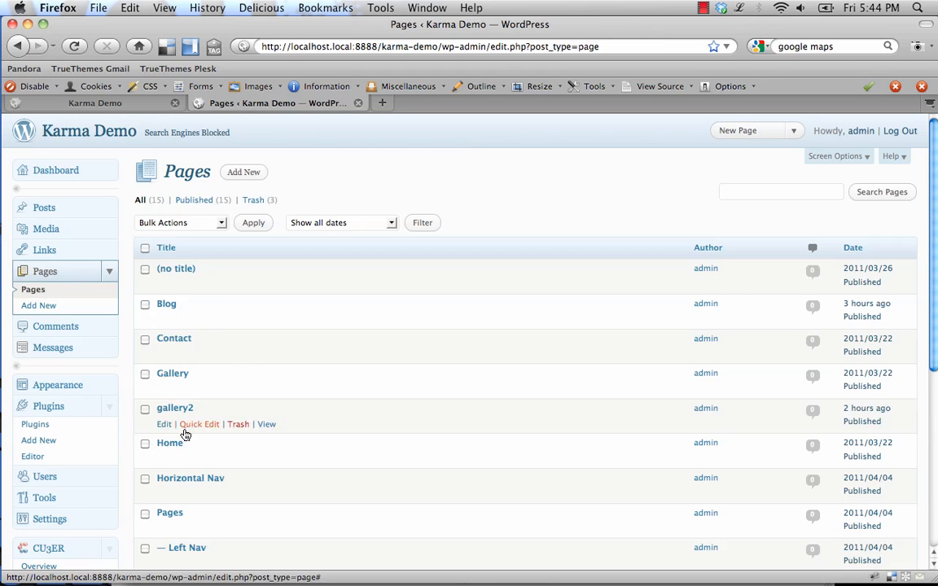
pyautogui.moveTo(164, 459)
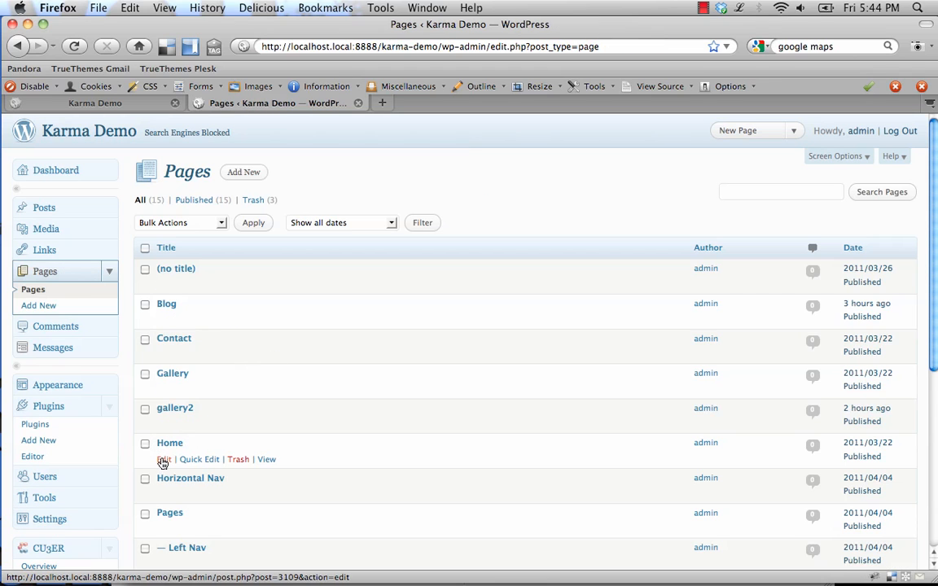
pyautogui.click(164, 459)
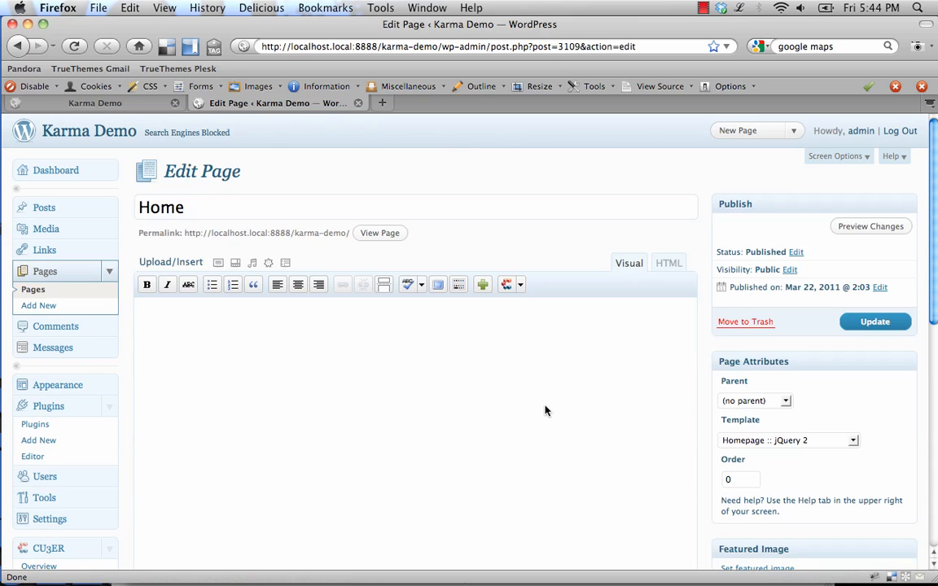
pyautogui.moveTo(451, 409)
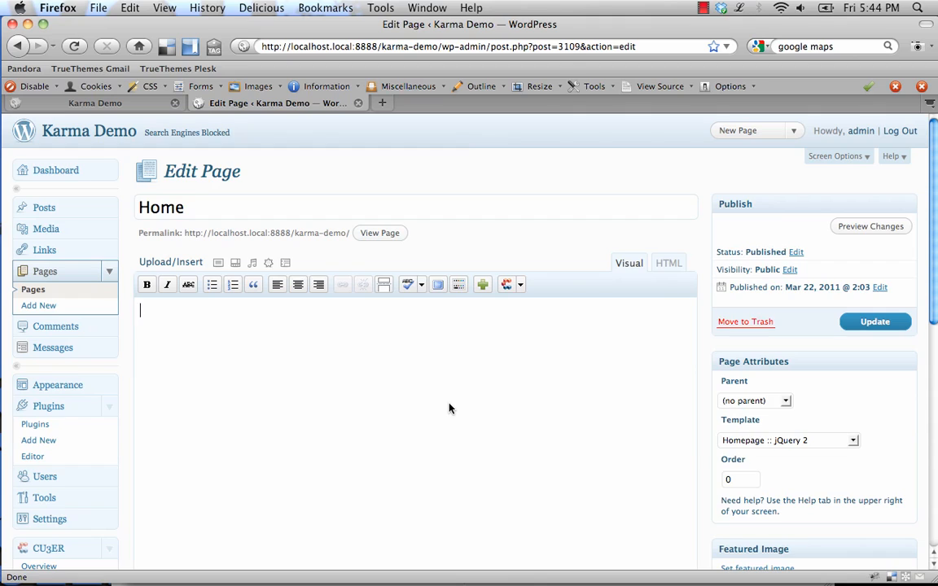
pyautogui.moveTo(533, 304)
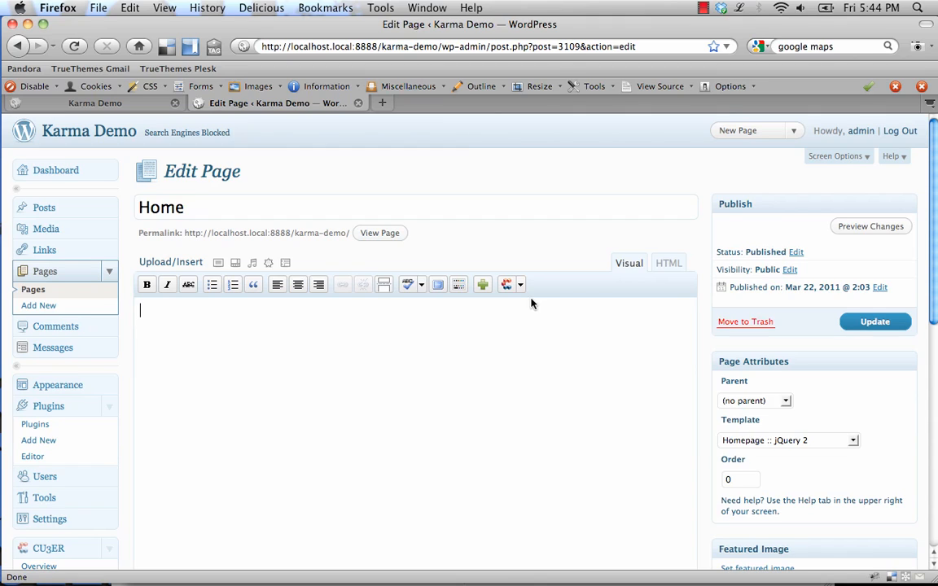
pyautogui.click(519, 284)
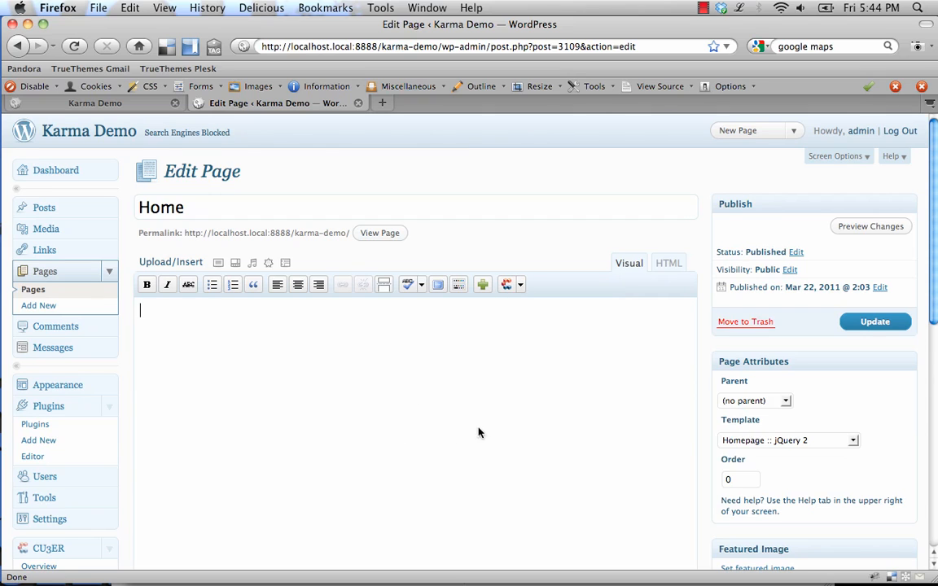
pyautogui.scroll(-3)
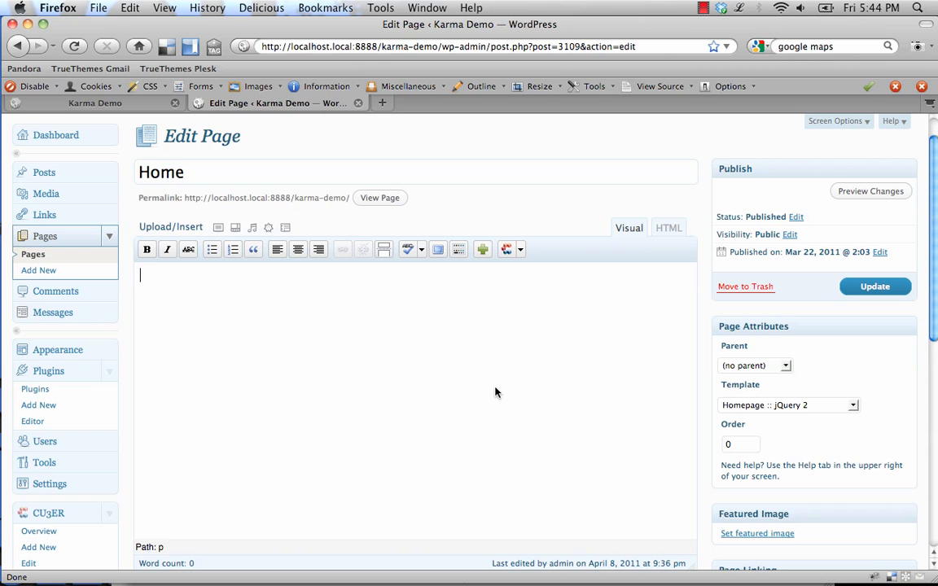
# Switch Home to Homepage :: Full Width and insert the 4 Columns + Modern Images layout.
pyautogui.click(787, 404)
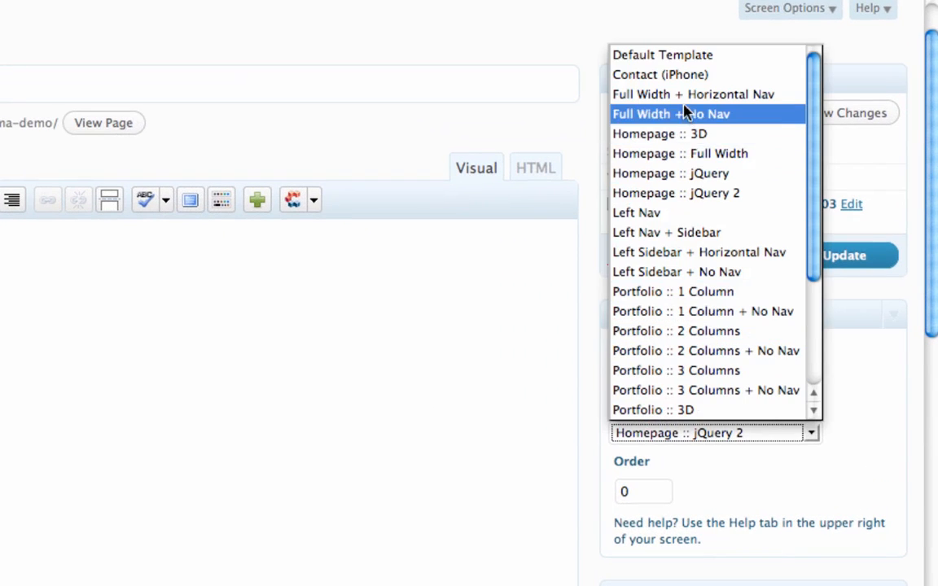
pyautogui.moveTo(680, 153)
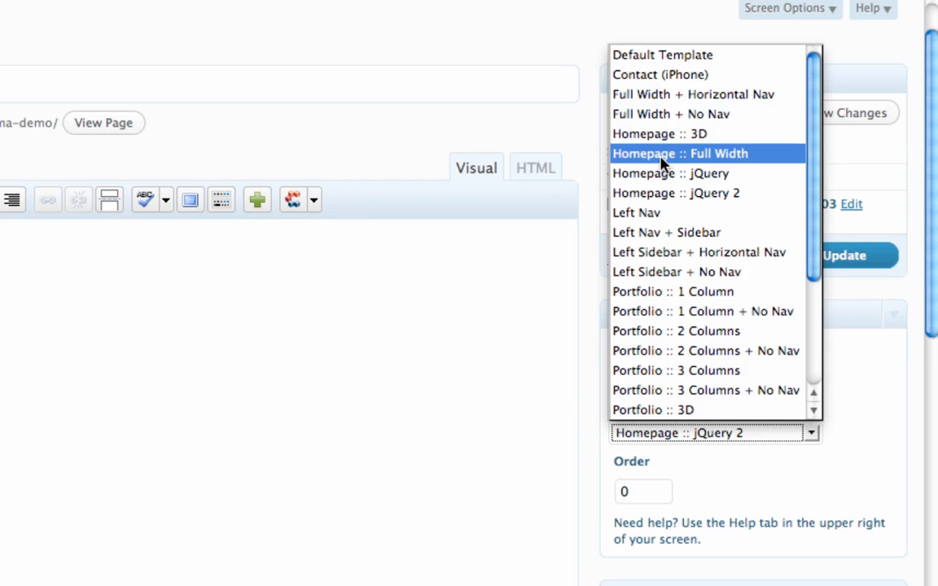
pyautogui.click(678, 153)
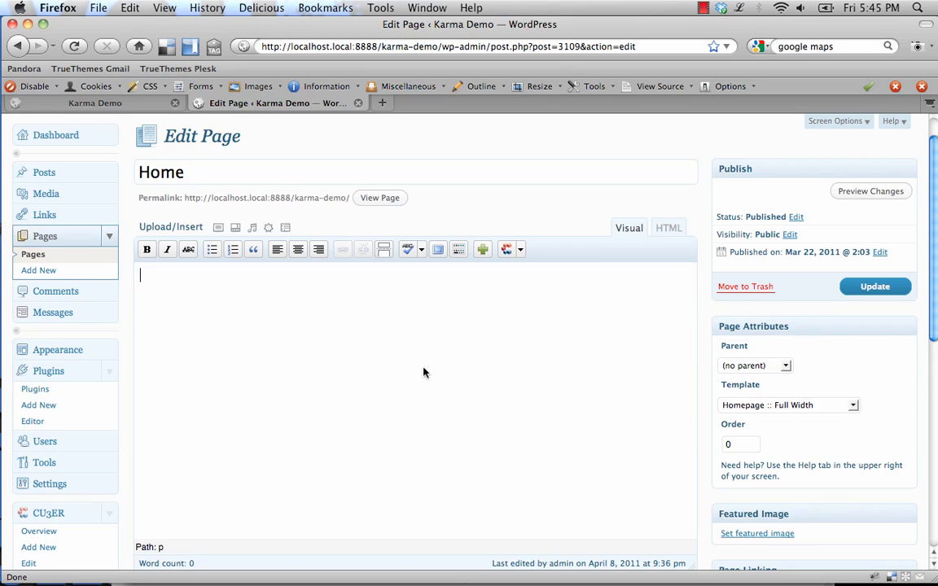
pyautogui.moveTo(335, 468)
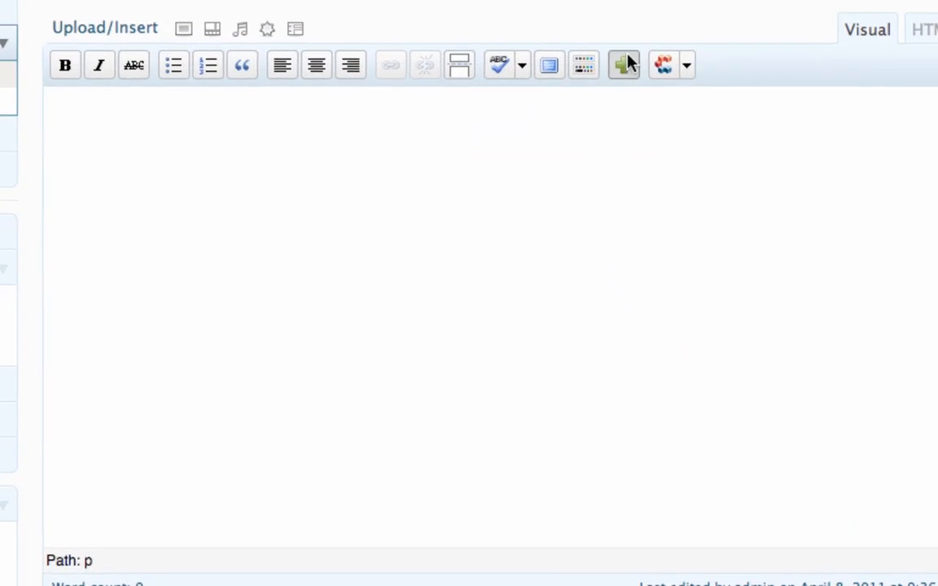
pyautogui.click(623, 65)
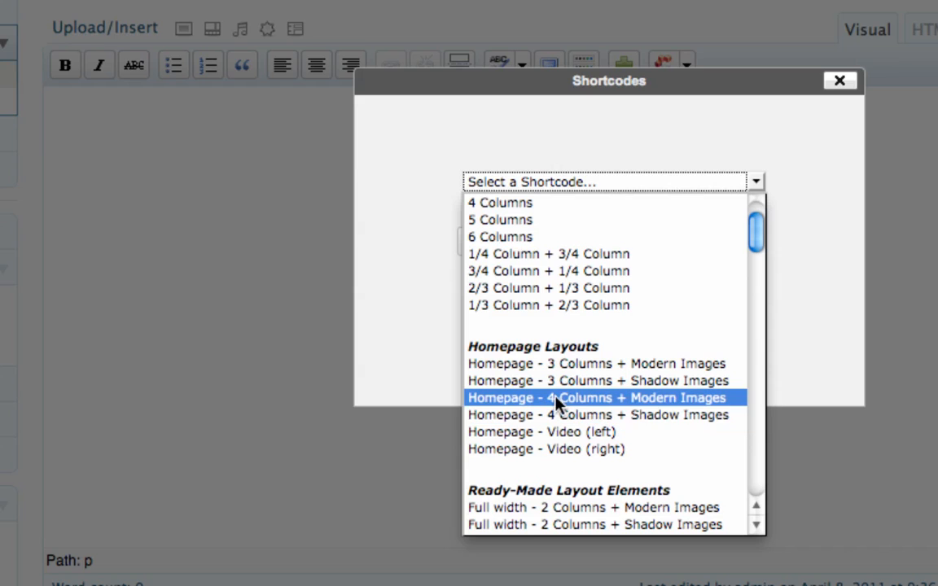
pyautogui.click(605, 397)
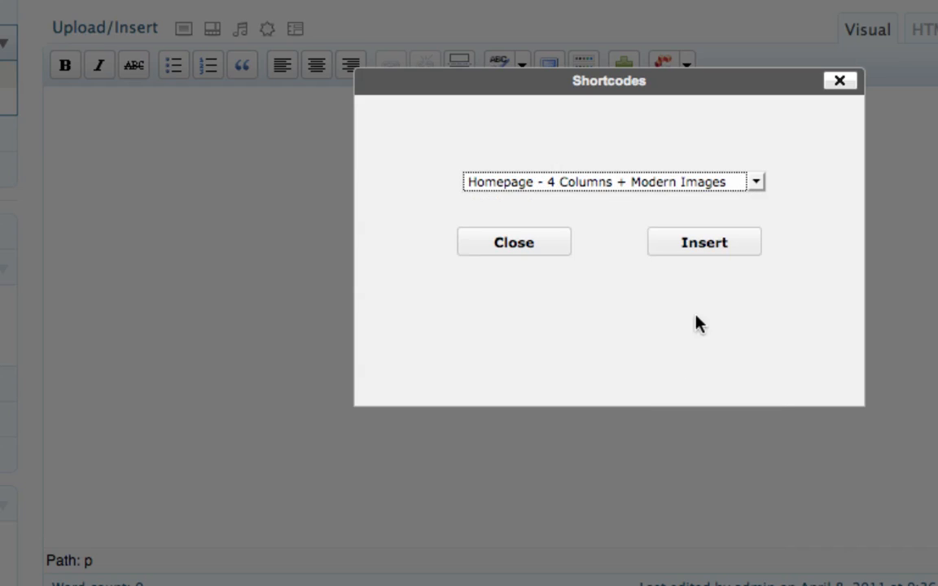
pyautogui.click(703, 241)
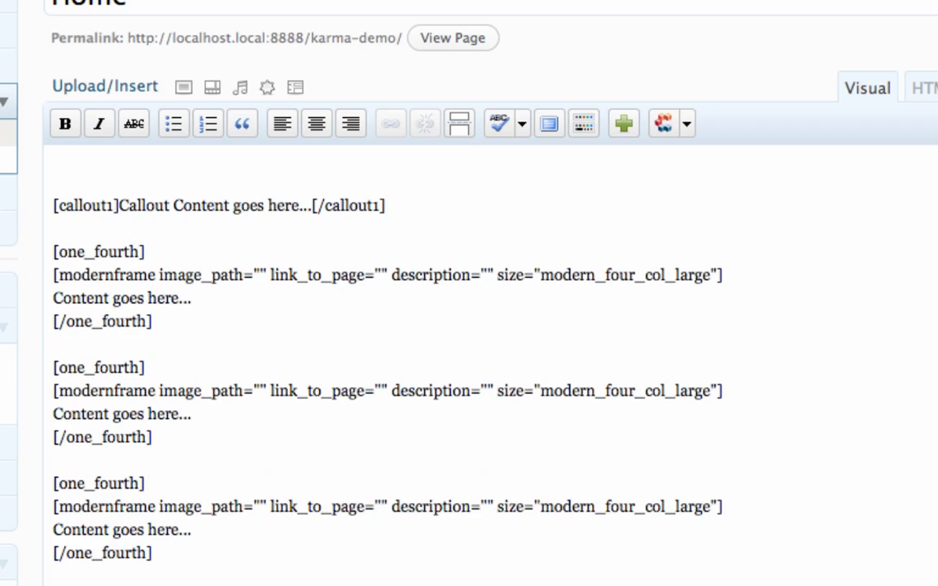
# Insert the xgft CU3ER slideshow shortcode at the top of the Home page content.
pyautogui.click(61, 167)
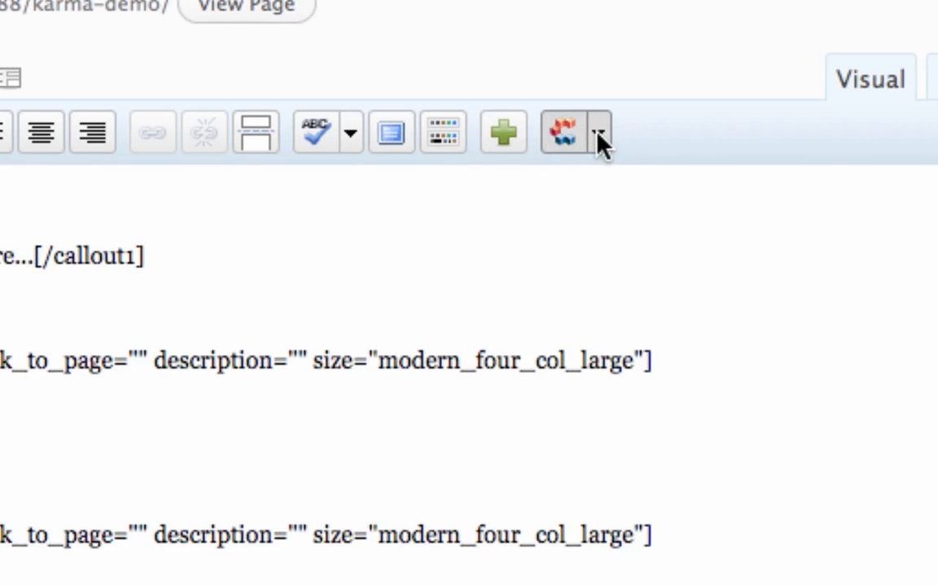
pyautogui.click(598, 132)
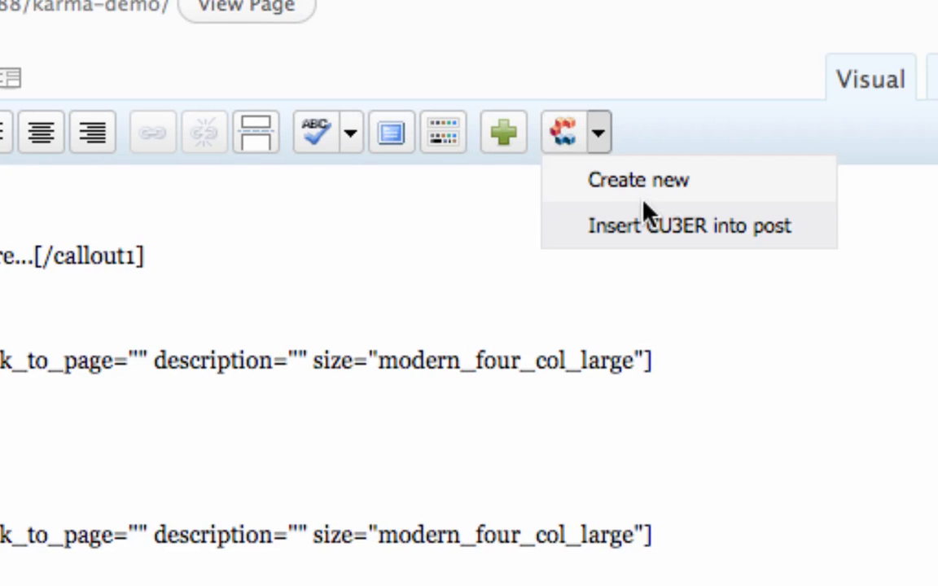
pyautogui.click(687, 225)
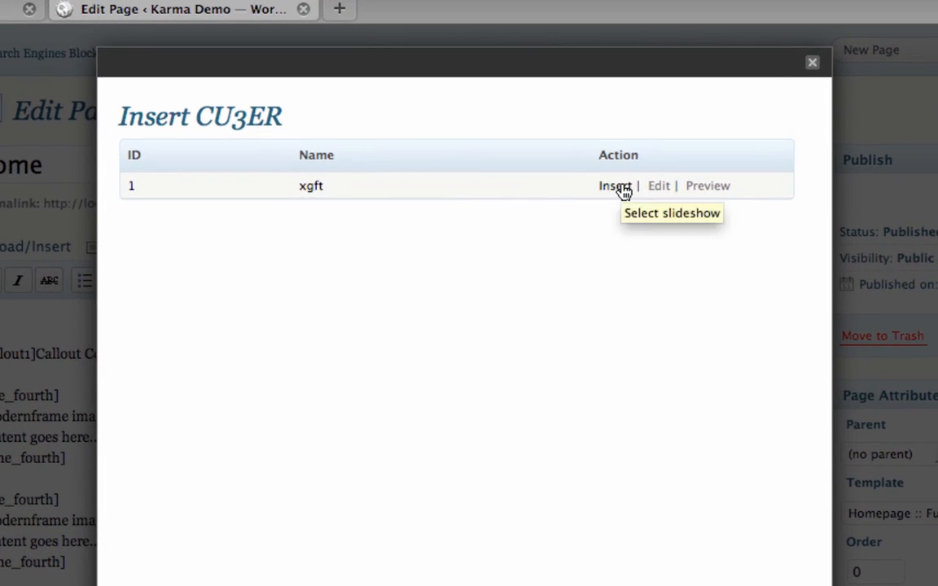
pyautogui.click(614, 185)
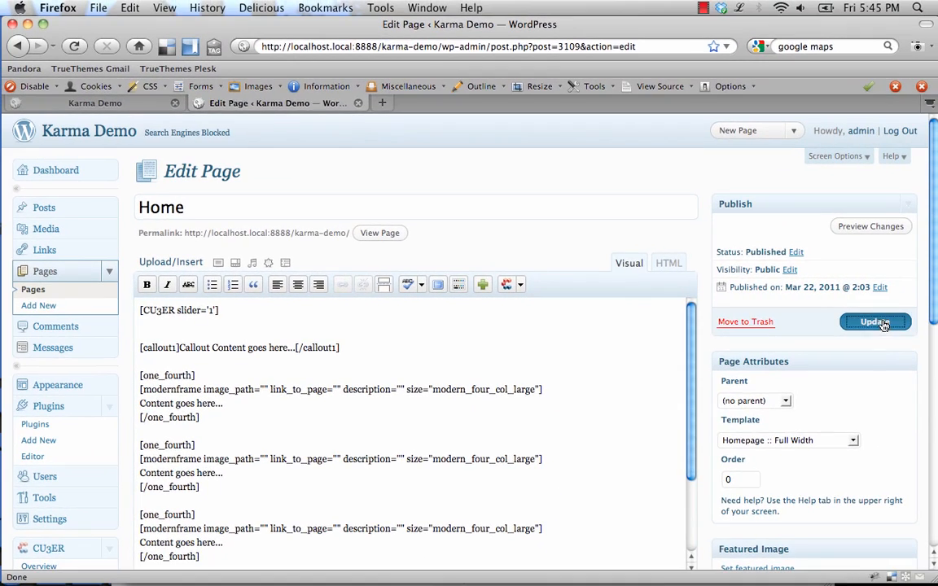
pyautogui.rightClick(379, 273)
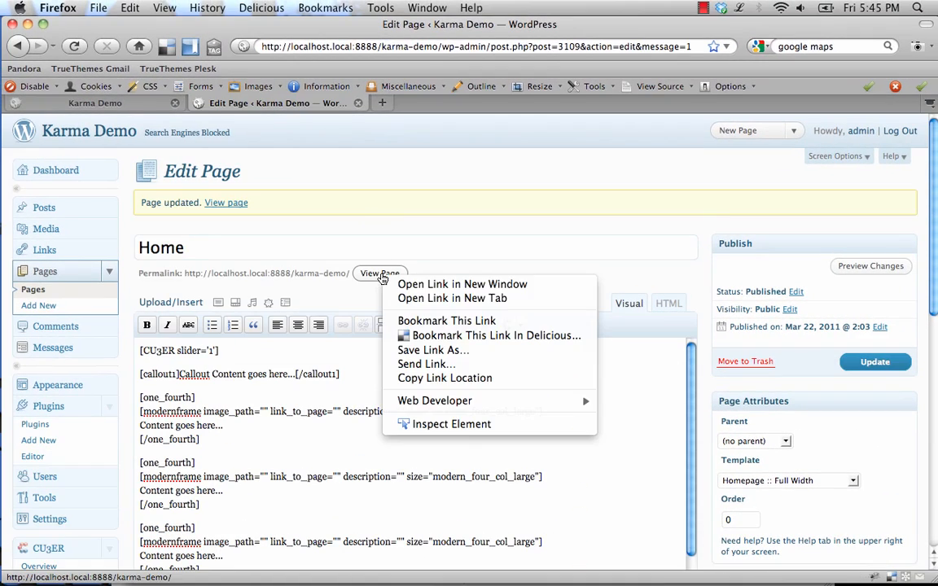
# View the live Home page, scroll through it, and advance the CU3ER slider twice.
pyautogui.click(452, 298)
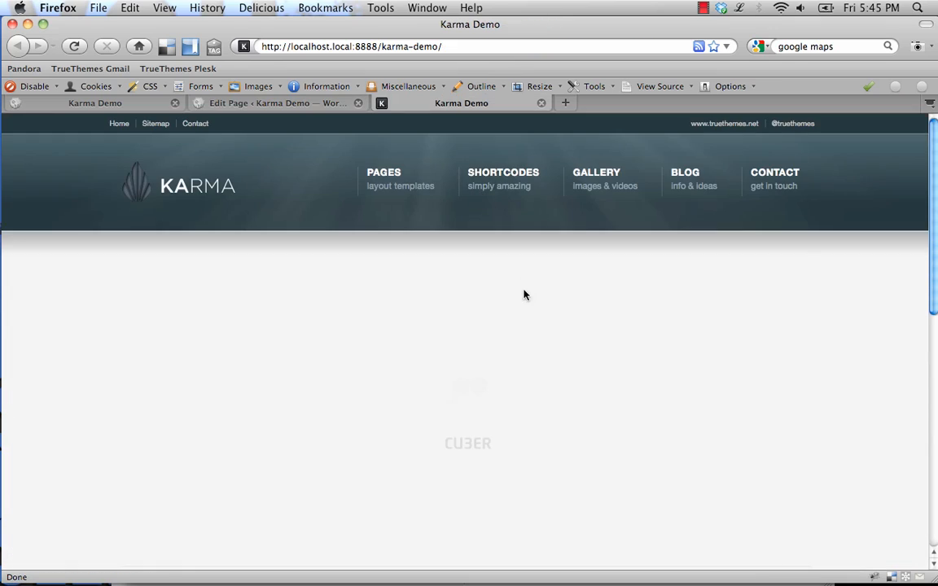
pyautogui.scroll(-3)
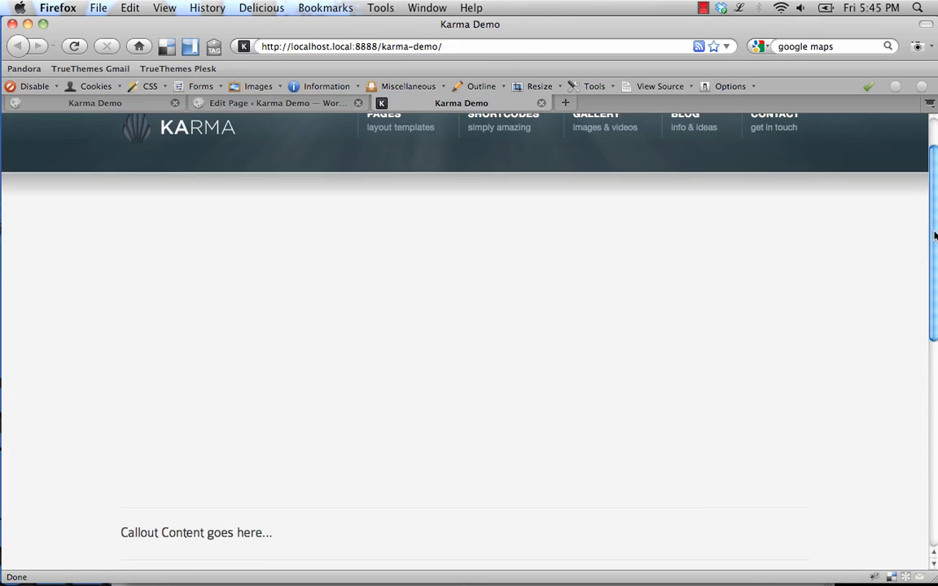
pyautogui.scroll(3)
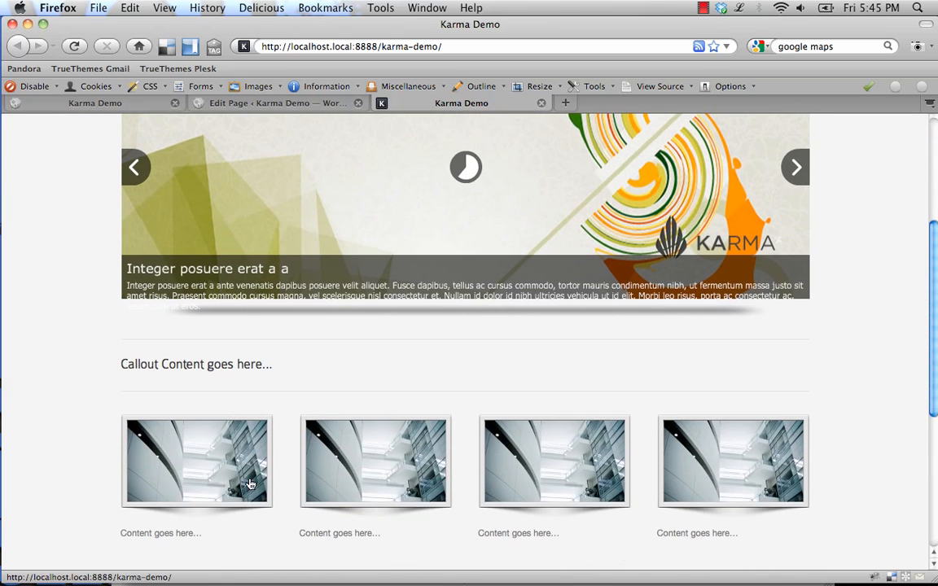
pyautogui.scroll(3)
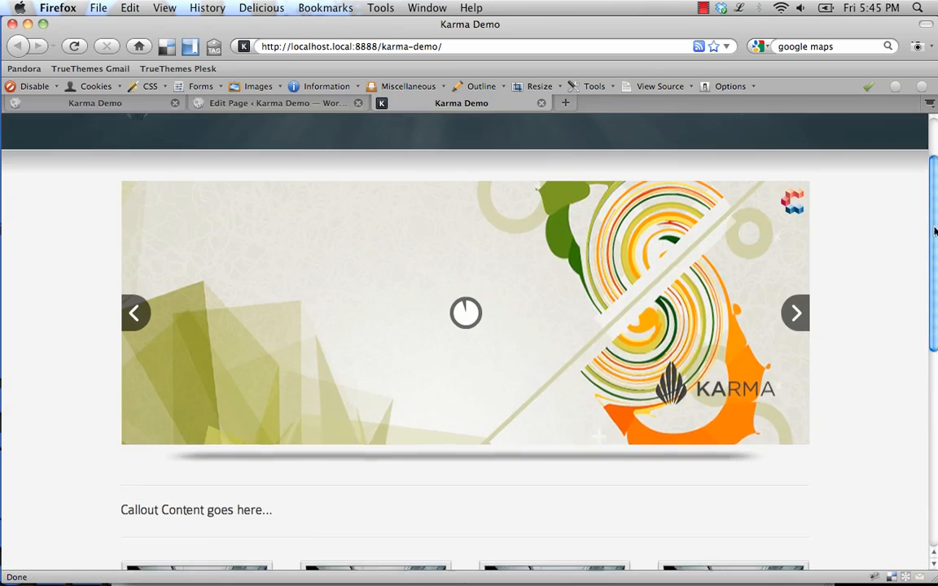
pyautogui.scroll(3)
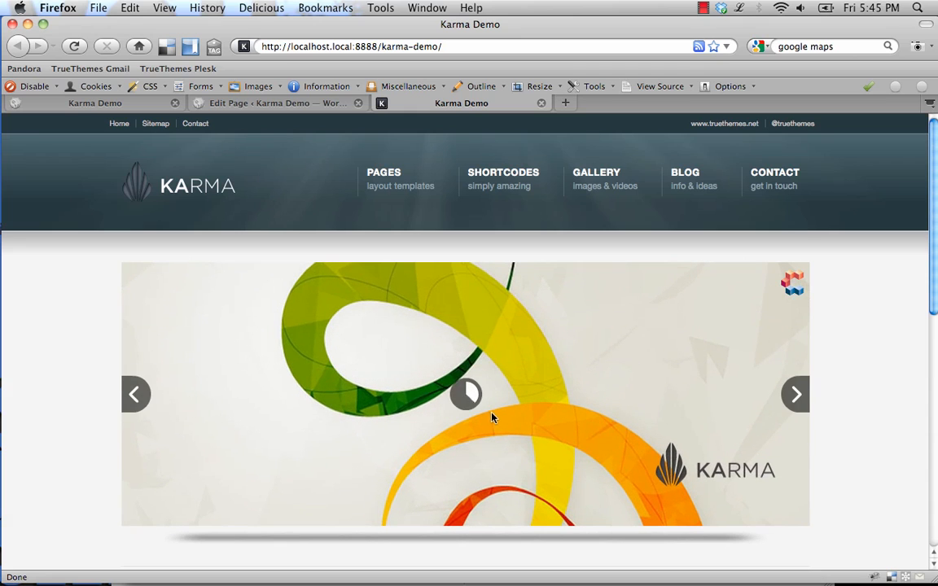
pyautogui.moveTo(529, 262)
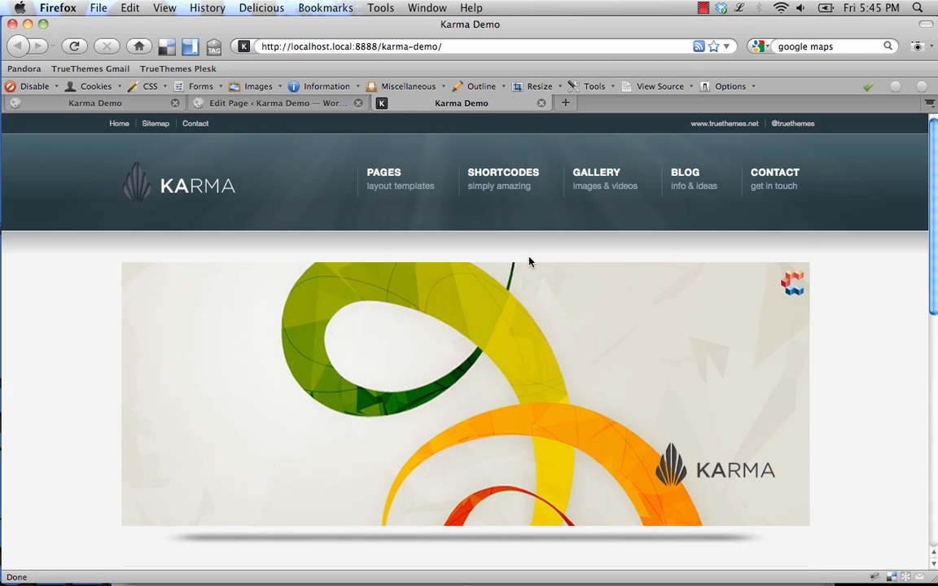
pyautogui.click(795, 394)
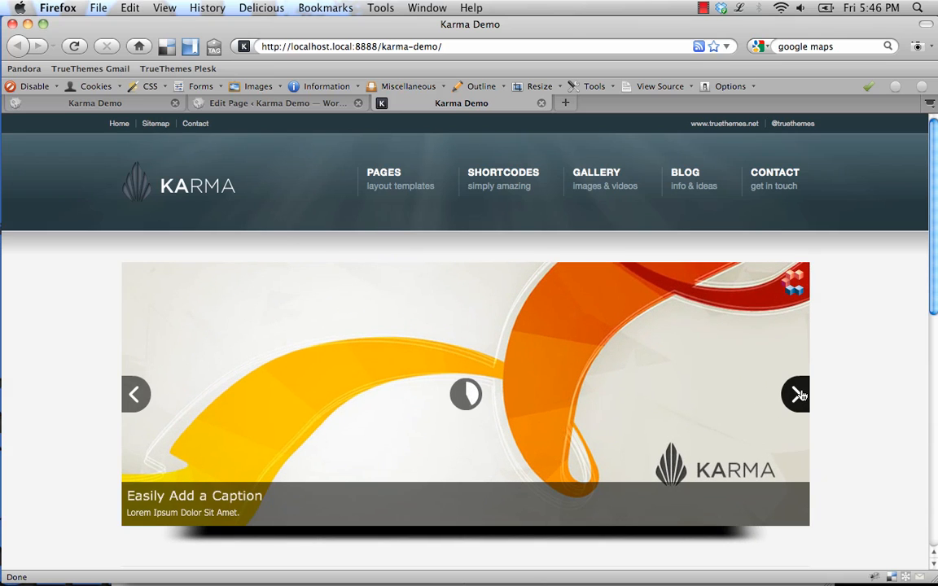
pyautogui.click(277, 102)
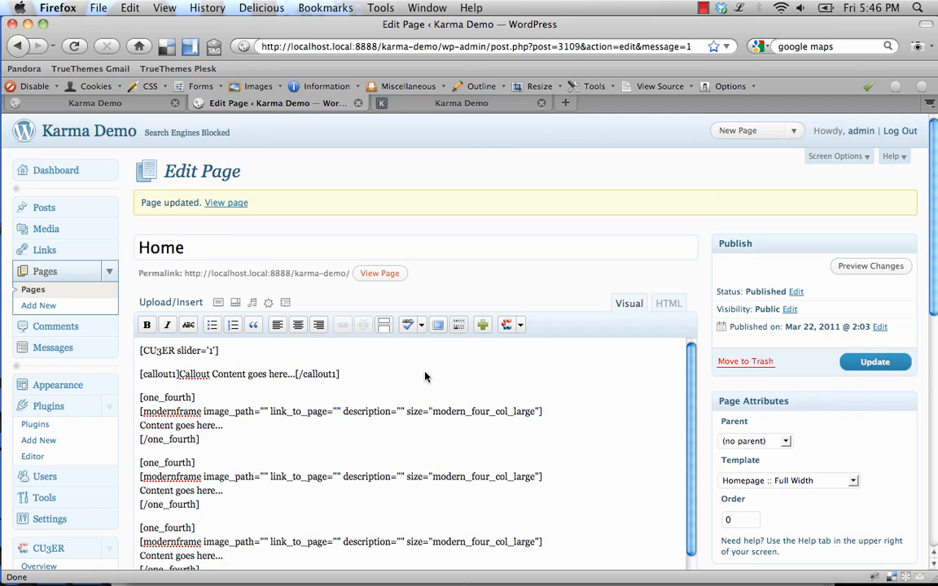
pyautogui.moveTo(421, 371)
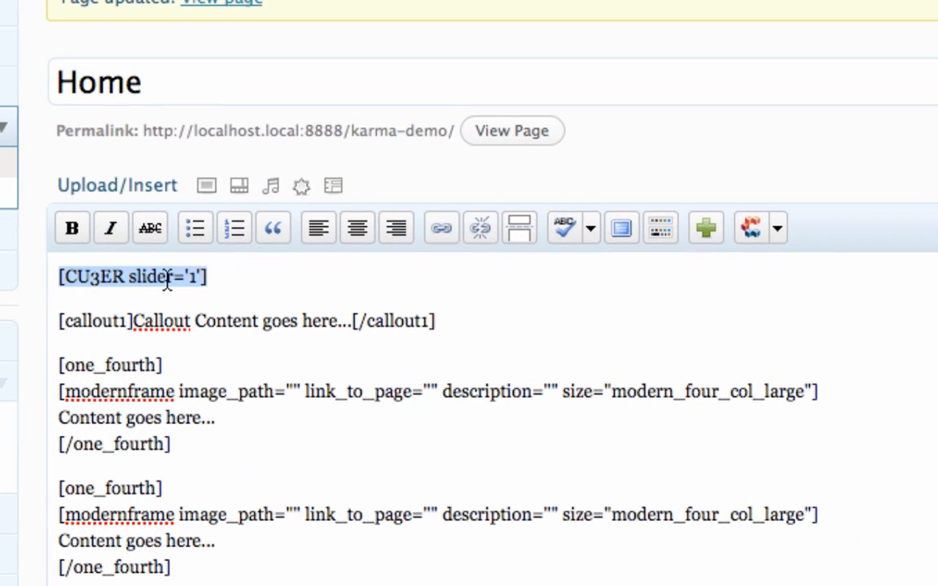
# Delete the CU3ER shortcode, set the template to Homepage :: 3D, and update.
pyautogui.press('Delete')
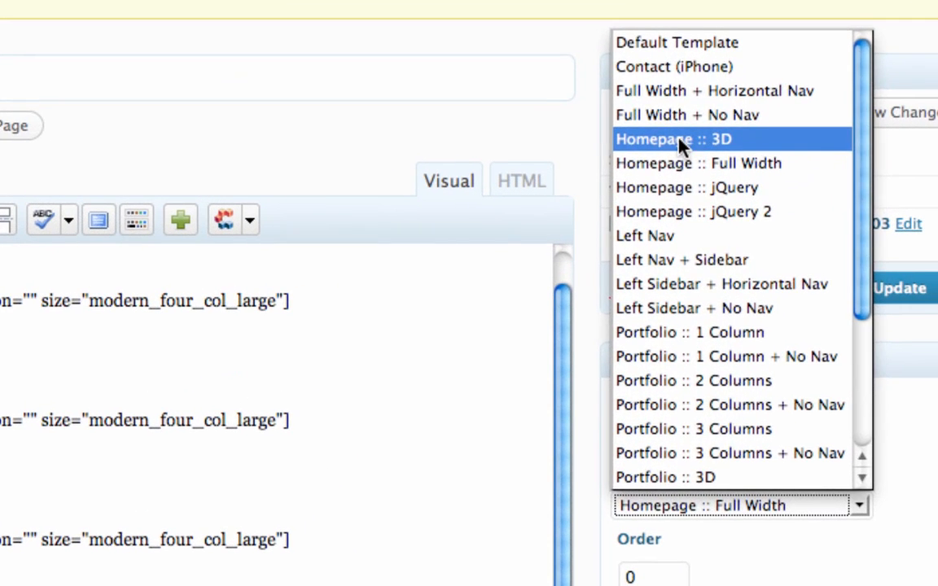
pyautogui.click(683, 139)
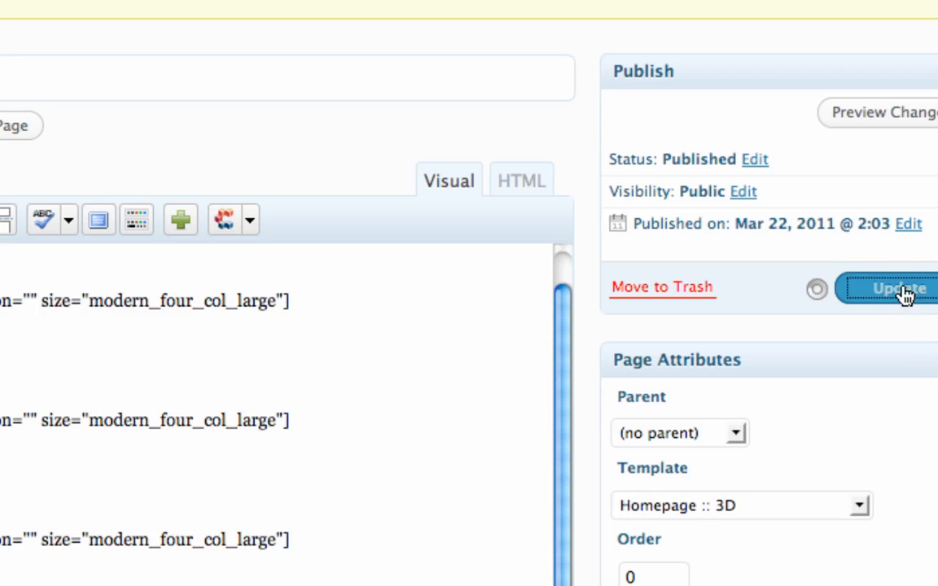
pyautogui.click(896, 288)
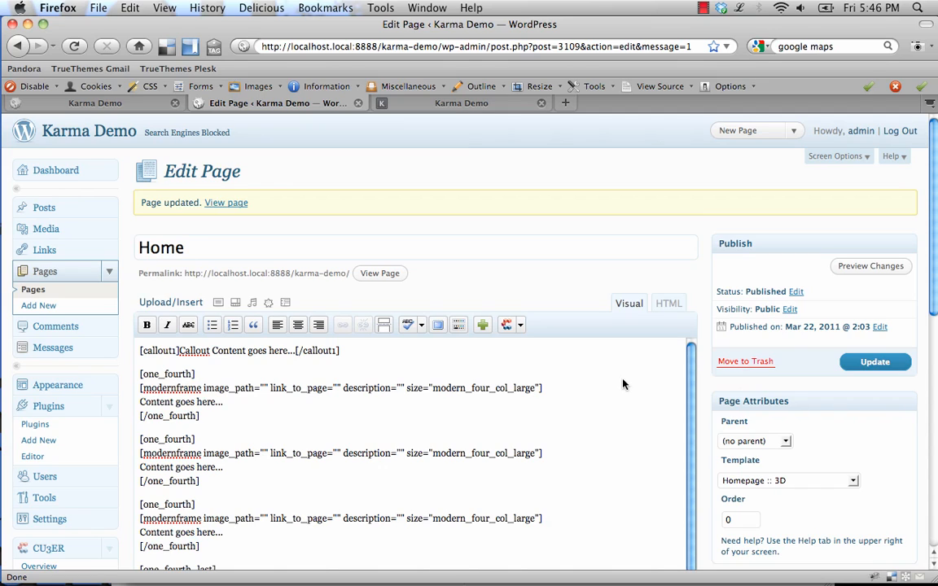
pyautogui.moveTo(651, 347)
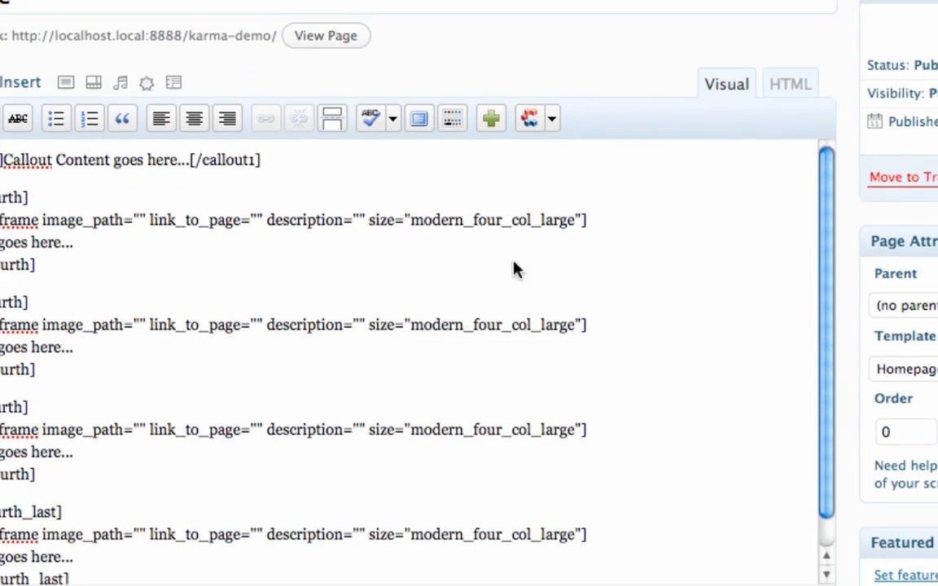
pyautogui.click(551, 118)
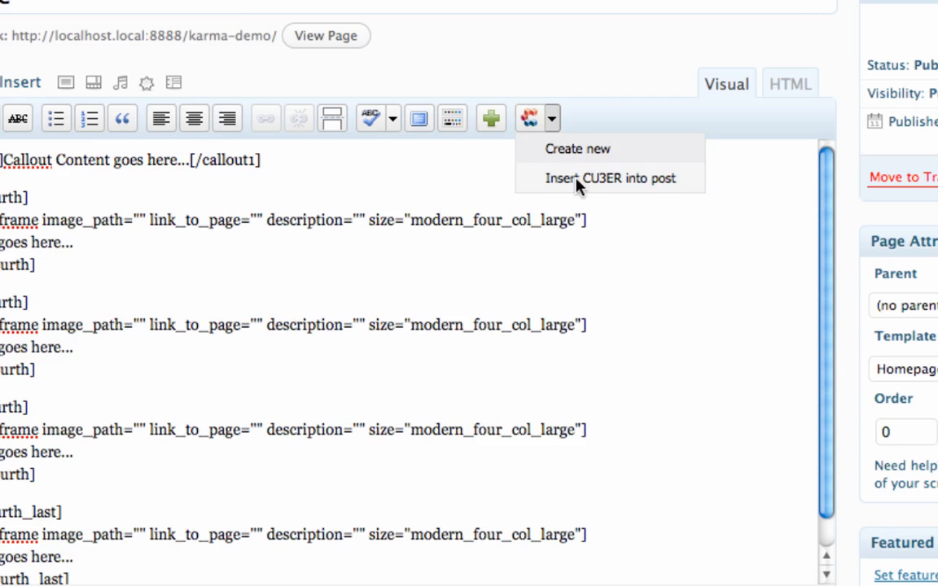
pyautogui.click(609, 178)
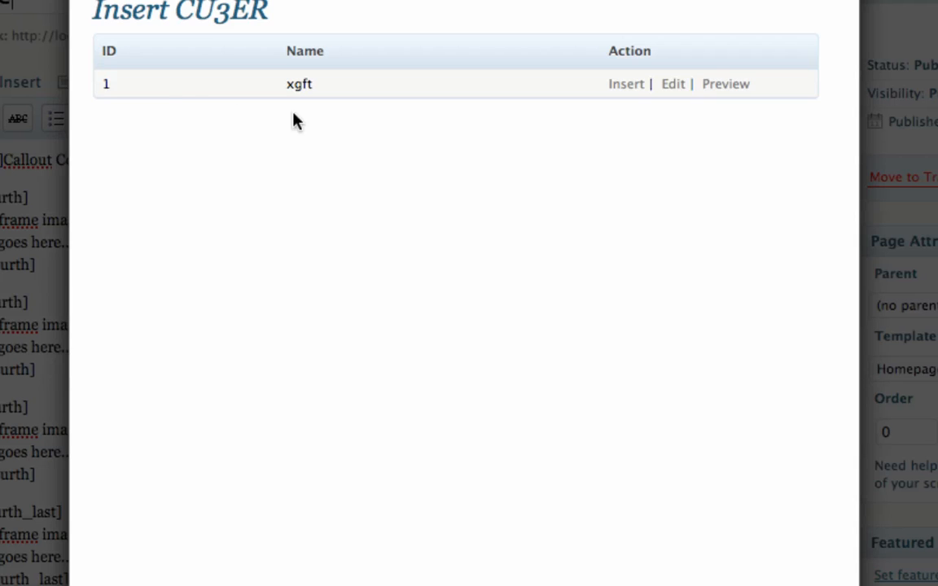
pyautogui.moveTo(110, 23)
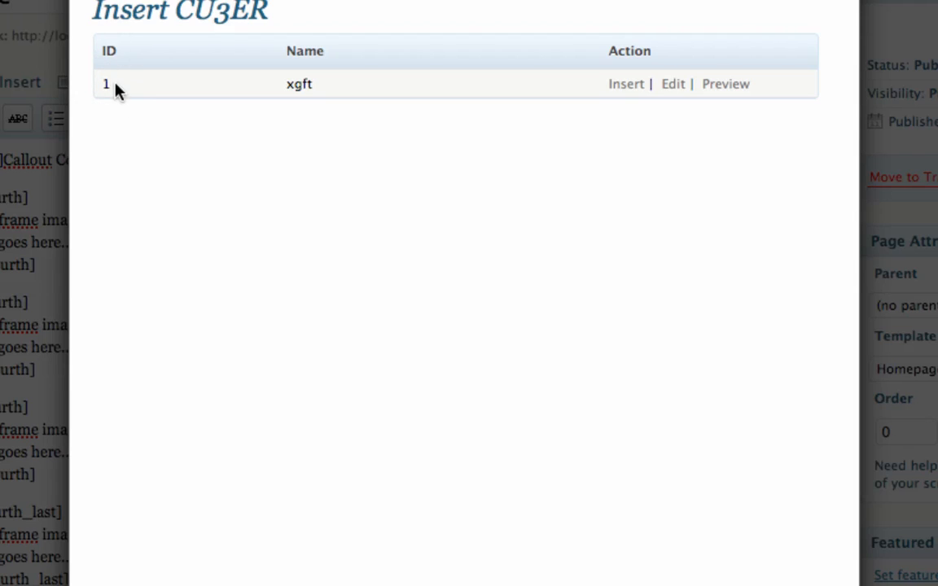
pyautogui.moveTo(603, 122)
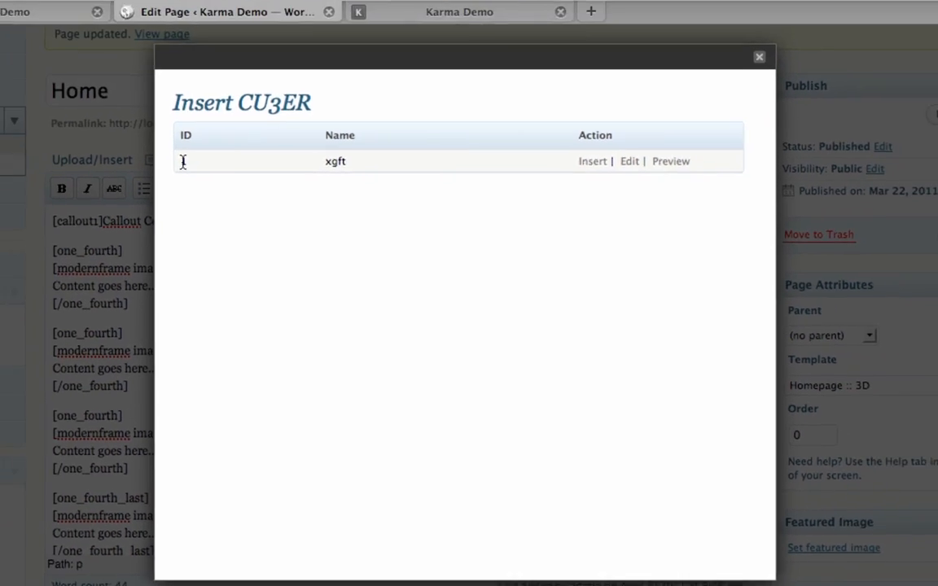
pyautogui.click(759, 56)
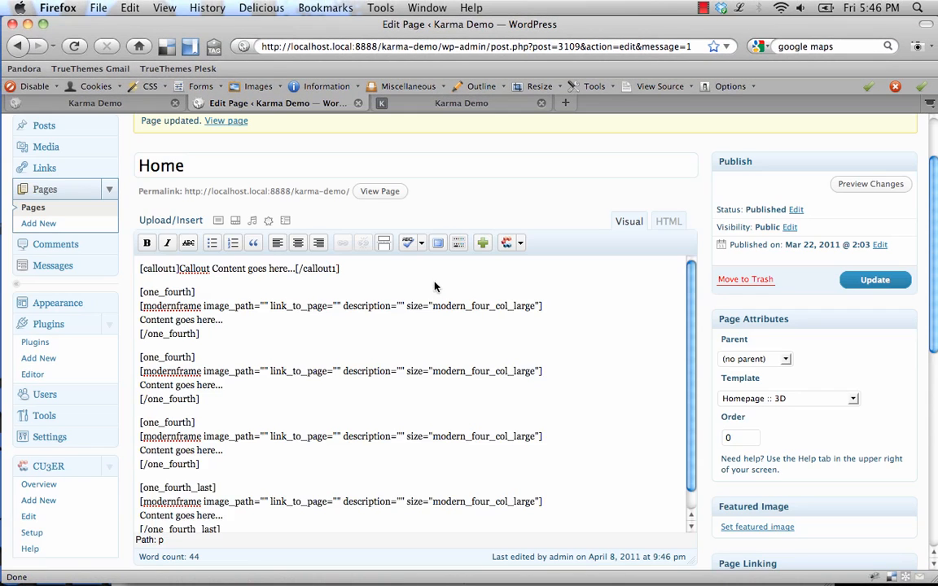
pyautogui.scroll(-3)
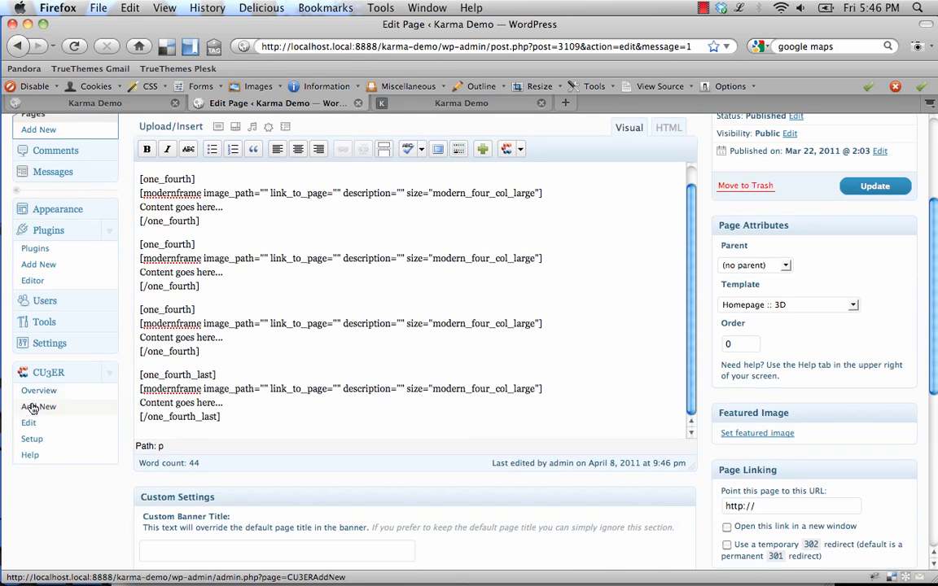
pyautogui.moveTo(39, 391)
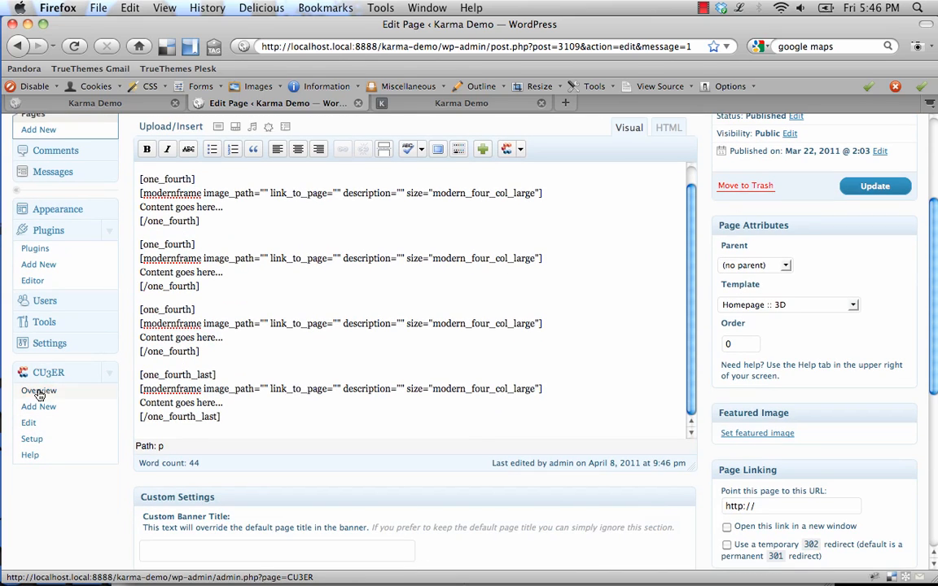
pyautogui.click(39, 391)
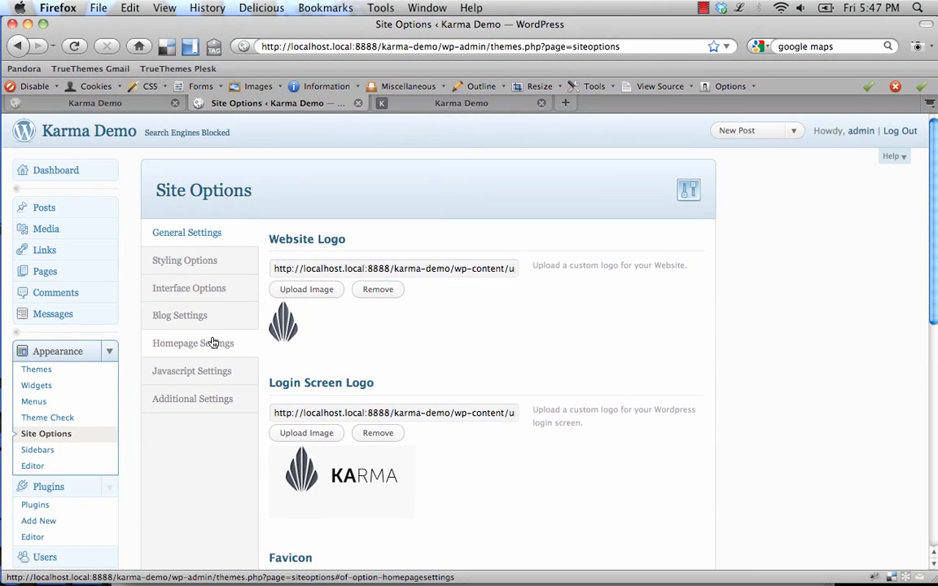
# Confirm the 3D CU3ER Slider ID Number is 1 in the theme's Homepage Settings.
pyautogui.click(193, 342)
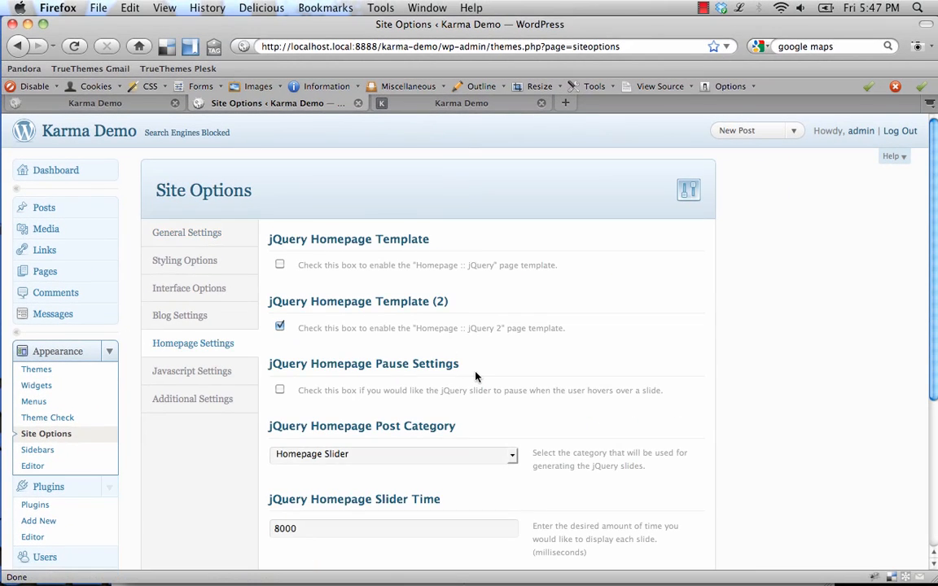
pyautogui.scroll(-3)
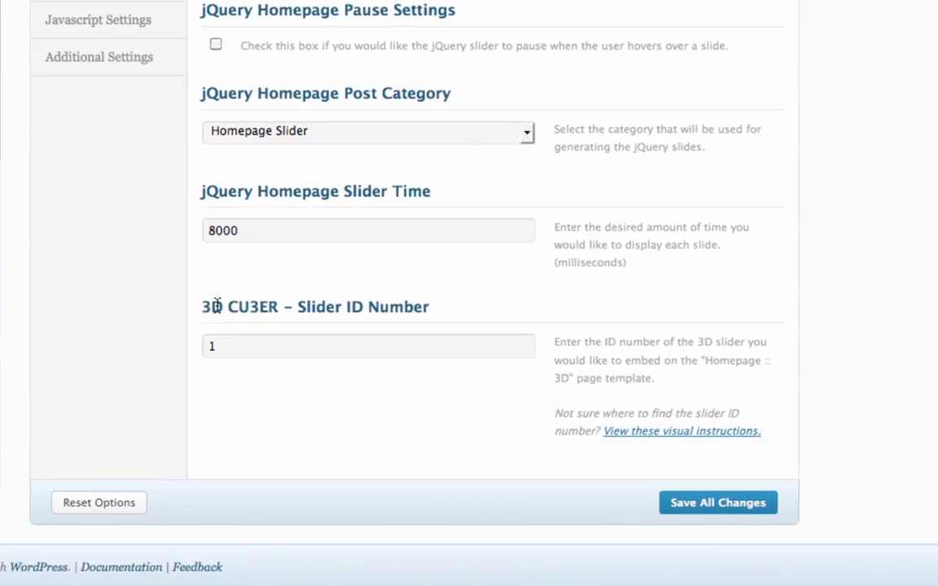
pyautogui.scroll(-3)
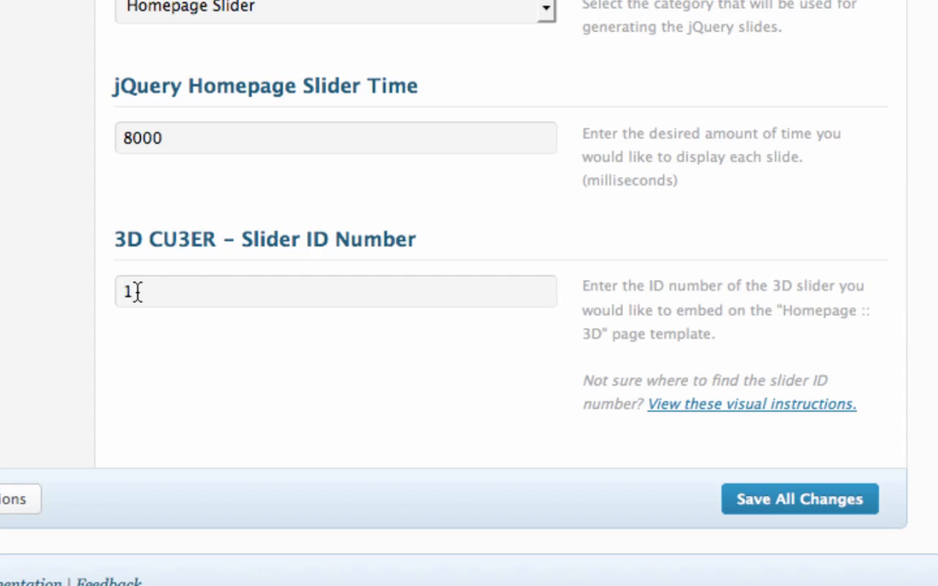
pyautogui.moveTo(185, 291)
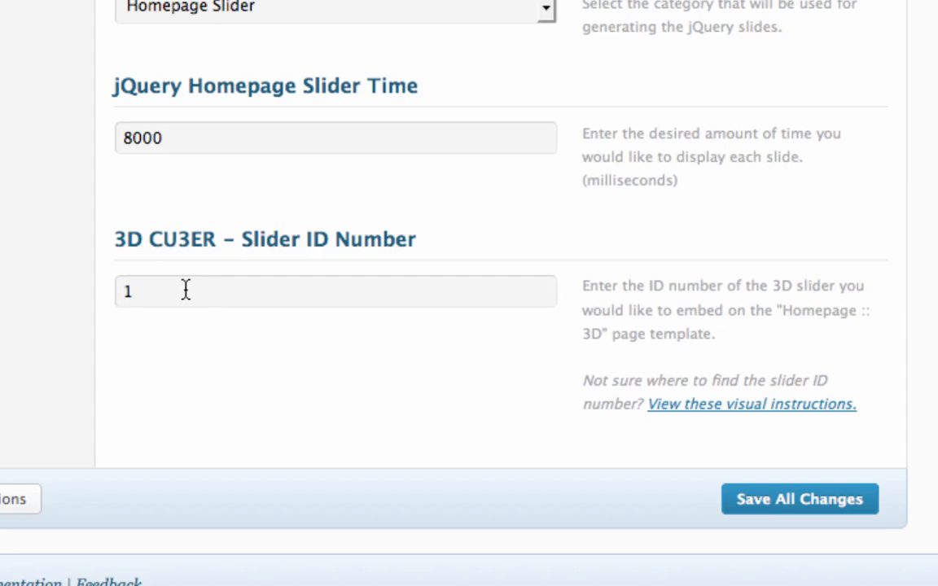
pyautogui.moveTo(398, 309)
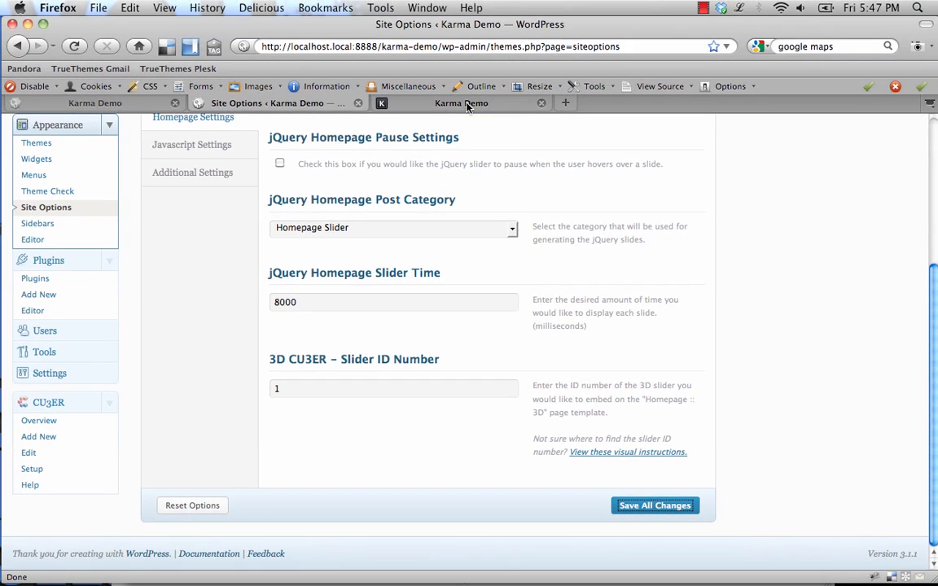
pyautogui.click(461, 103)
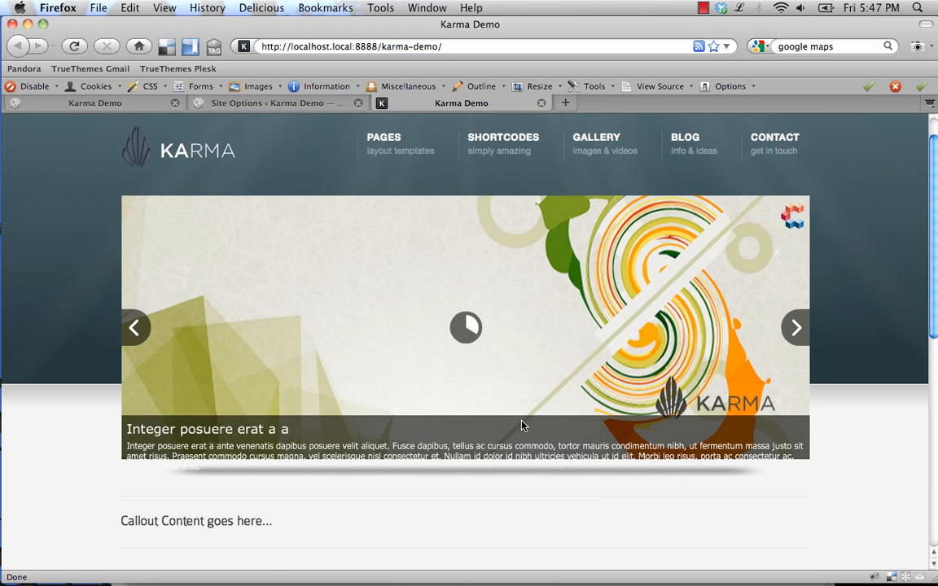
# Scroll to the header and advance the 3D CU3ER slider to another slide.
pyautogui.scroll(3)
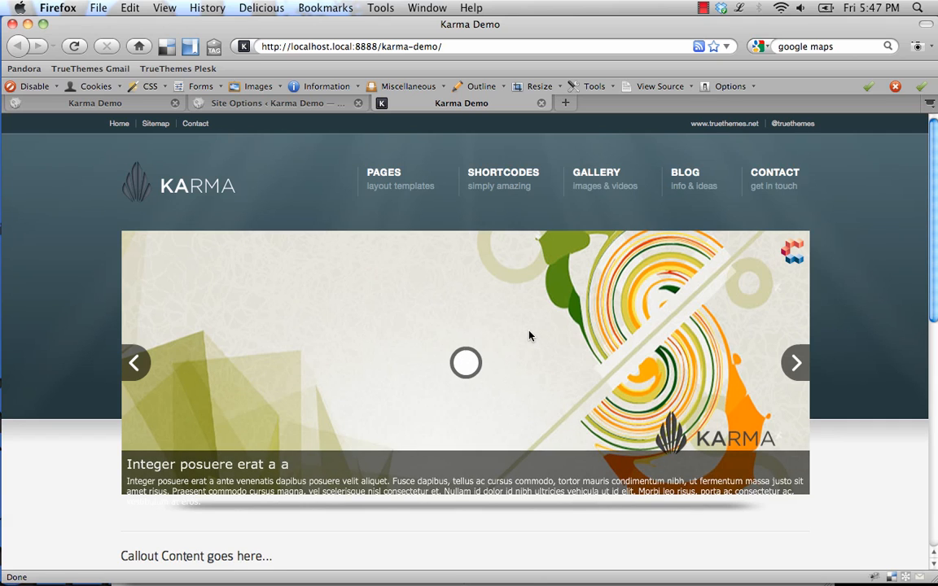
pyautogui.click(795, 362)
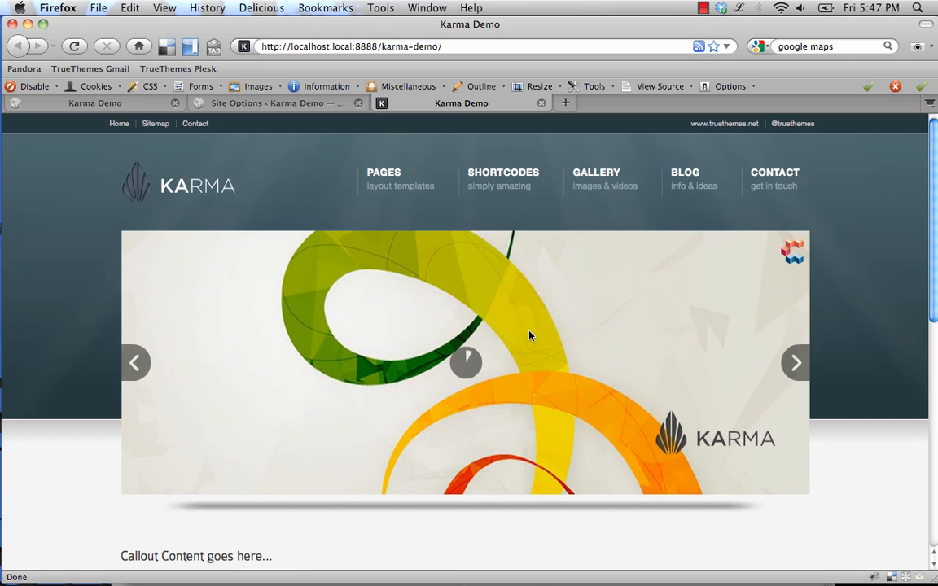